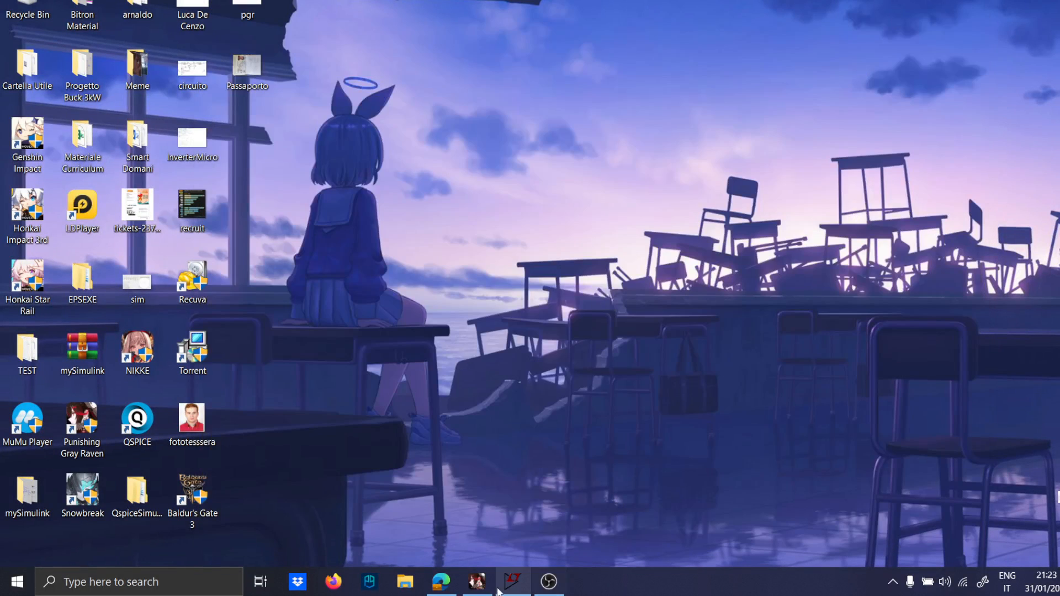
Step: Search for 'pai' and launch the Paint app from the results
type("pai")
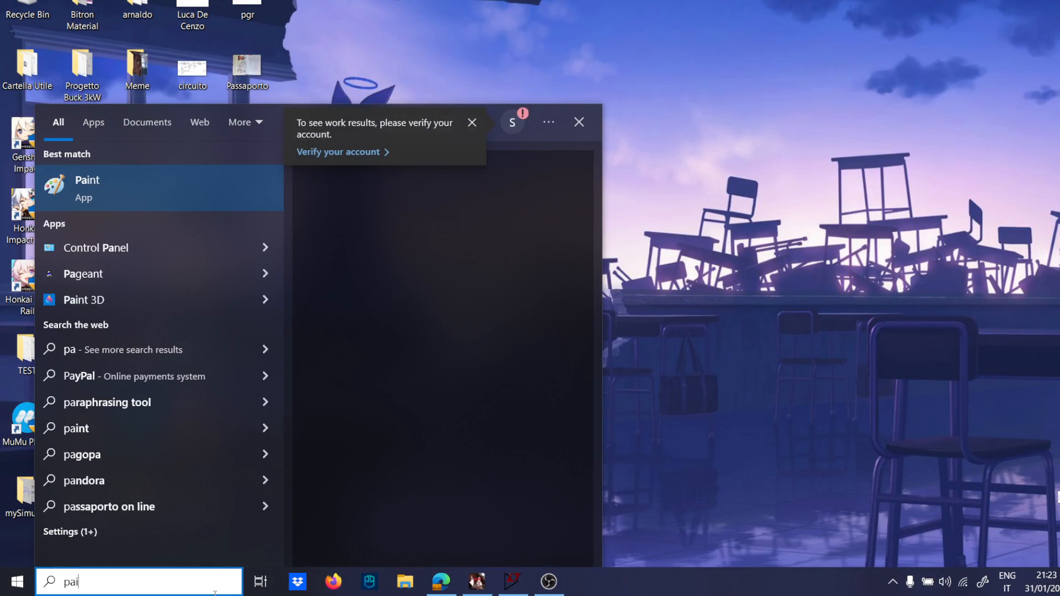
left_click(86, 188)
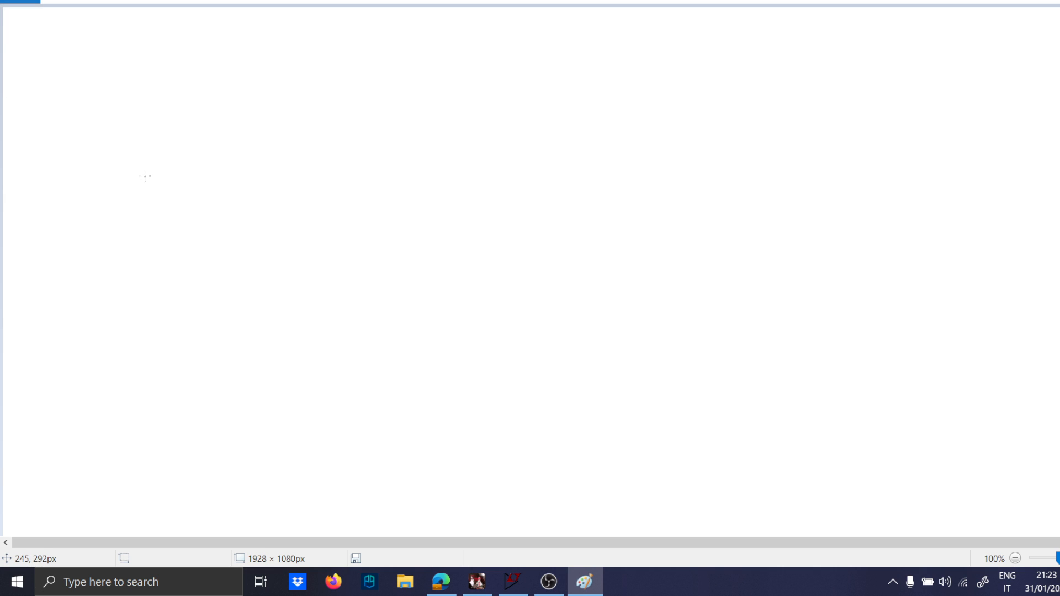
mouse_move(150, 183)
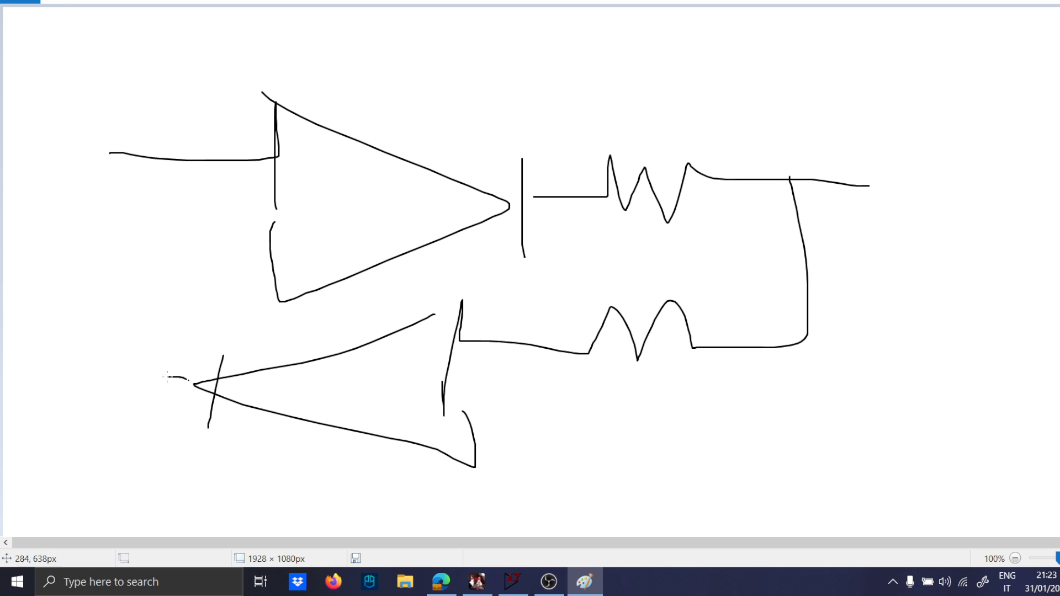
Step: Sketch the feedback wire, right-side shapes and a squiggle above the zigzag resistor
left_click_drag(108, 155, 193, 381)
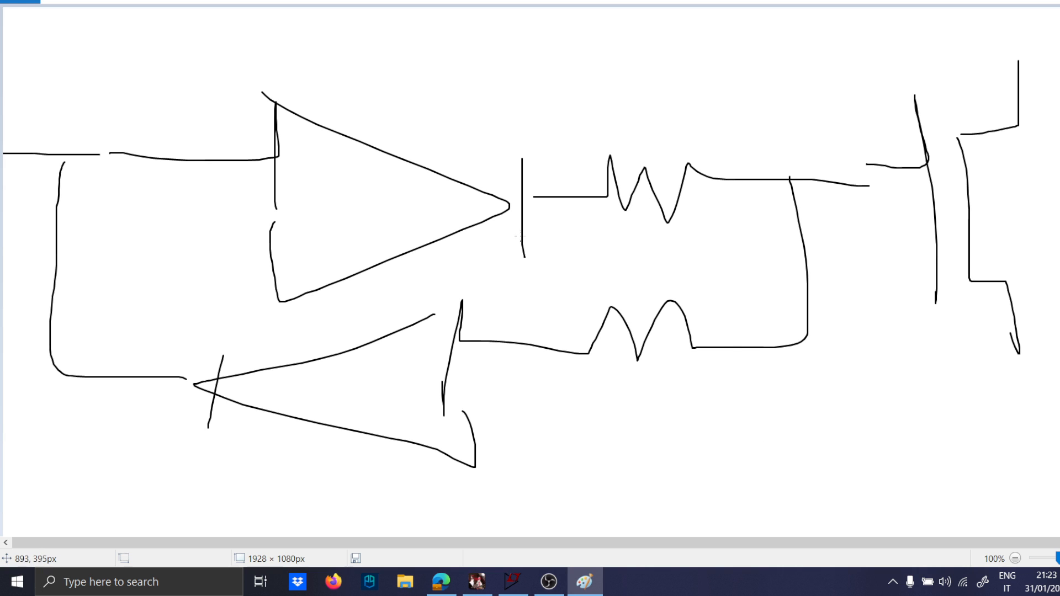
mouse_move(479, 100)
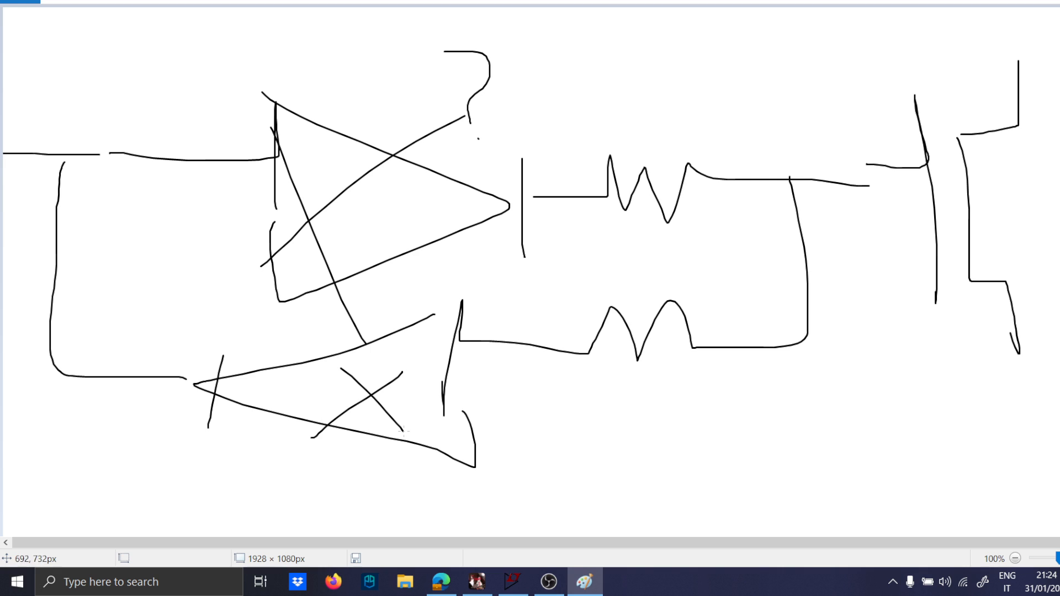
left_click_drag(659, 30, 686, 105)
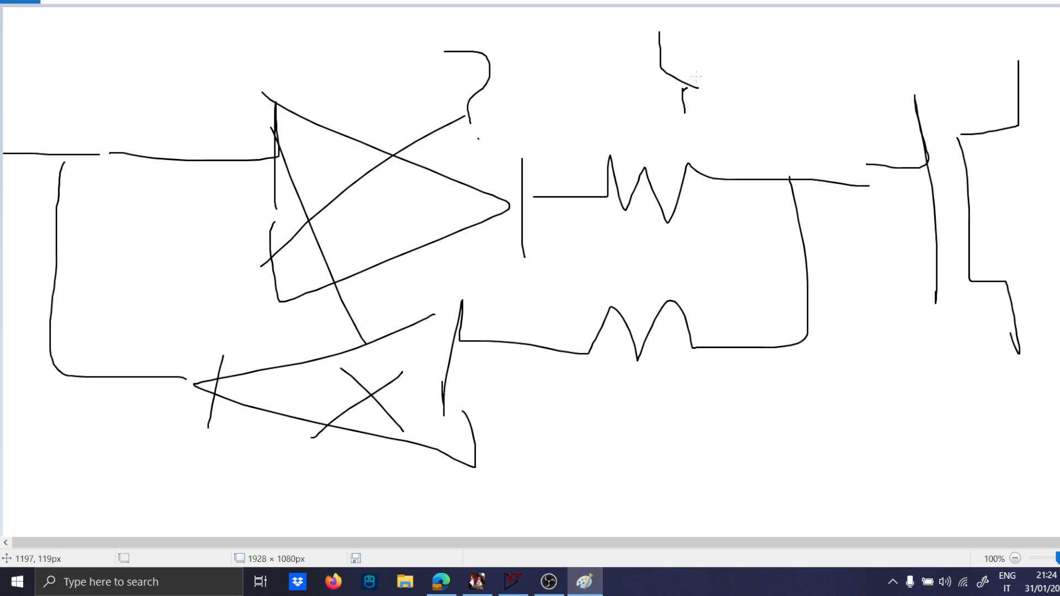
mouse_move(399, 159)
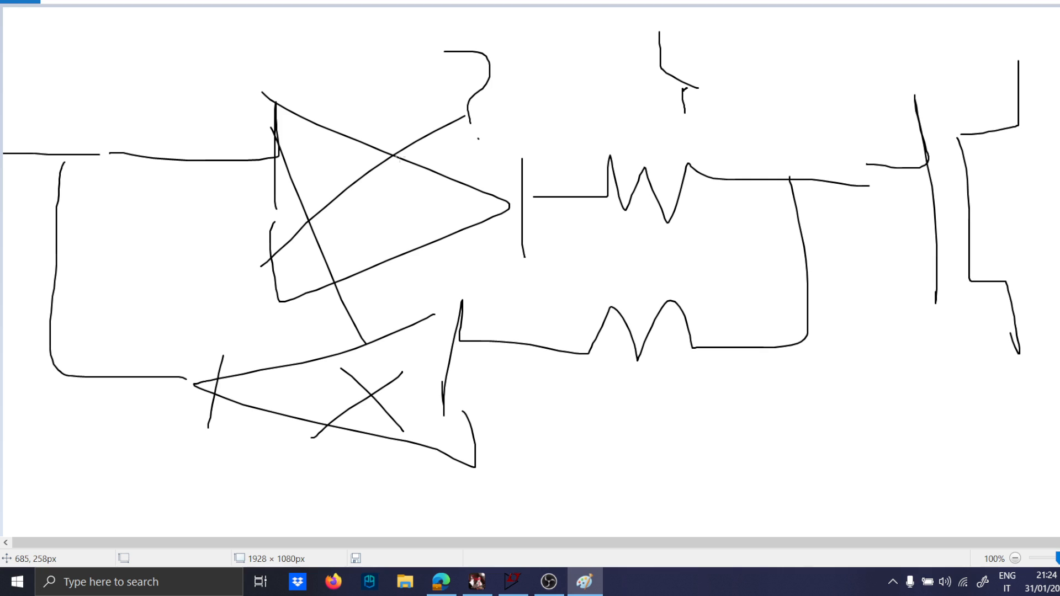
mouse_move(365, 460)
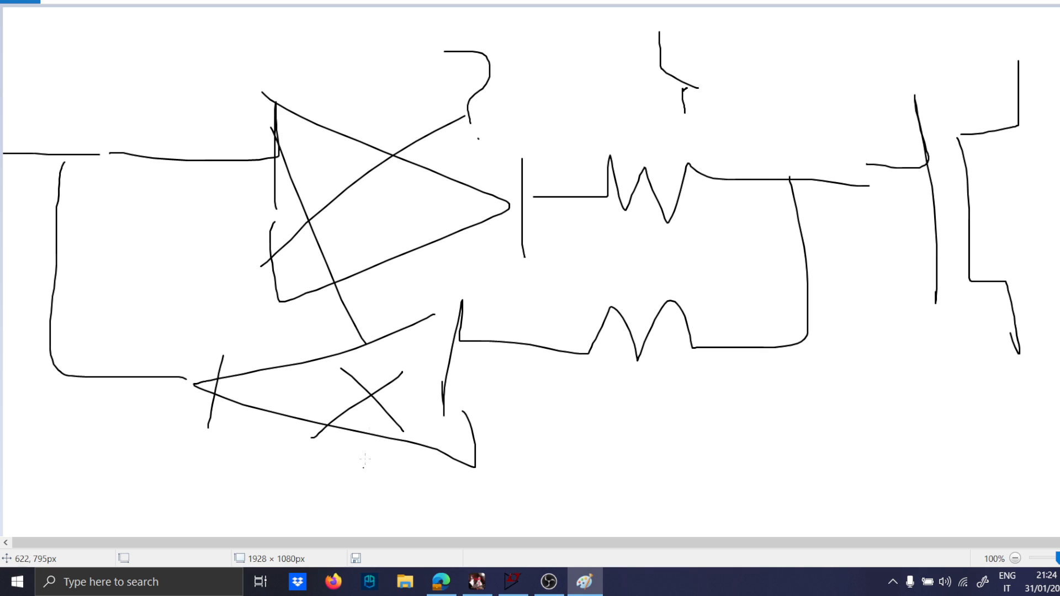
mouse_move(24, 133)
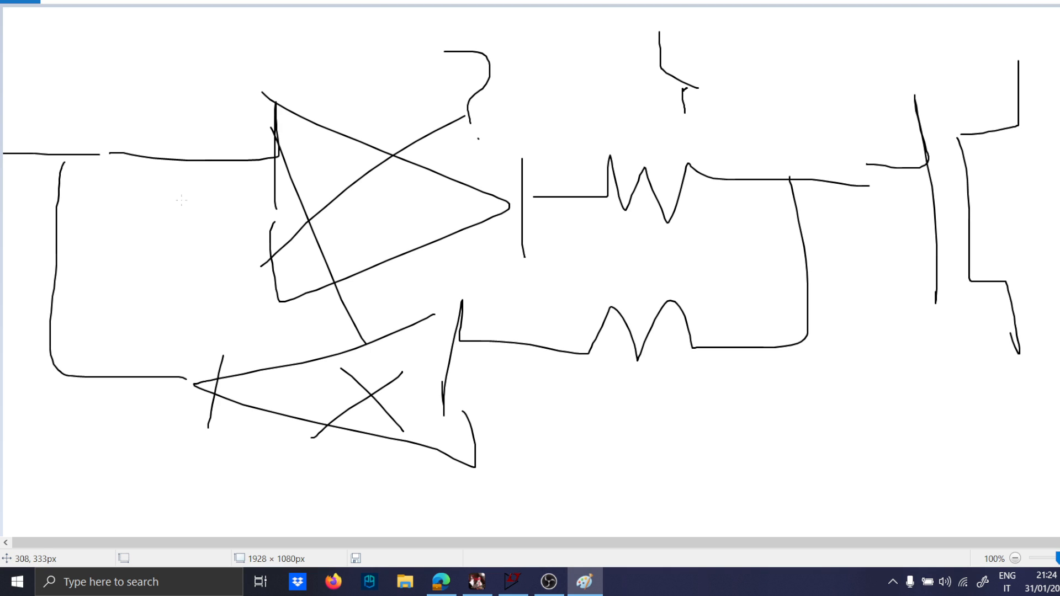
mouse_move(590, 565)
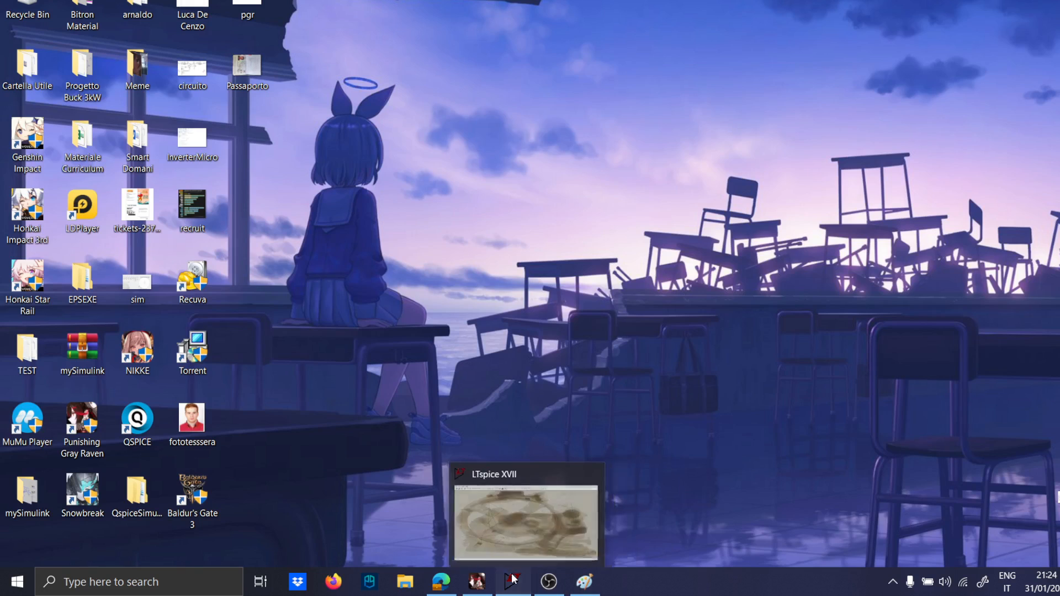
Step: Bring up the LTspice schematic and place the voltage-controlled switch
left_click(514, 581)
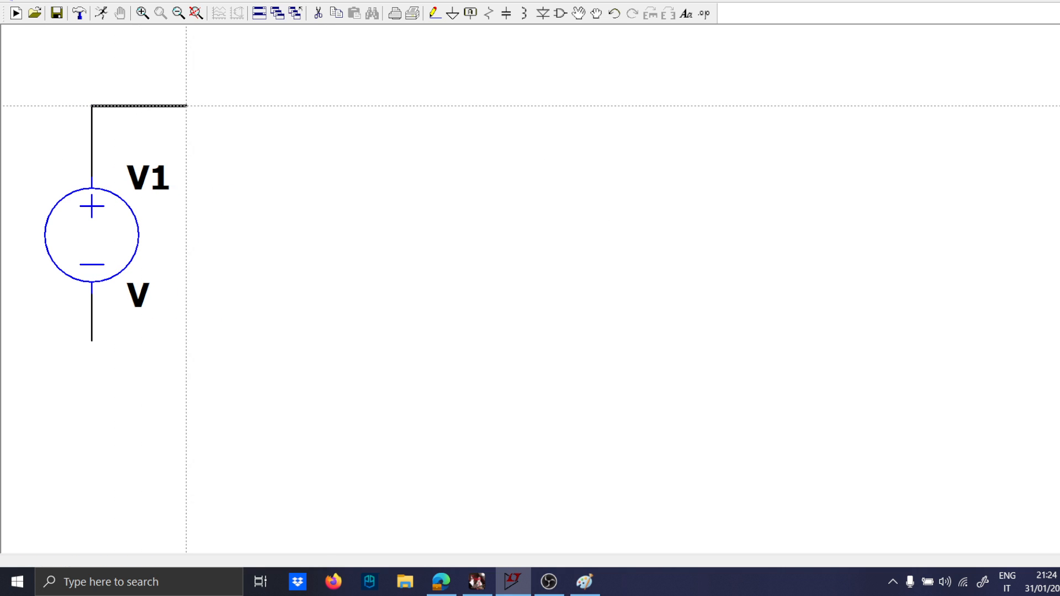
left_click(370, 13)
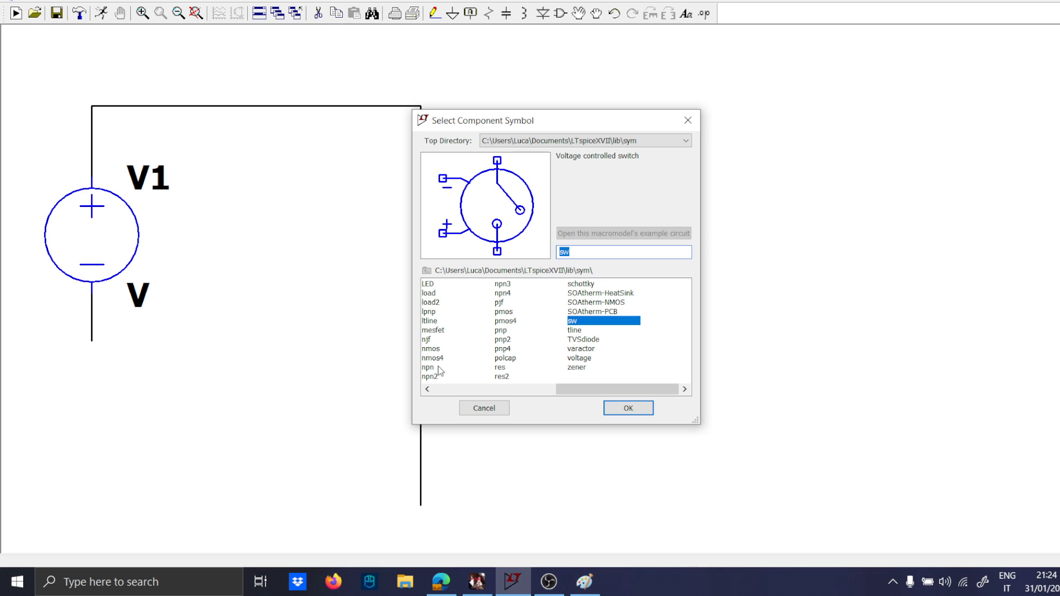
left_click(626, 407)
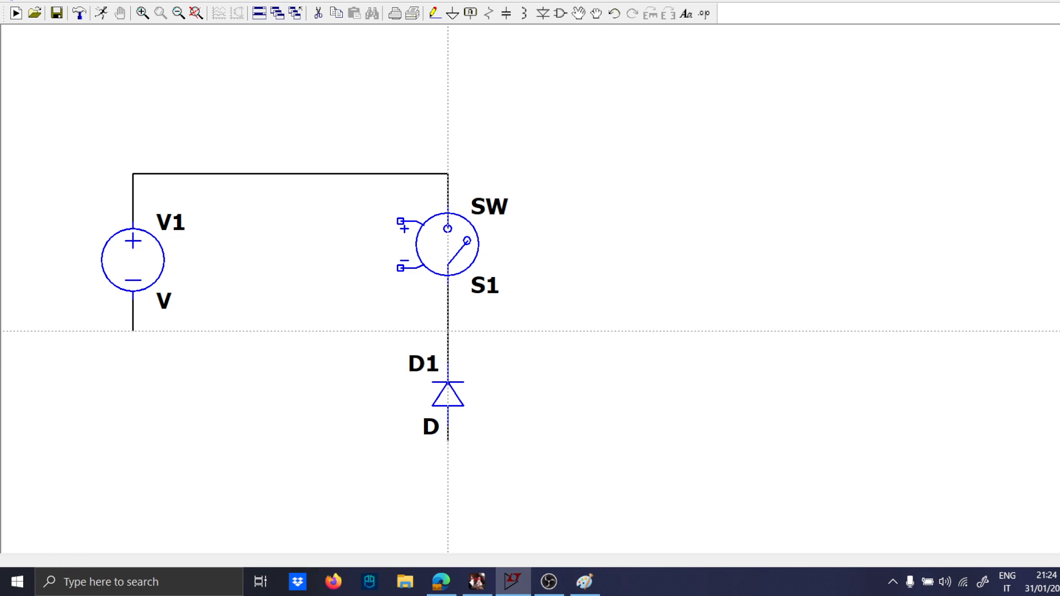
Step: Place the output inductor, capacitor and load resistor, with 100µ and 4.7µ values
left_click(548, 332)
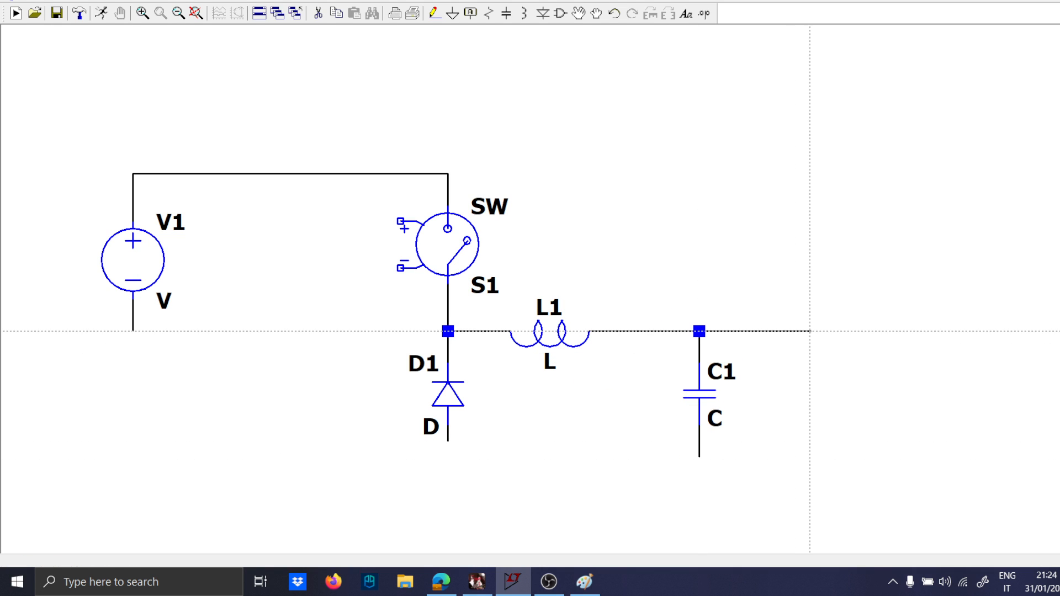
left_click(808, 392)
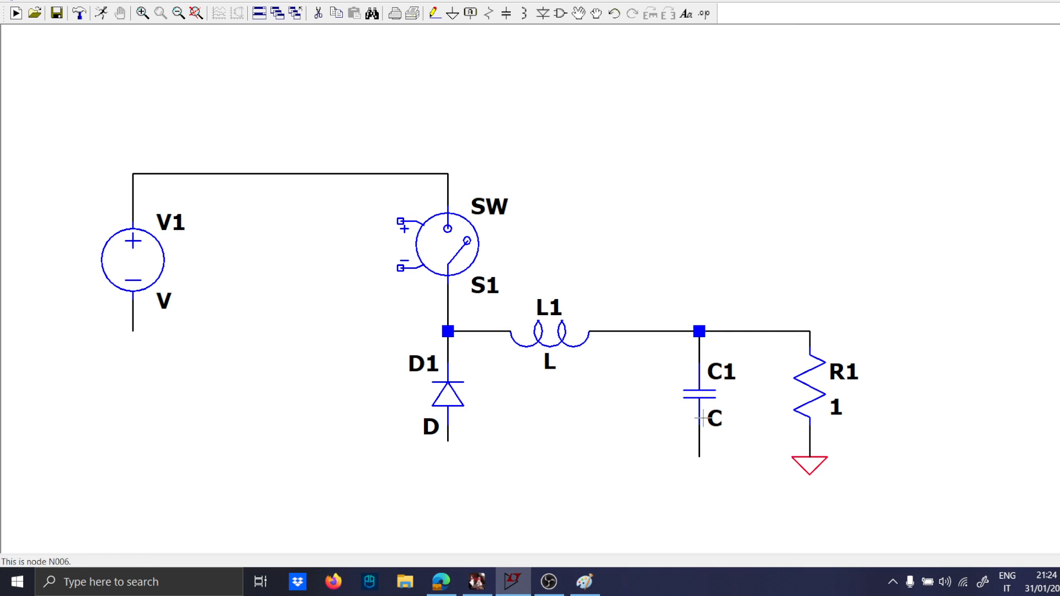
type("100µ")
type("4.7u")
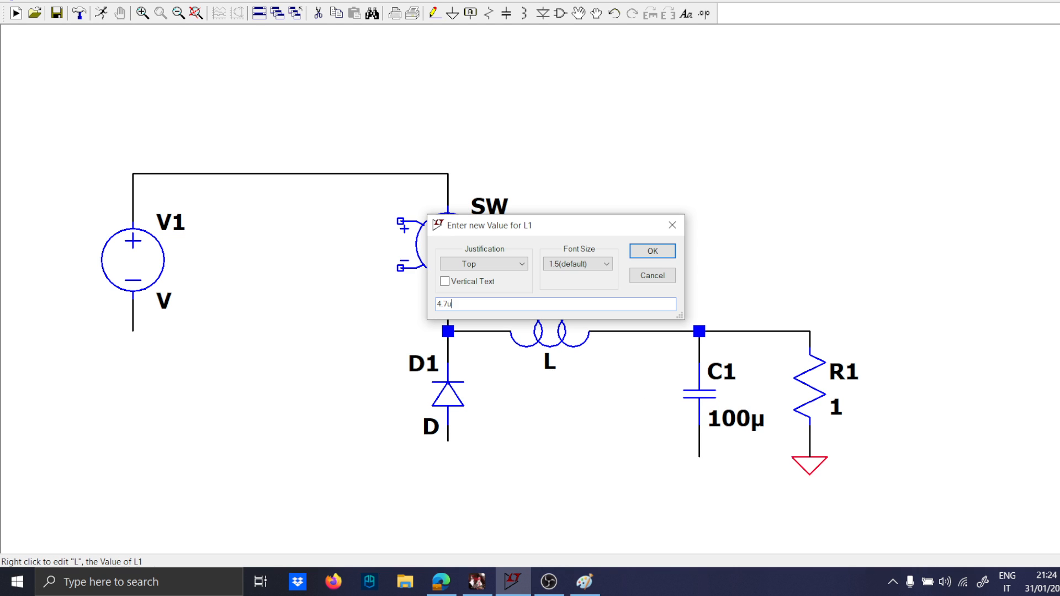
left_click(651, 250)
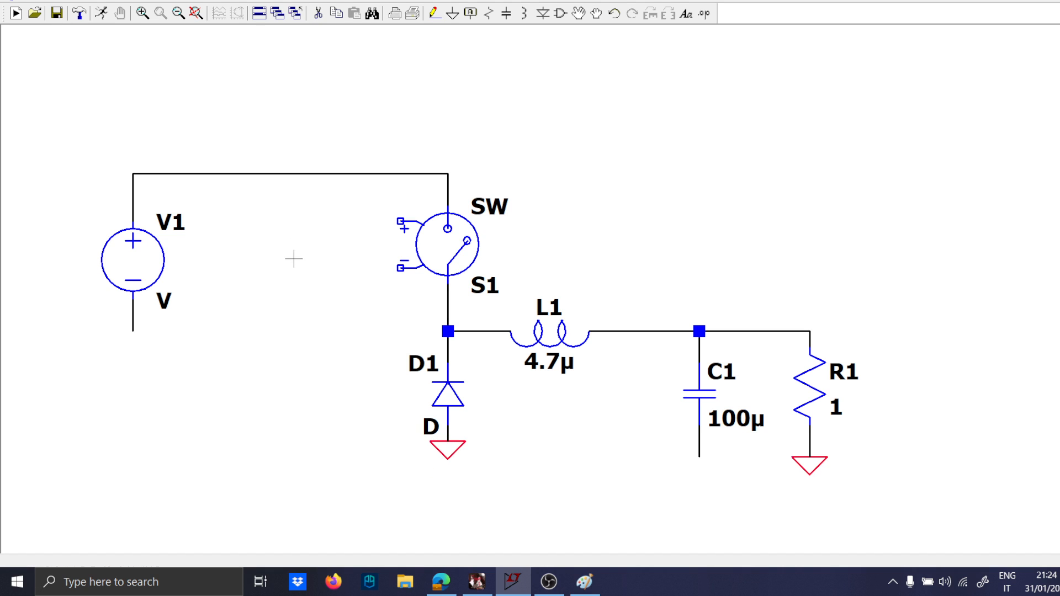
mouse_move(308, 302)
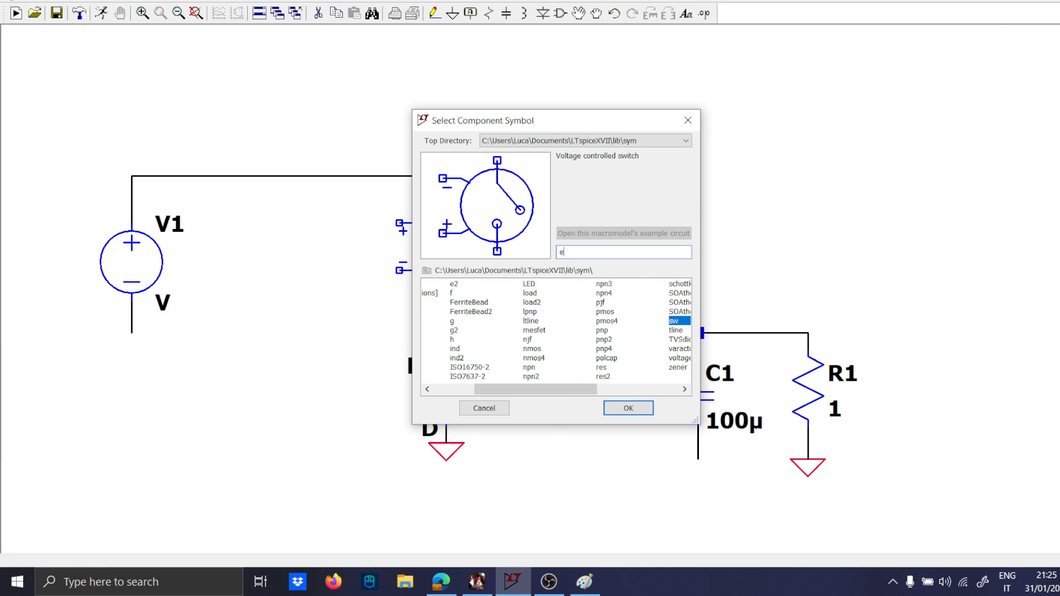
Step: Swap the switch for an NMOS transistor and move source V1 further left
left_click(626, 408)
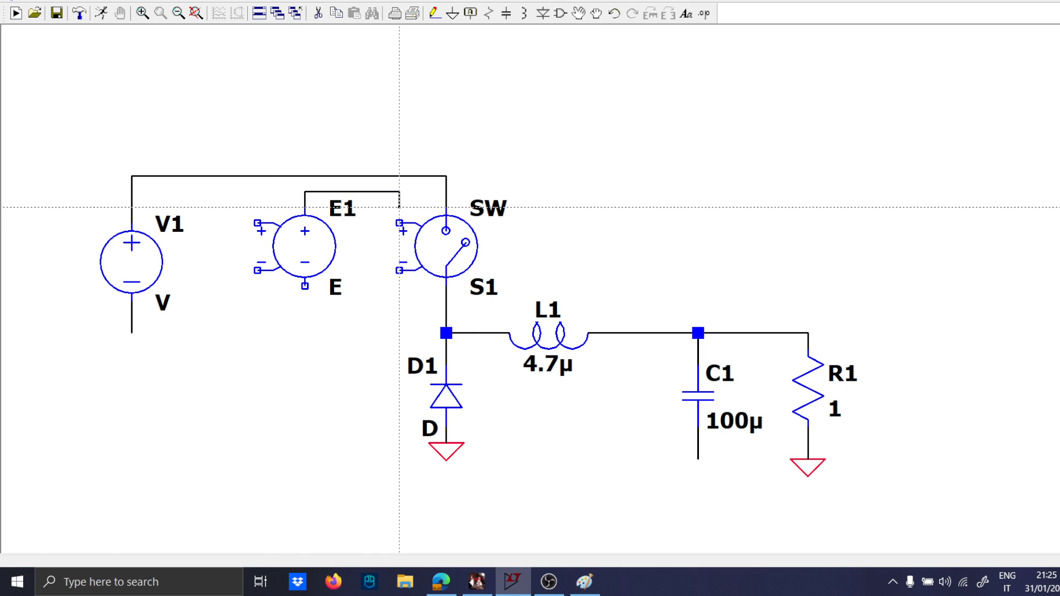
left_click(444, 245)
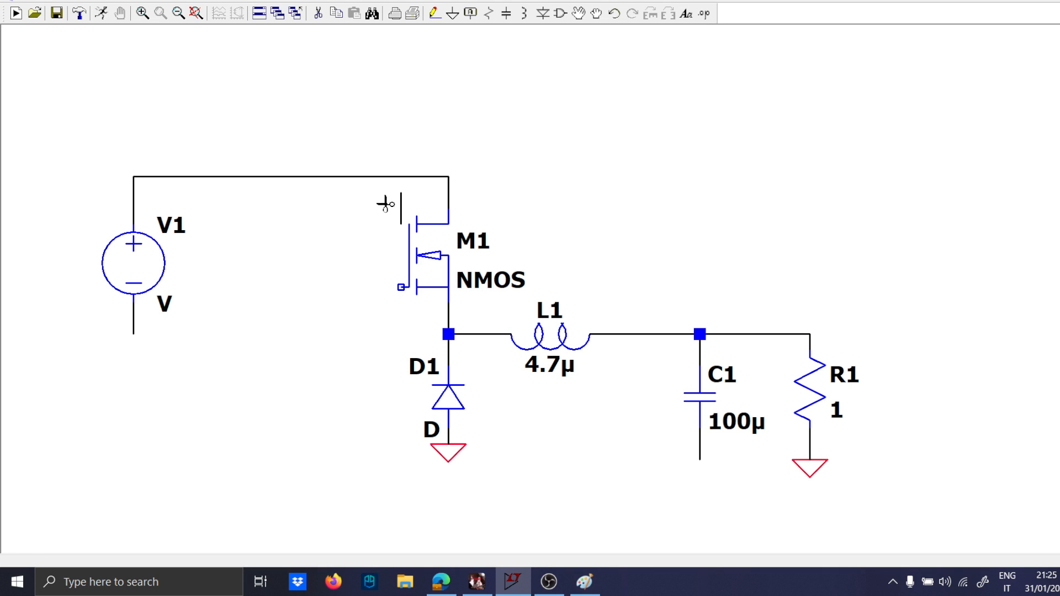
left_click_drag(135, 264, 102, 264)
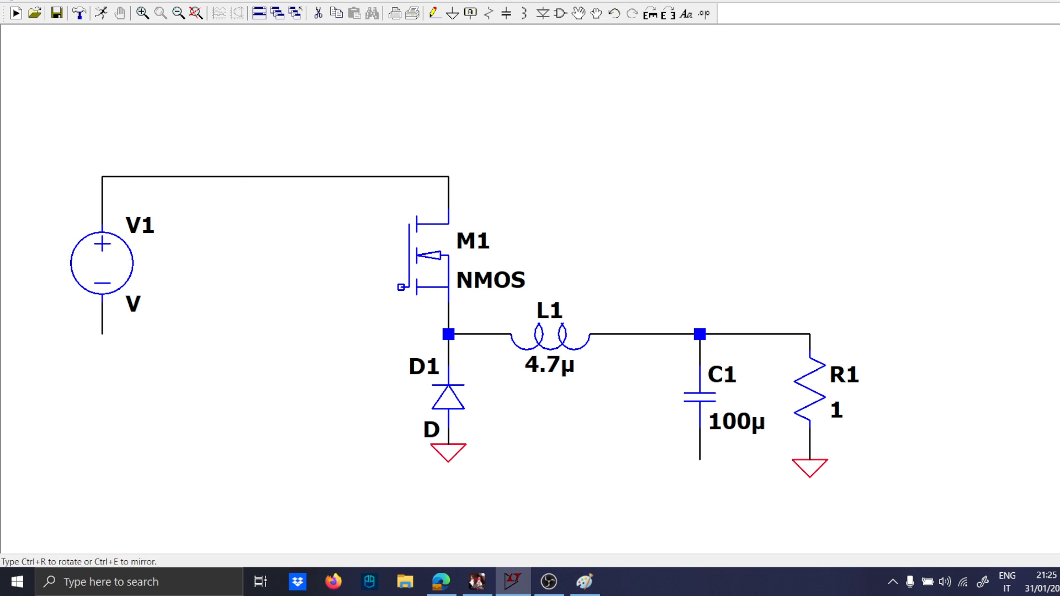
Step: Browse M1's MOSFET model list twice, cancelling to keep the generic NMOS
double_click(433, 264)
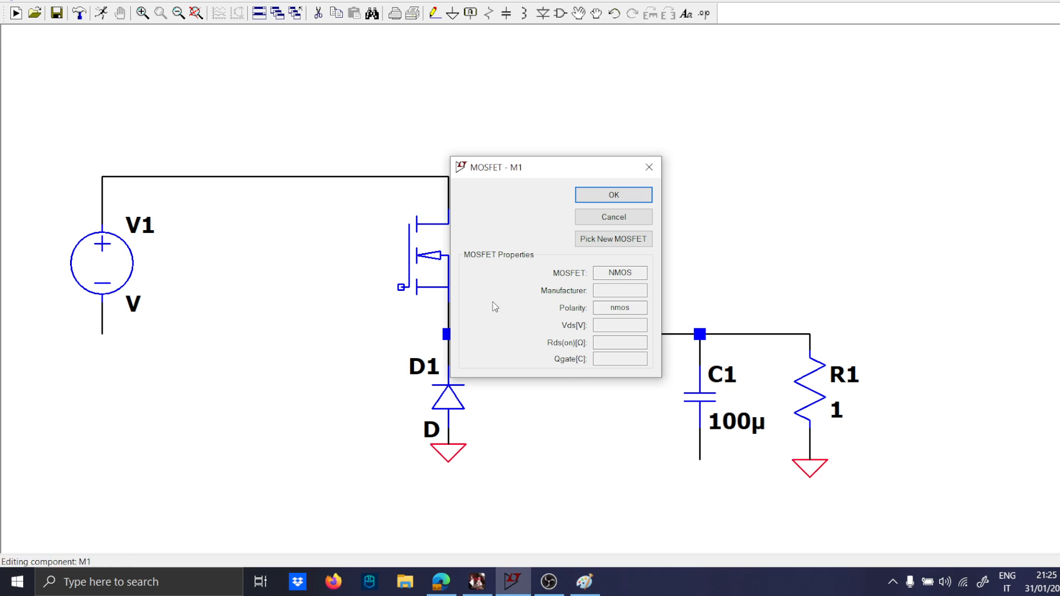
left_click(613, 239)
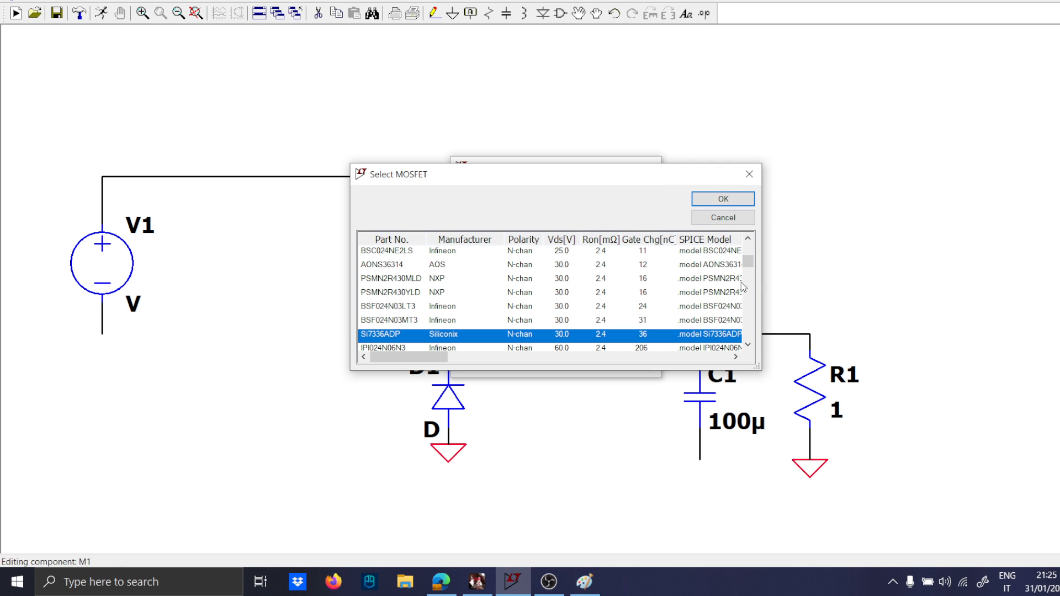
left_click(721, 198)
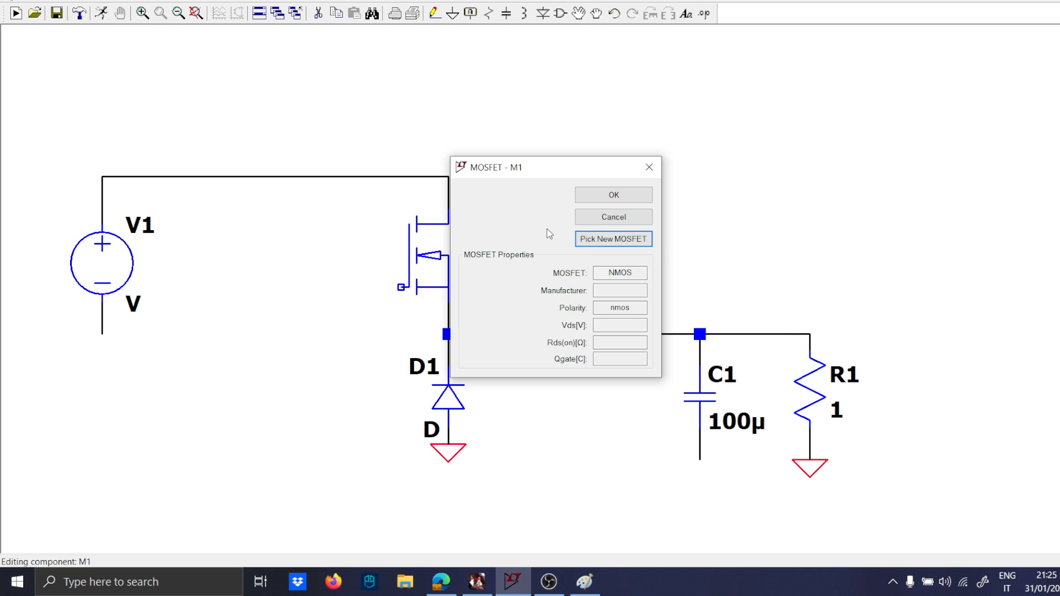
left_click(612, 238)
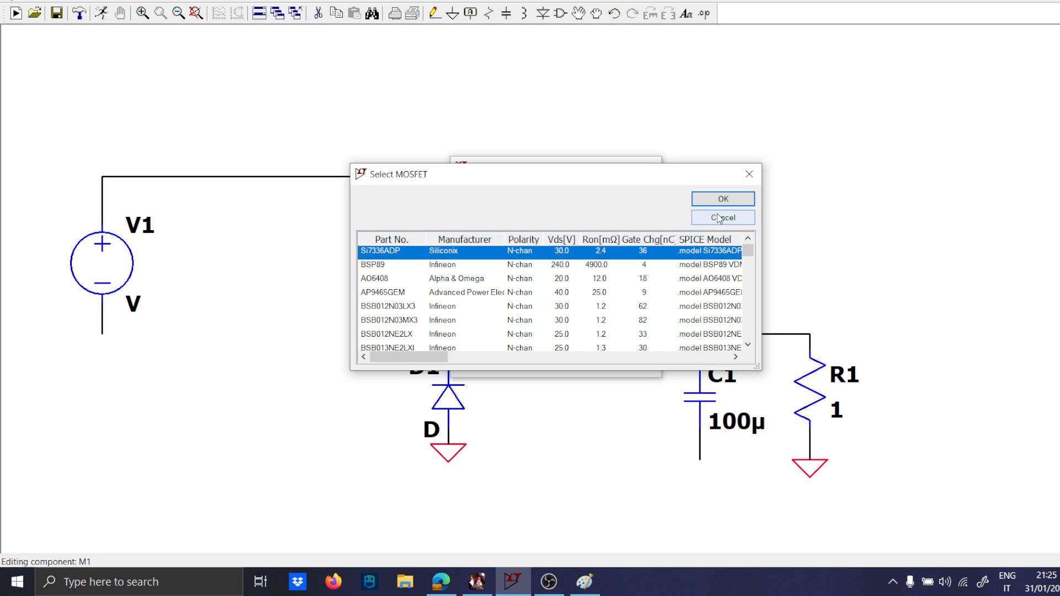
left_click(723, 198)
type("param")
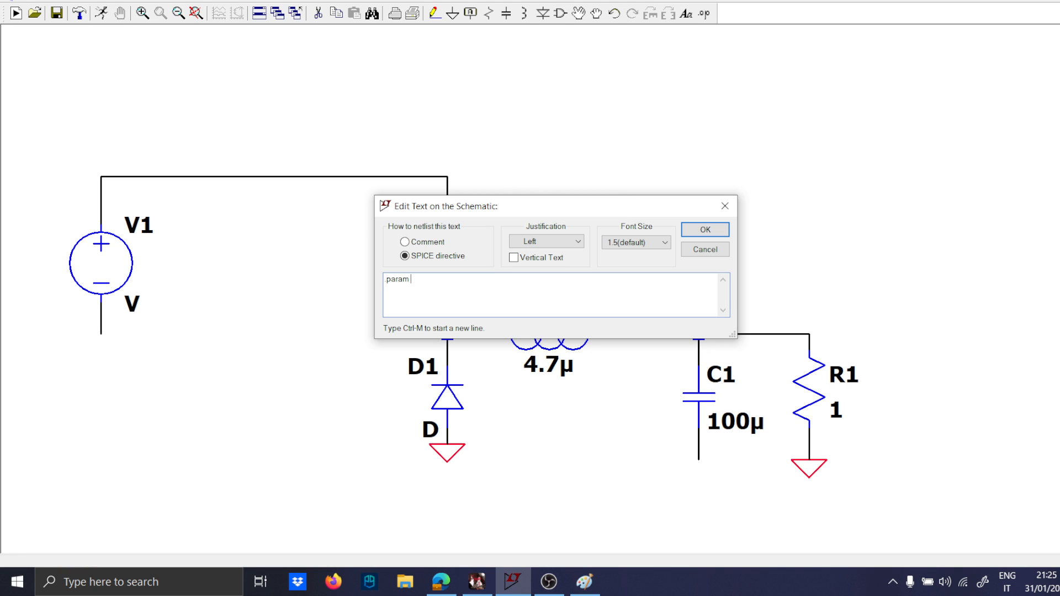
Step: Enter the four .param SPICE directive lines for D, Fs, Ts and Ton
type("D=0.5")
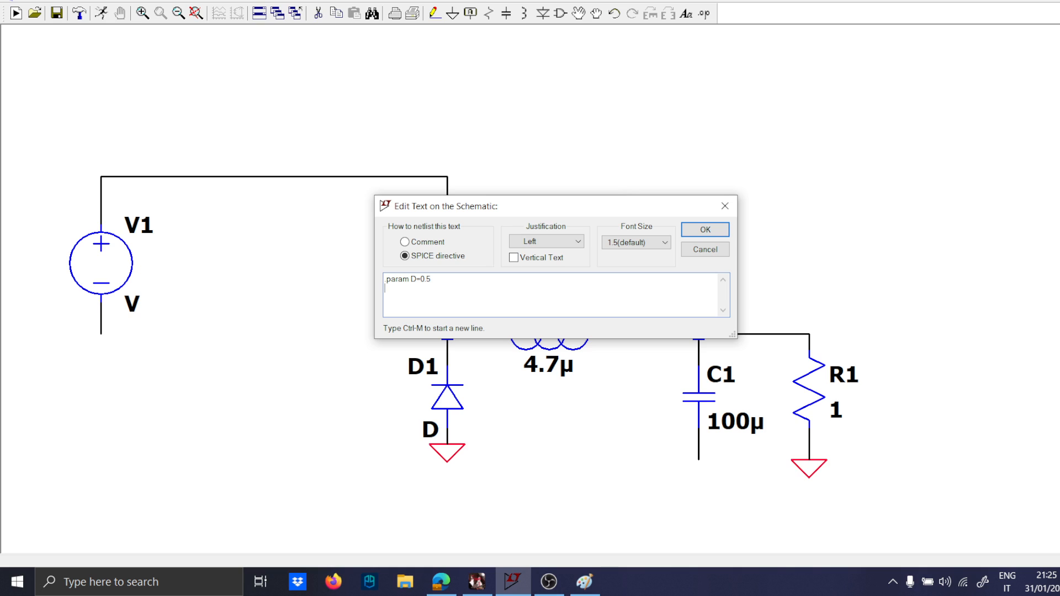
type(".param 2")
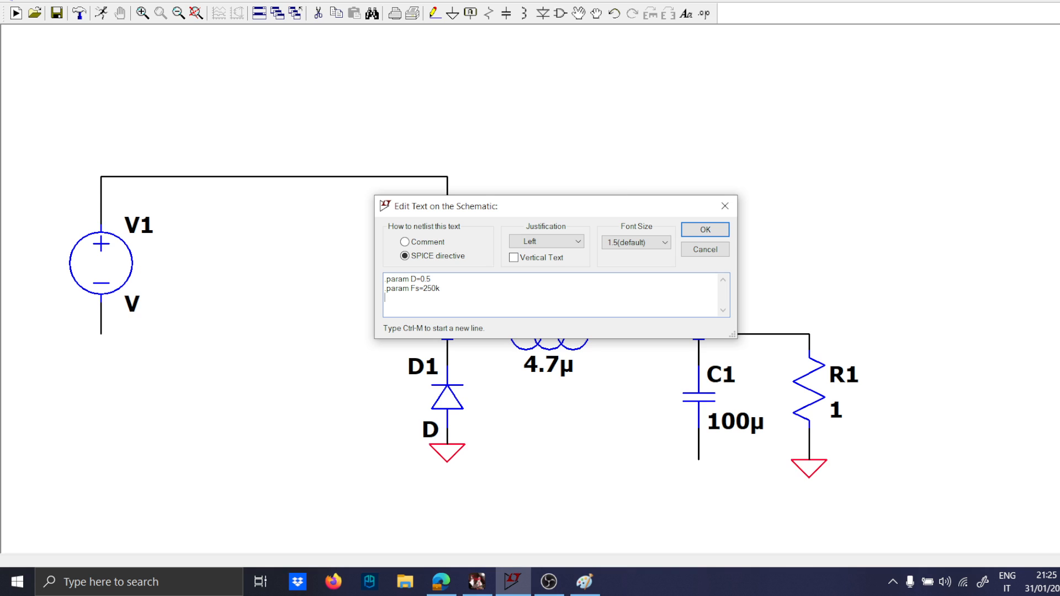
type(".param Ts=1/Fs")
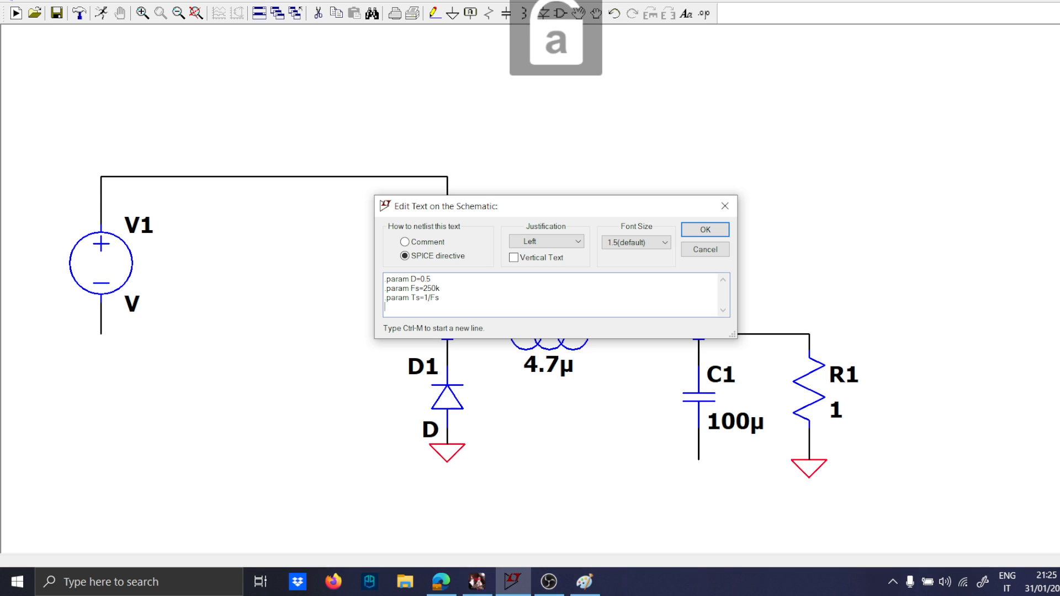
type(".param Ton=")
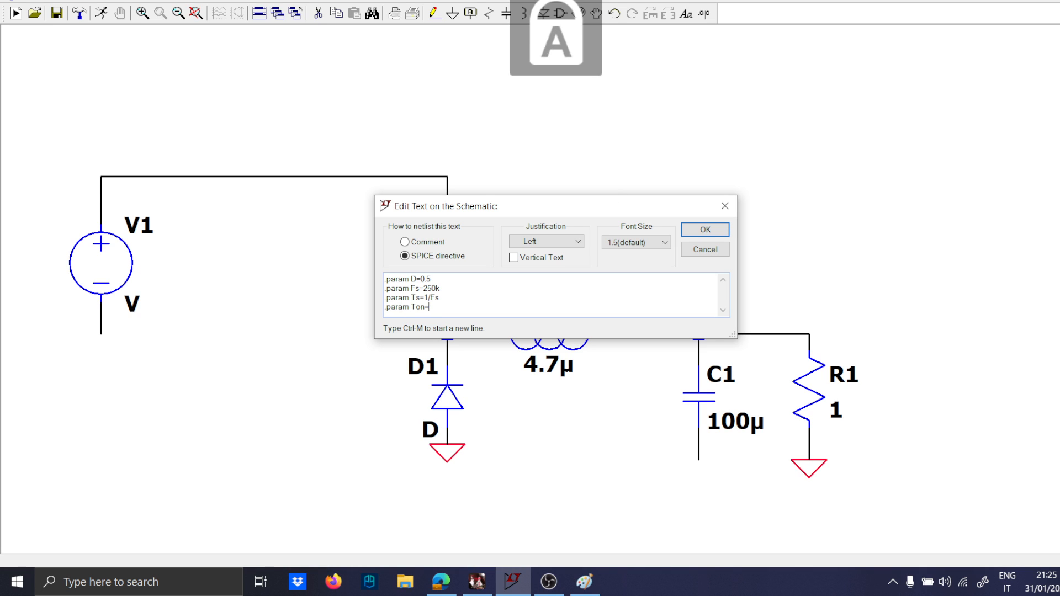
left_click(704, 229)
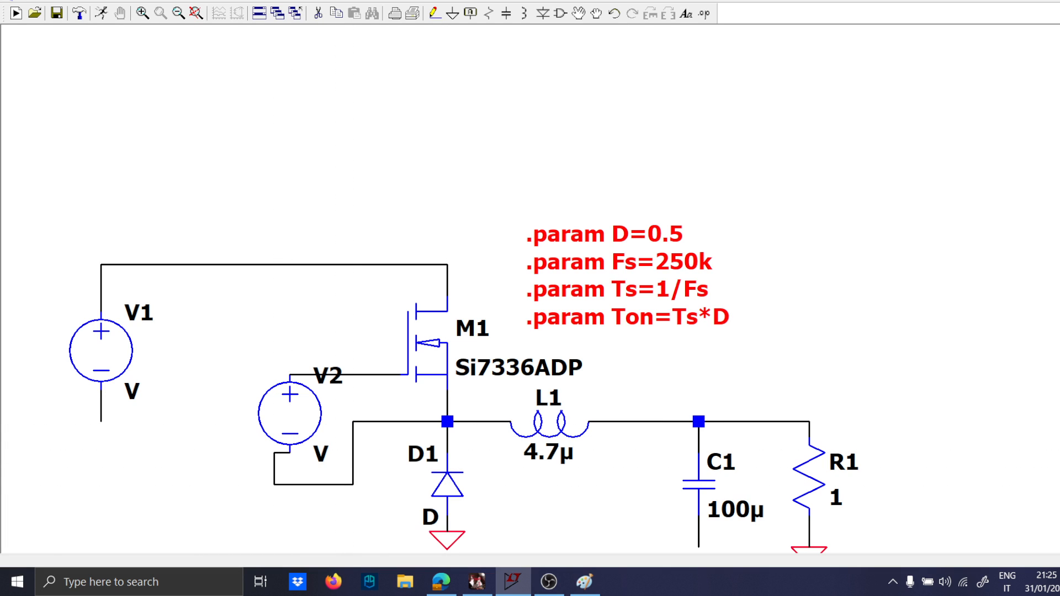
Step: Set V2 to PULSE(0 5 0 1n 1n {Ton} {Ts})
double_click(289, 413)
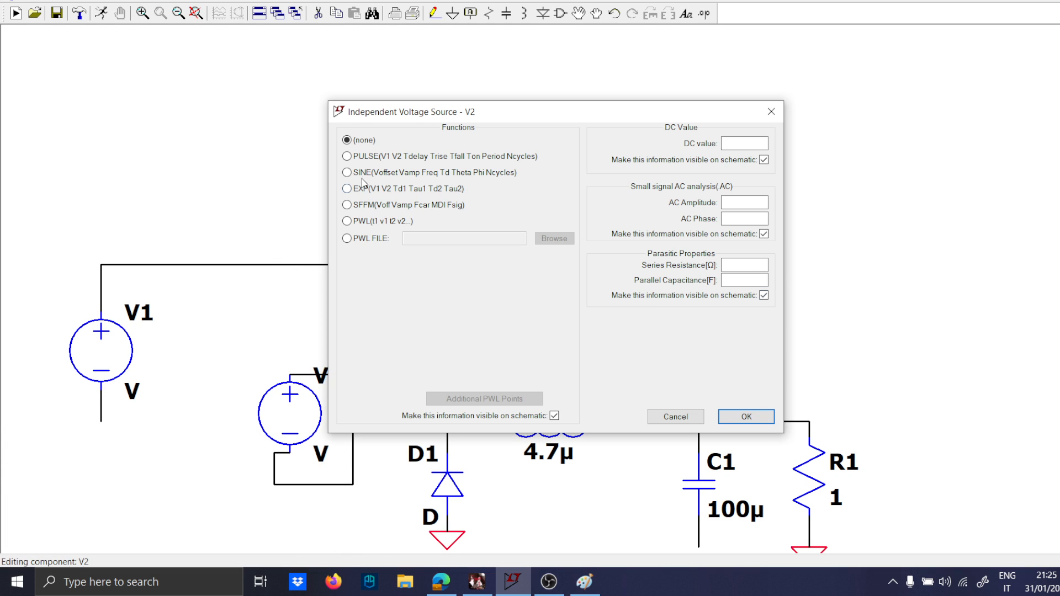
left_click(348, 156)
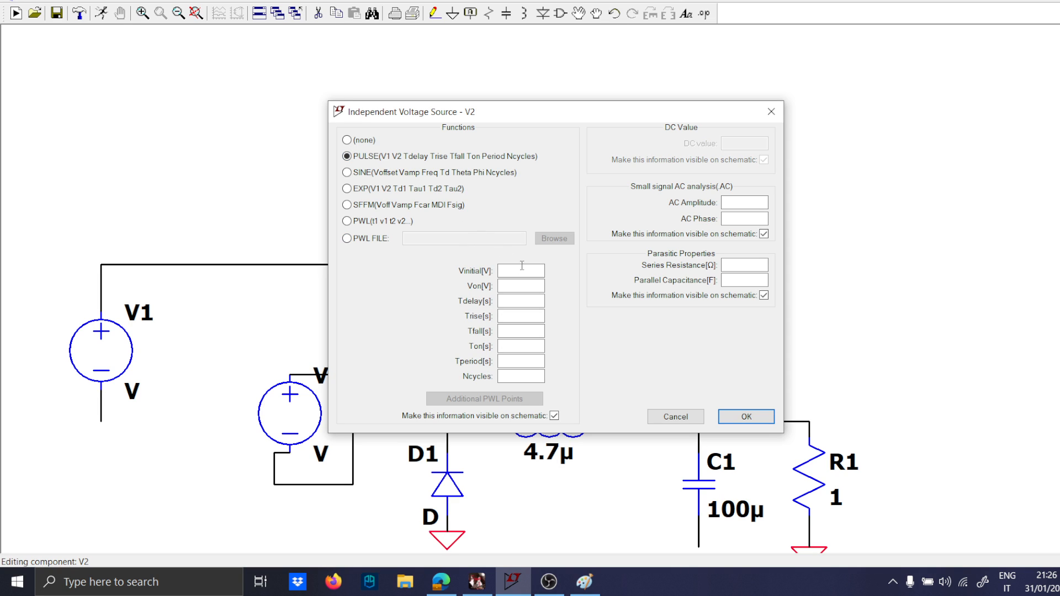
type("5")
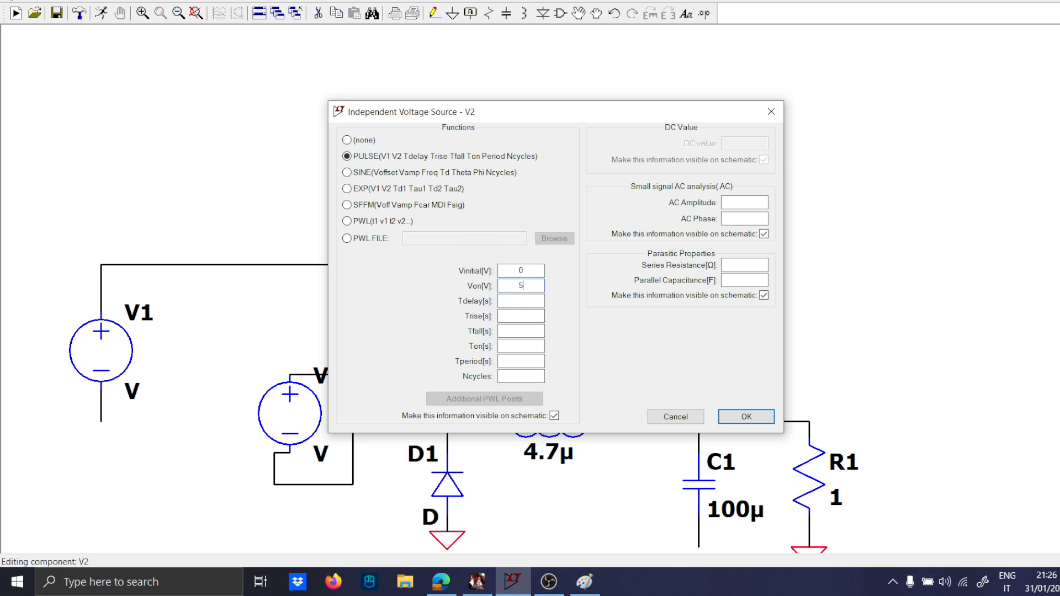
left_click(520, 300)
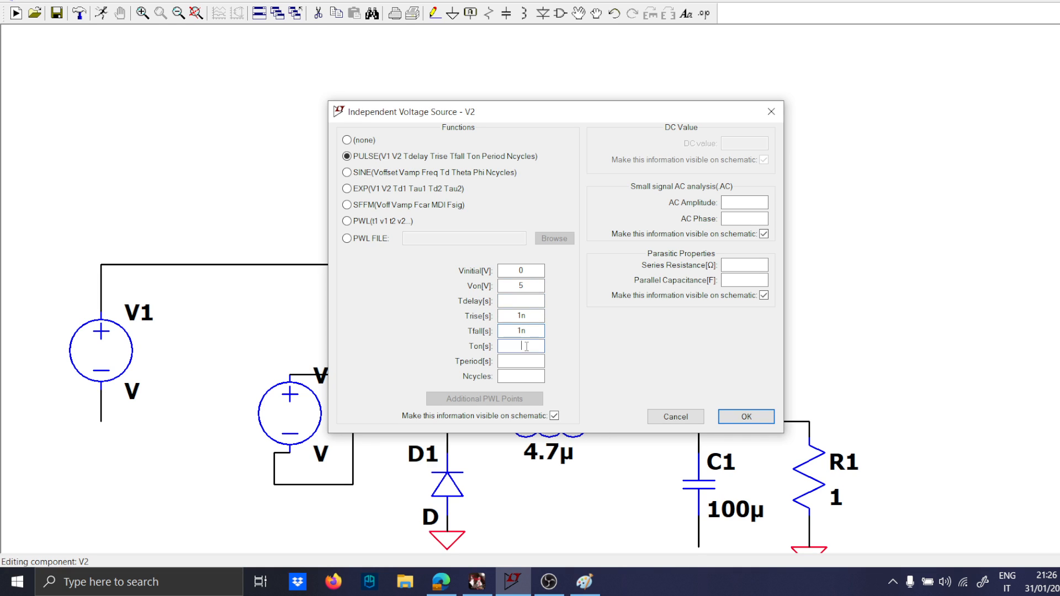
type("{on")
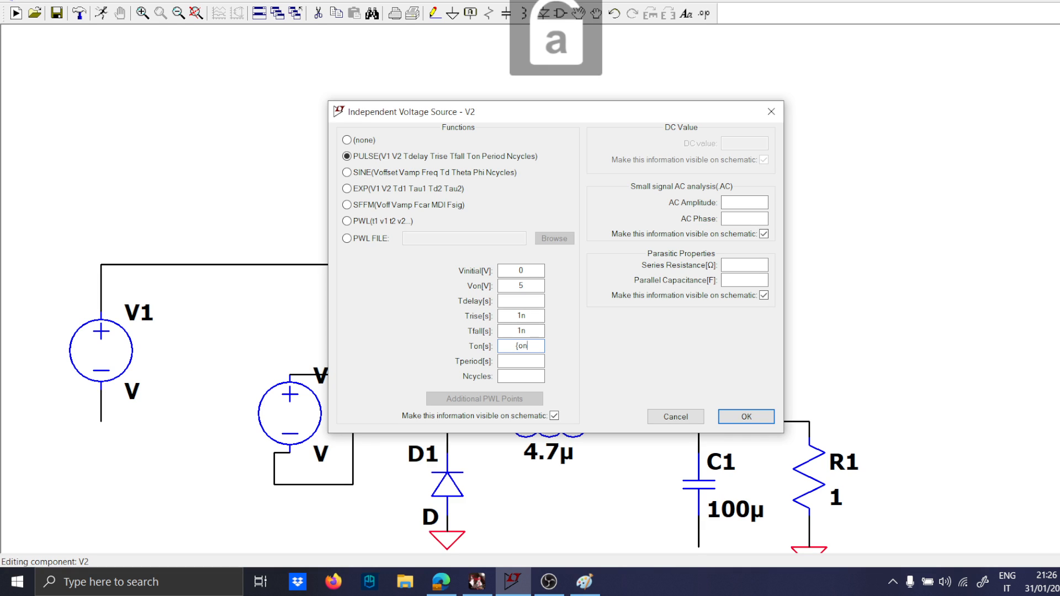
type("Ton}")
left_click(520, 361)
type("{")
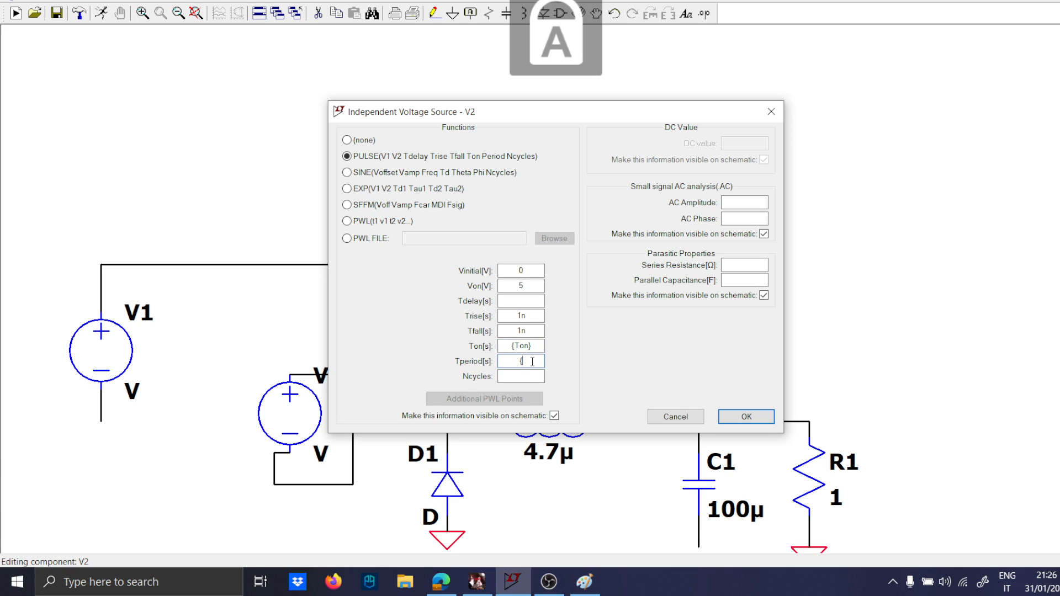
left_click(744, 416)
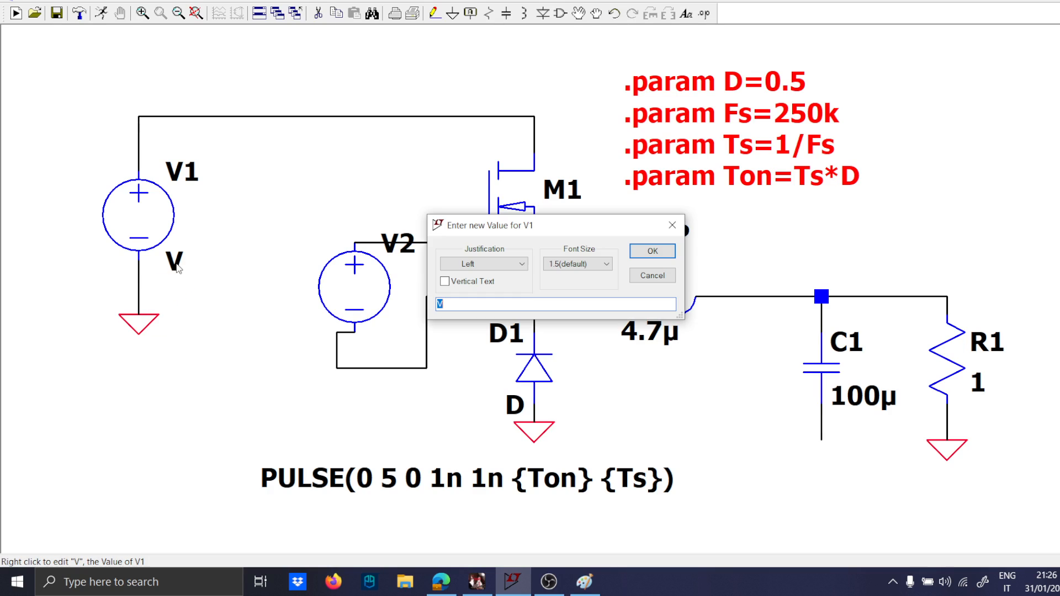
Step: Give V1 a value of 20 and label the output node
left_click(650, 250)
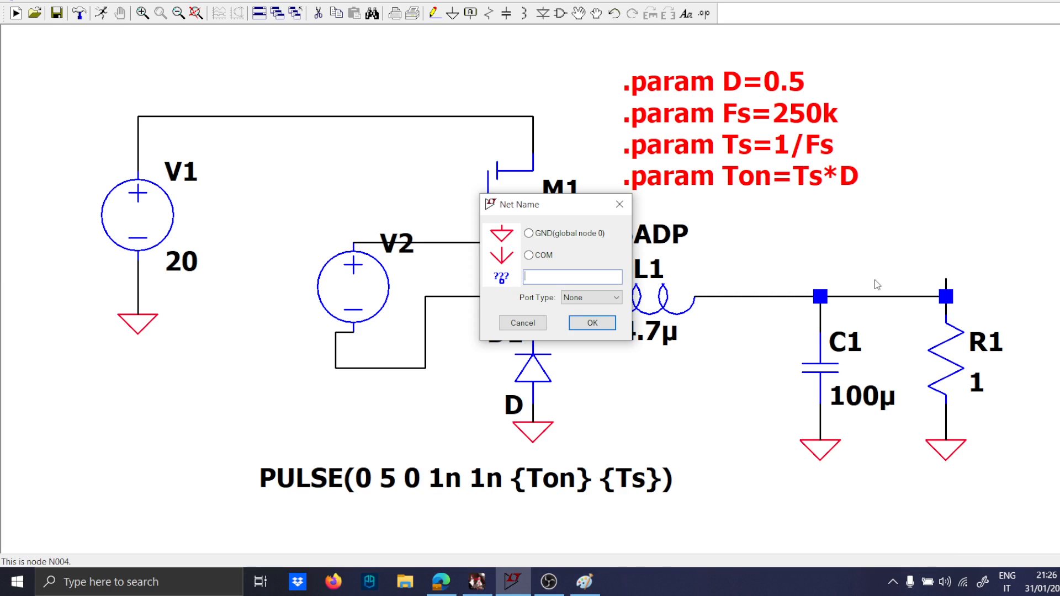
left_click(522, 323)
type("2")
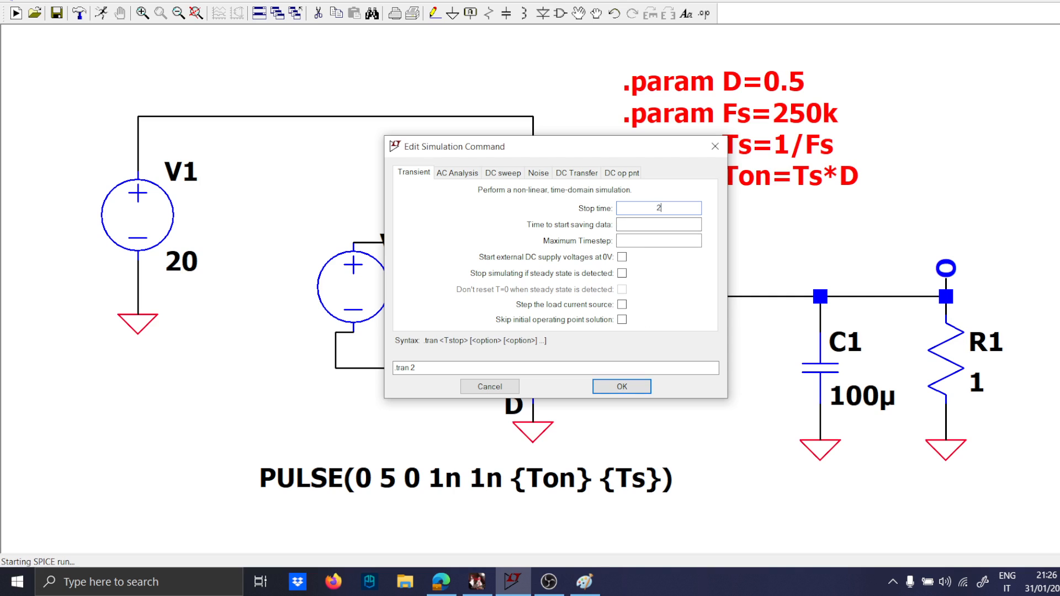
Step: Run the 2 ms transient, then delete the V(n001)/2 comparison trace
left_click(619, 386)
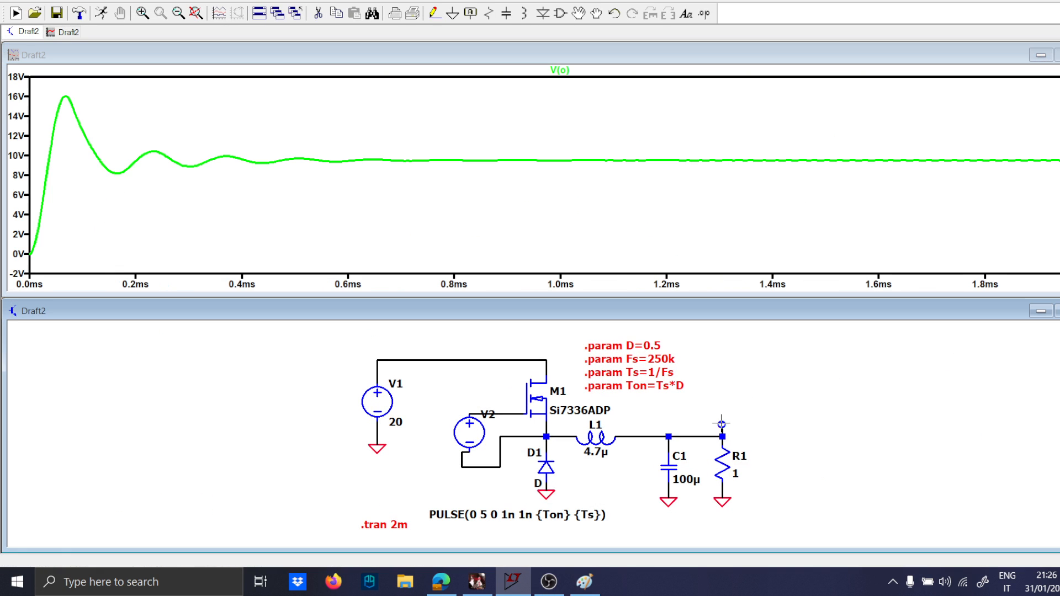
mouse_move(419, 379)
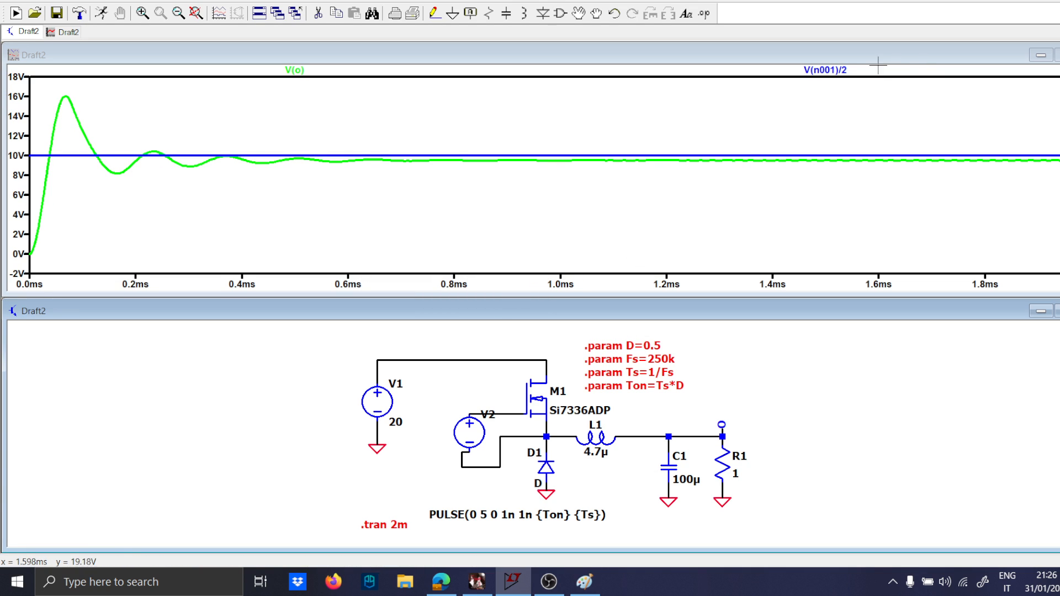
right_click(825, 70)
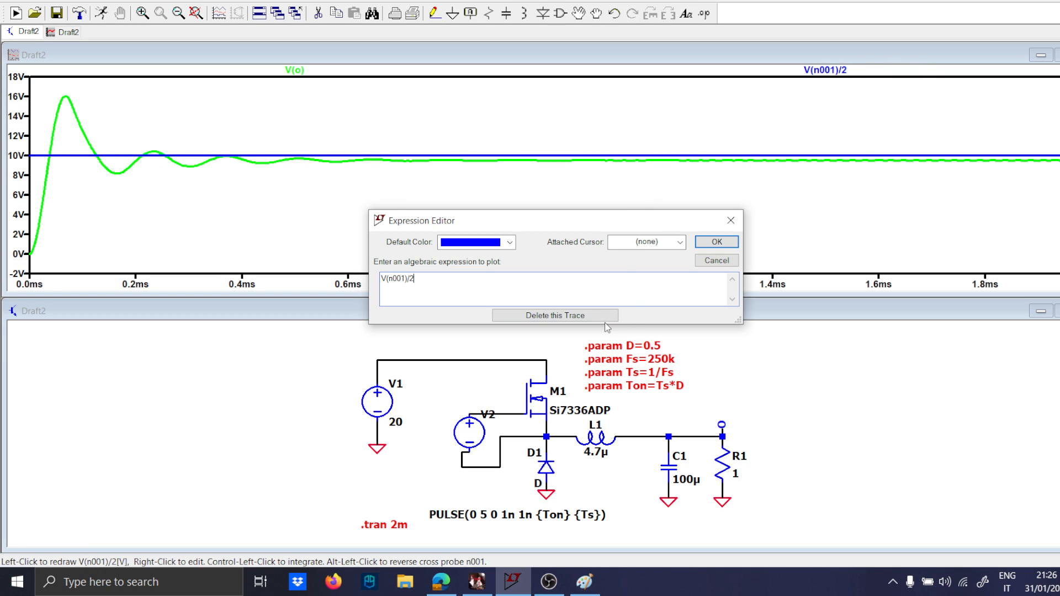
left_click(554, 315)
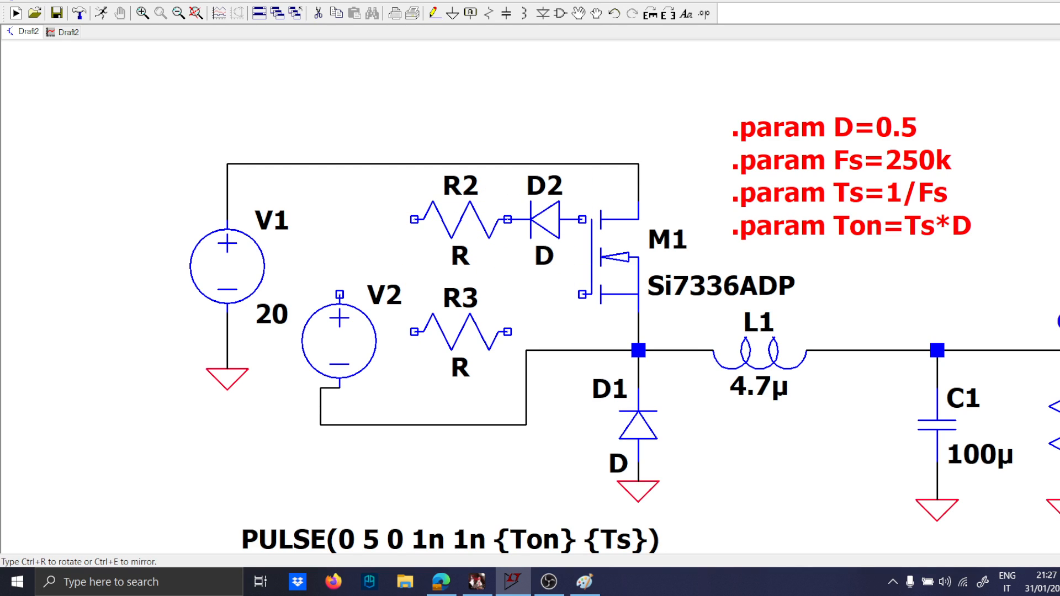
Step: Place another component of the R2/R3, D2/D3 gate-drive network
left_click(544, 311)
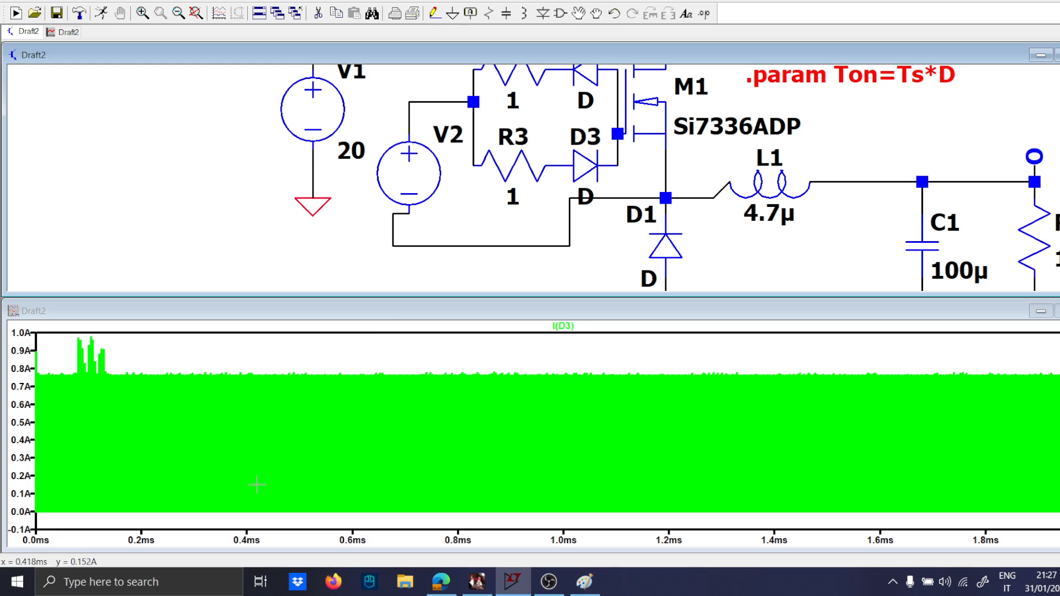
Step: Zoom into a few switching periods and plot M1's gate-source voltage V(N003,N004)
left_click_drag(144, 352, 260, 506)
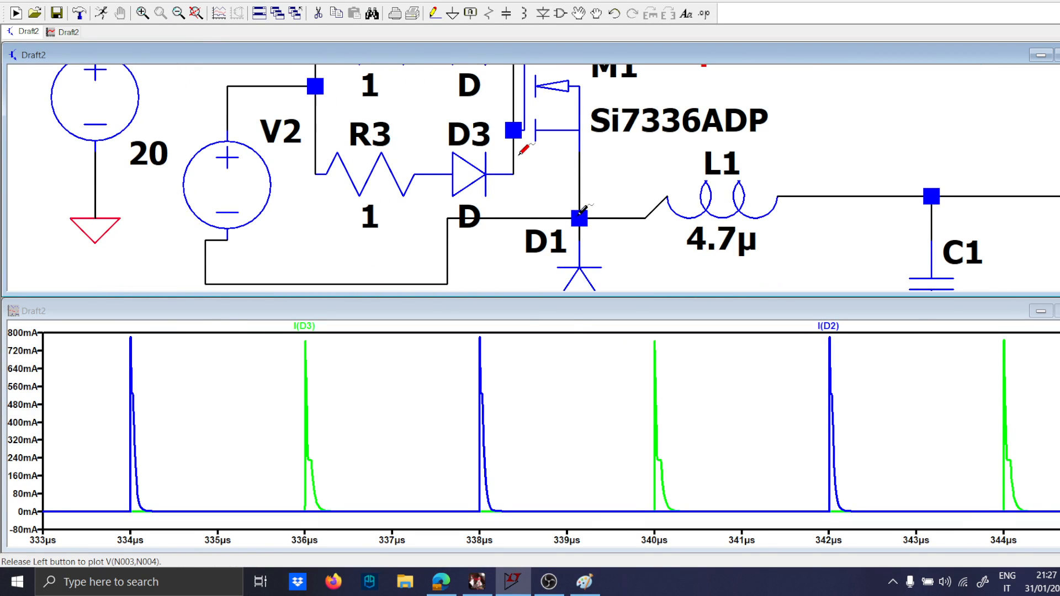
left_click(578, 219)
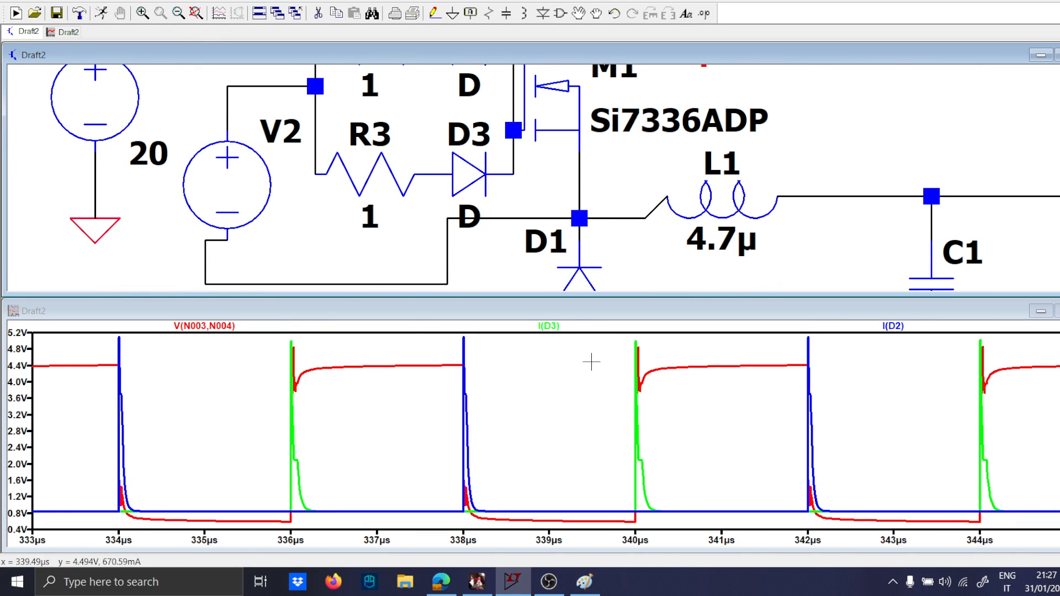
mouse_move(300, 432)
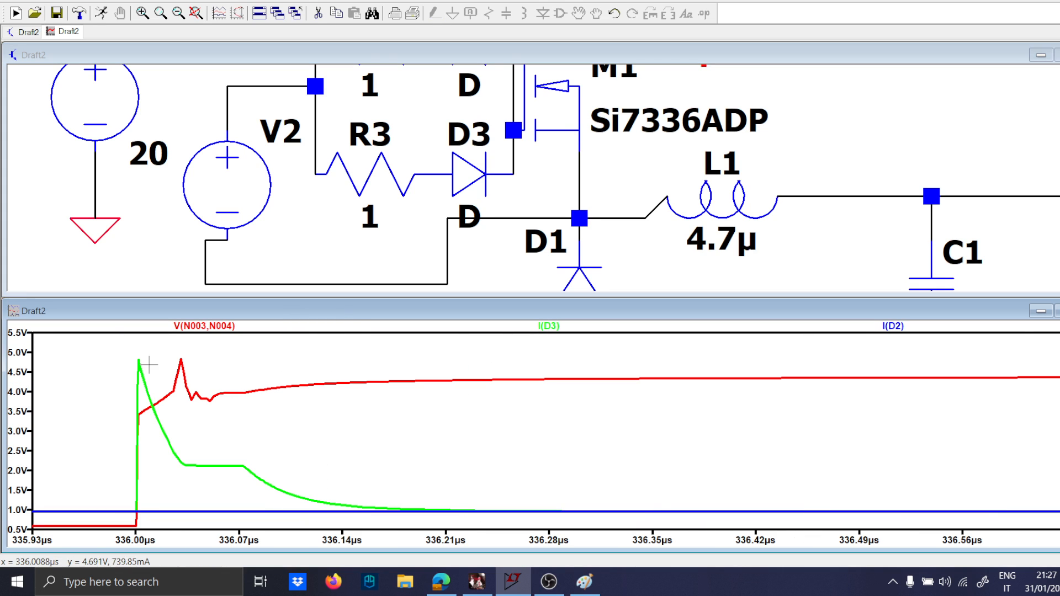
mouse_move(193, 434)
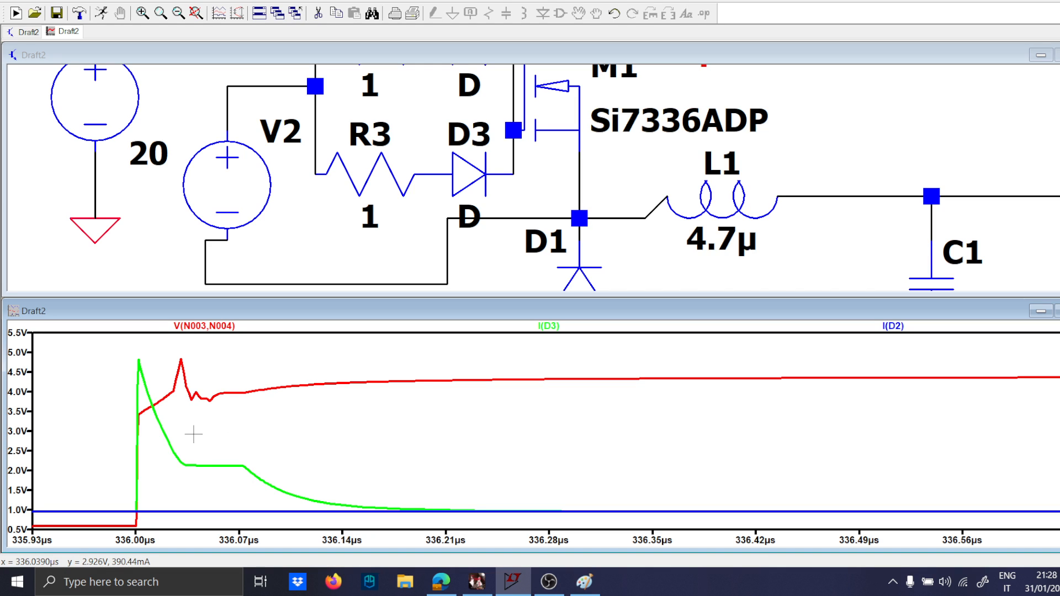
mouse_move(209, 426)
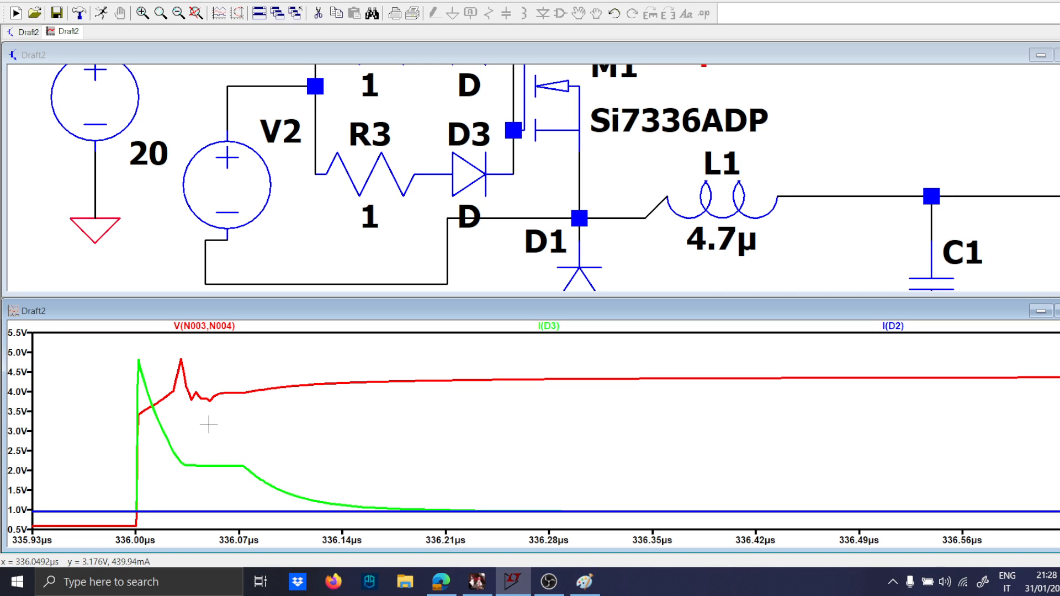
mouse_move(497, 410)
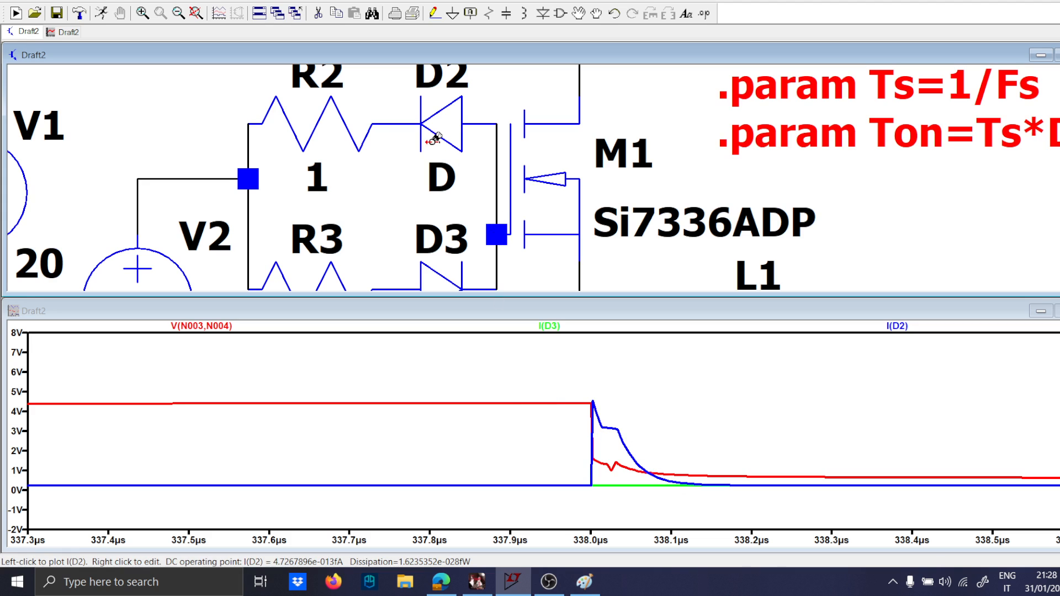
mouse_move(518, 195)
type("Rn")
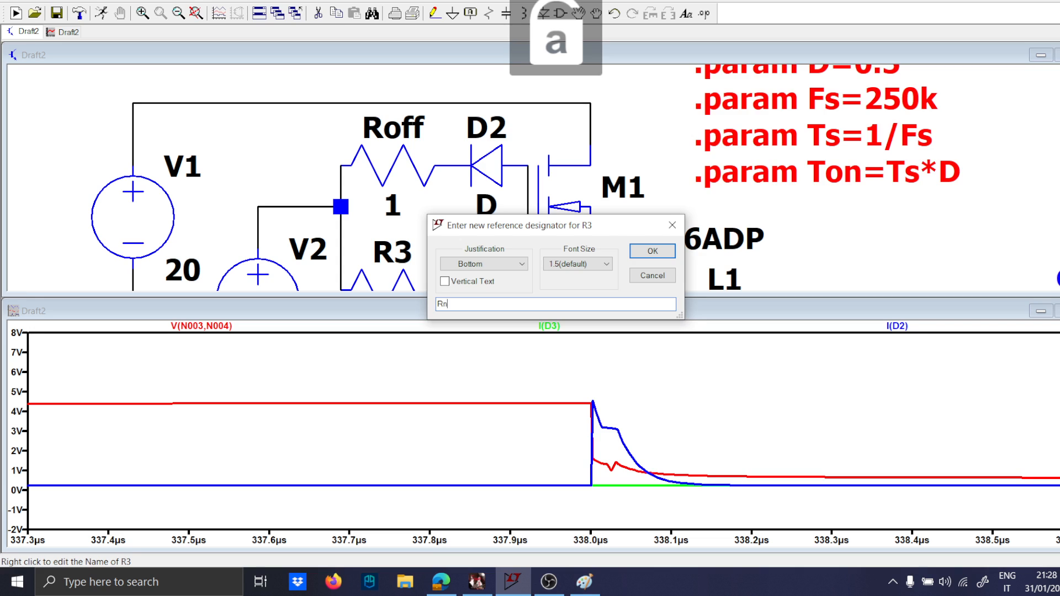
Step: Rename the gate resistor to Ron and shift source V2 slightly left
type("o")
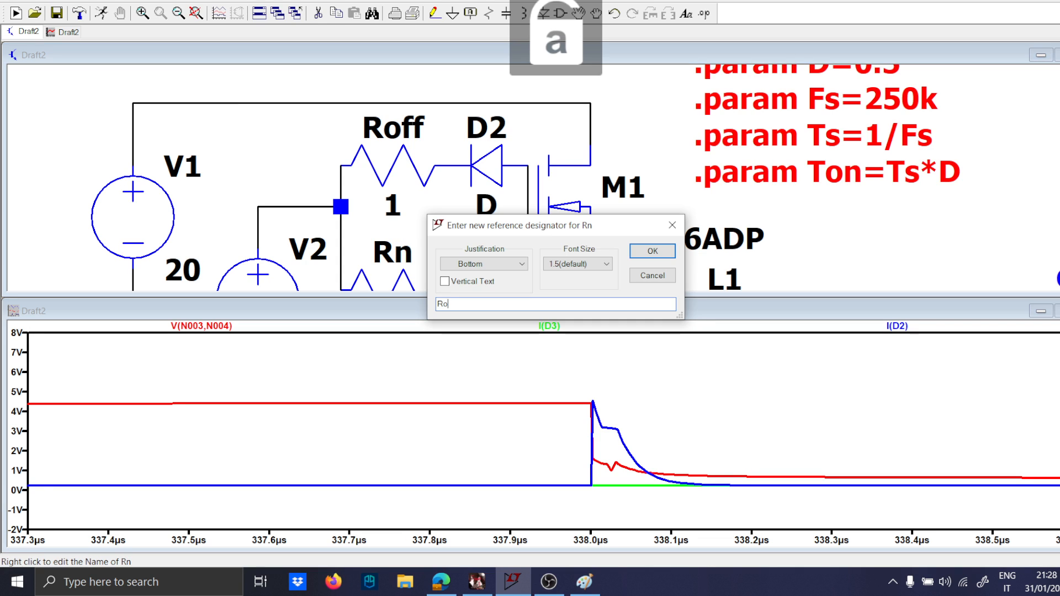
left_click(651, 250)
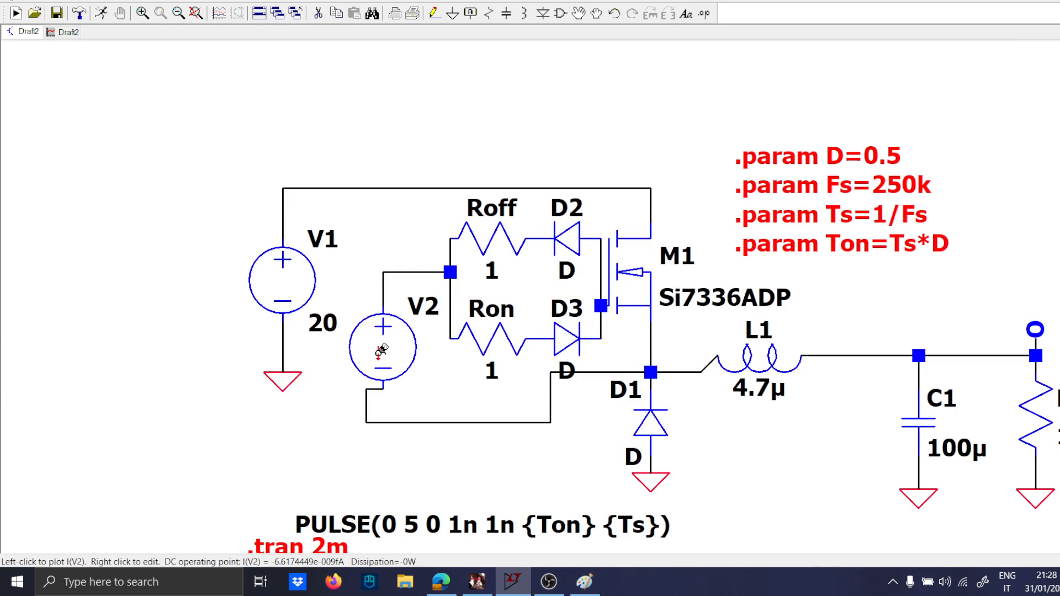
left_click_drag(383, 347, 367, 347)
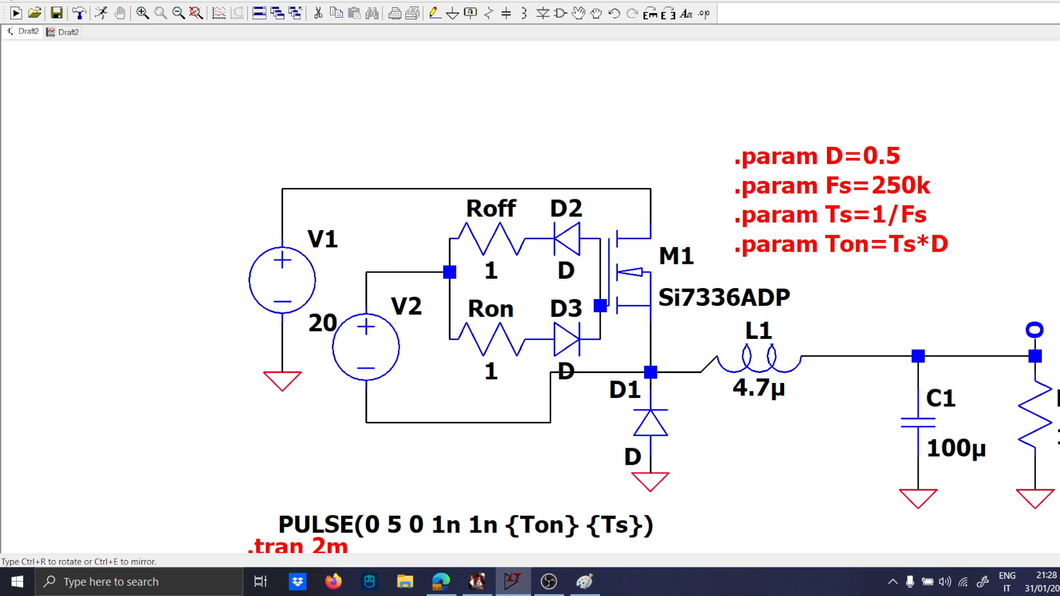
mouse_move(490, 249)
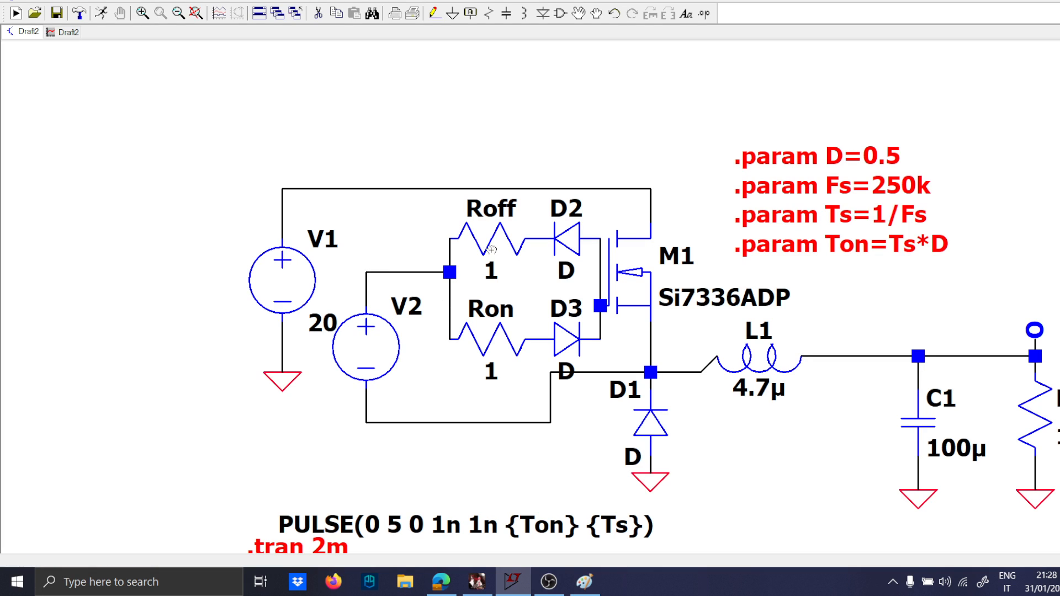
mouse_move(318, 399)
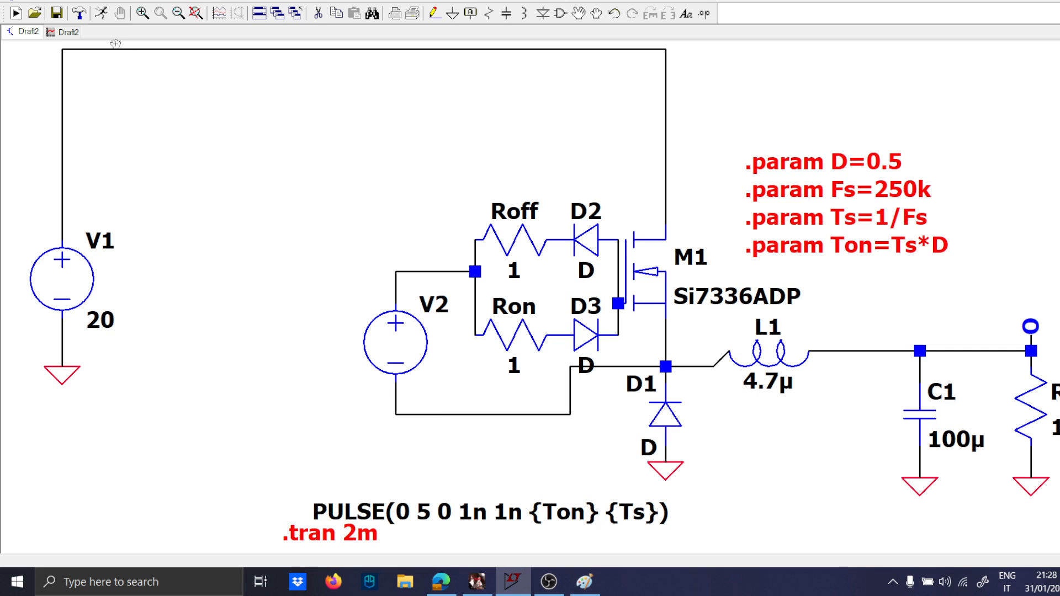
Step: Delete diodes D2 and D3, add batteries Positive (5 V) and Negative (0 V), rename V2 uC
left_click_drag(393, 341, 172, 341)
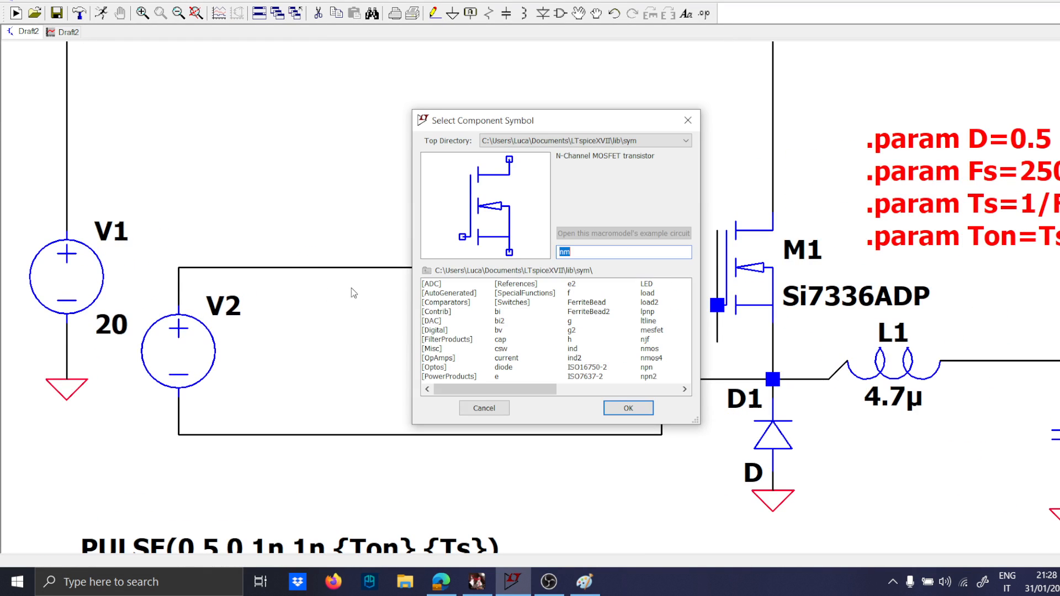
mouse_move(380, 287)
type("Positiv")
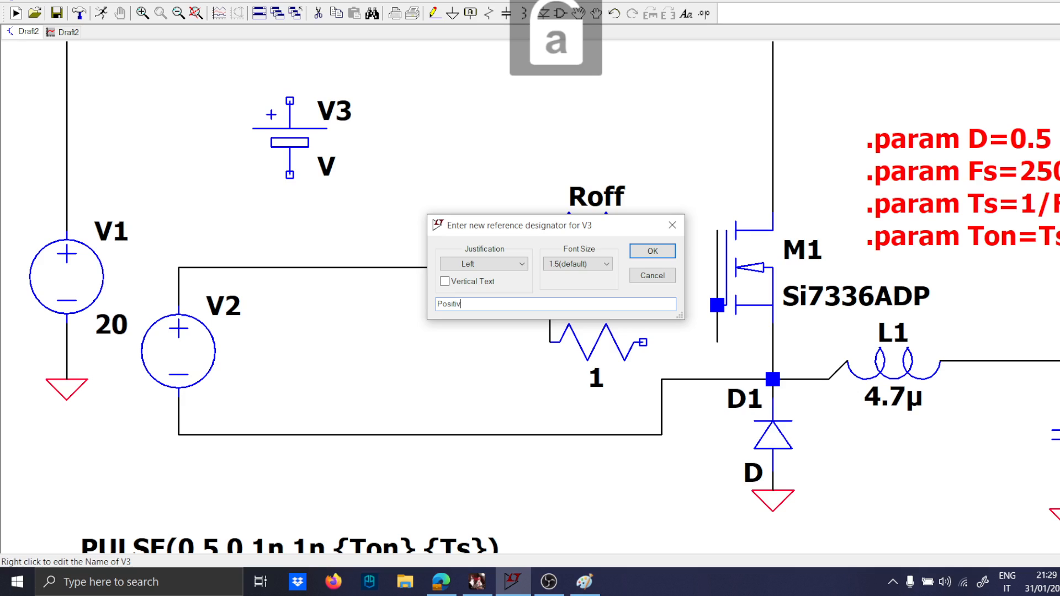
left_click(650, 251)
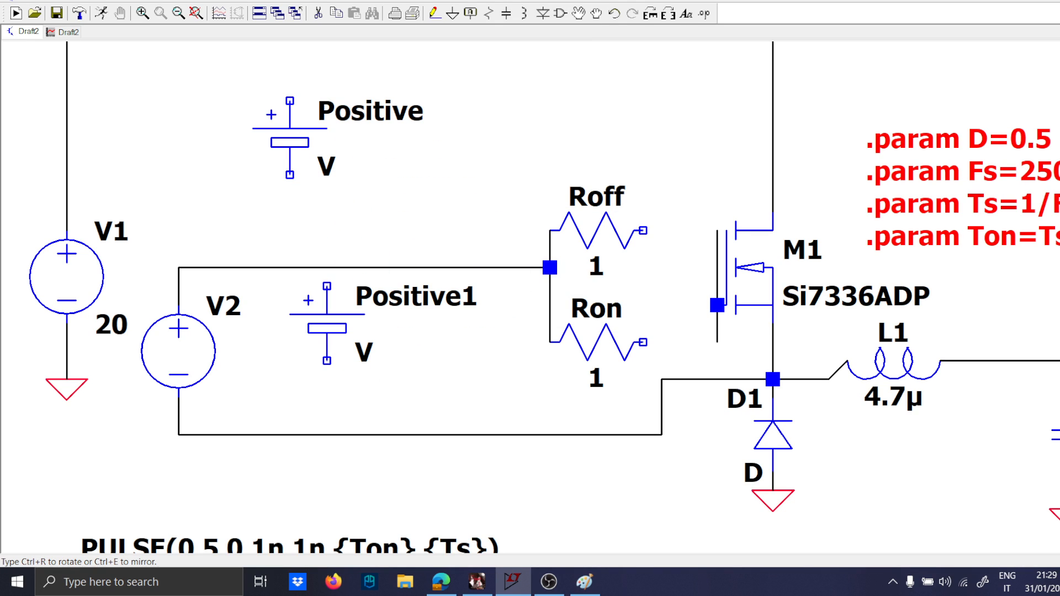
right_click(415, 296)
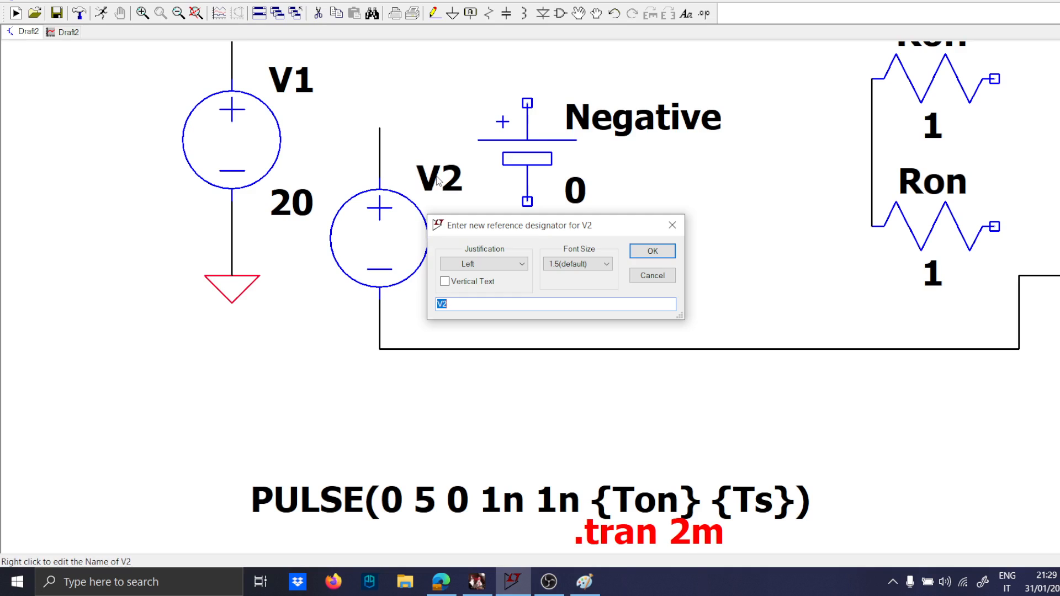
left_click(651, 251)
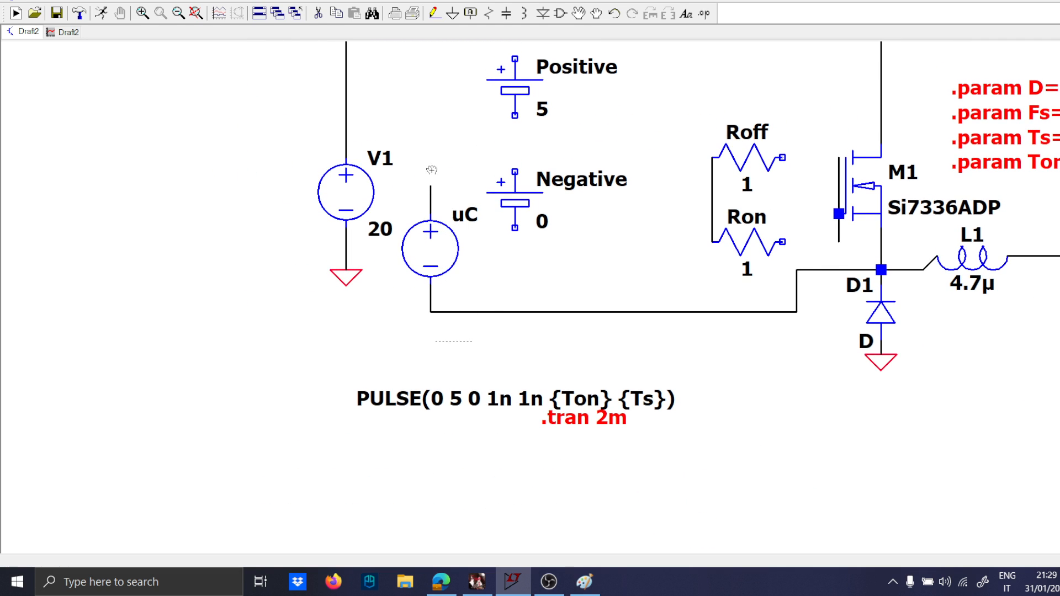
Step: Move uC below the batteries, place switch S1 beside Positive, and reposition S2
left_click_drag(429, 250, 639, 264)
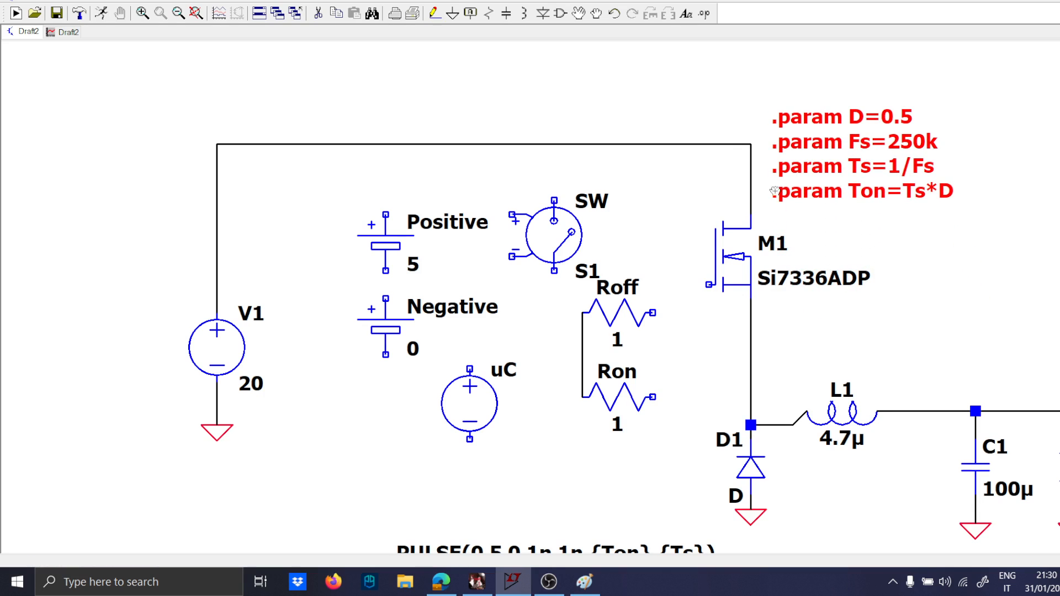
mouse_move(341, 203)
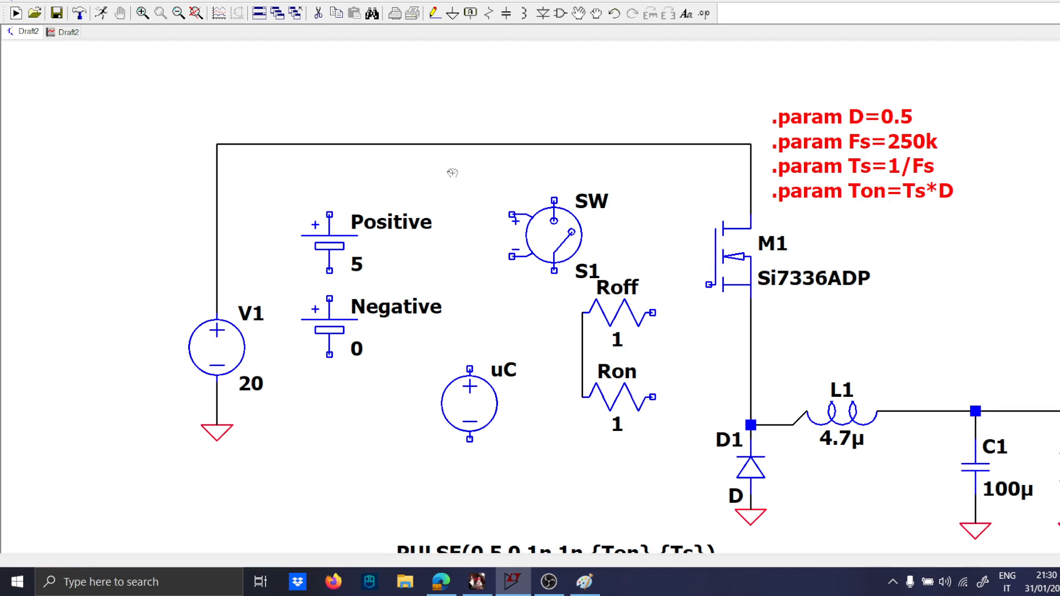
left_click_drag(547, 233, 473, 223)
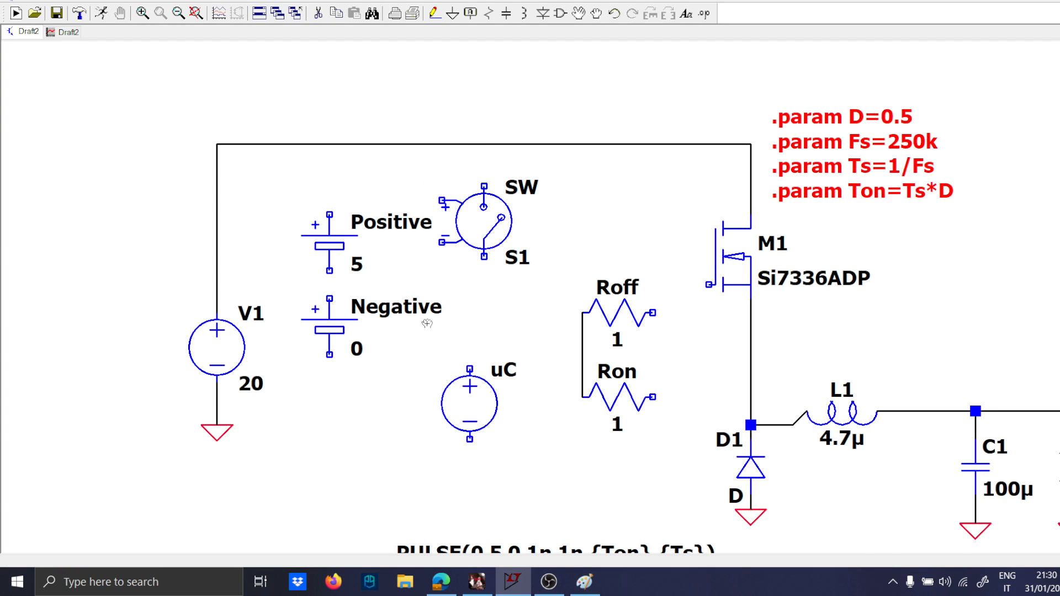
left_click_drag(469, 406, 399, 419)
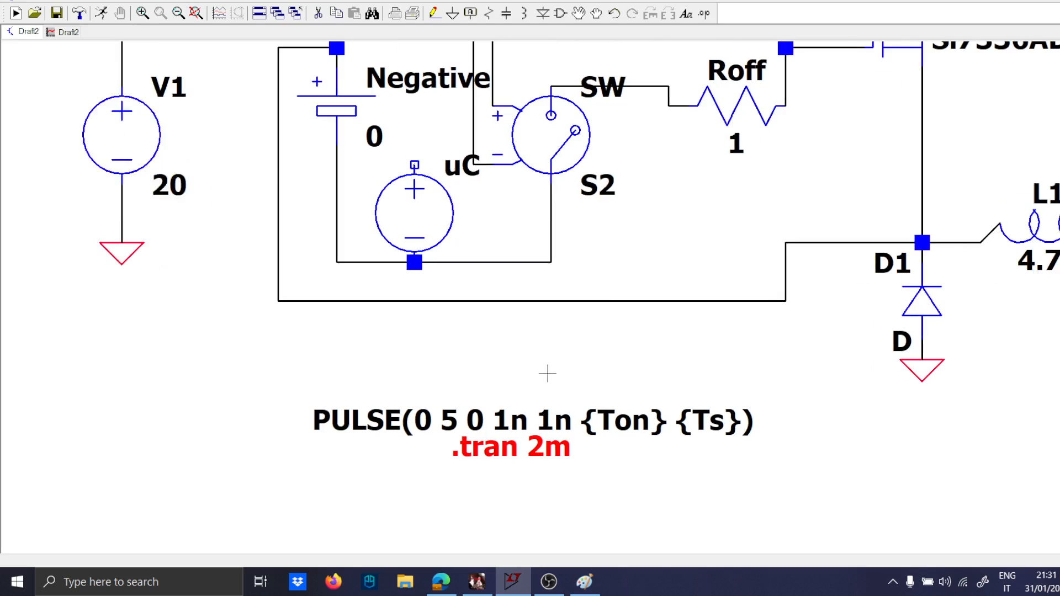
mouse_move(414, 213)
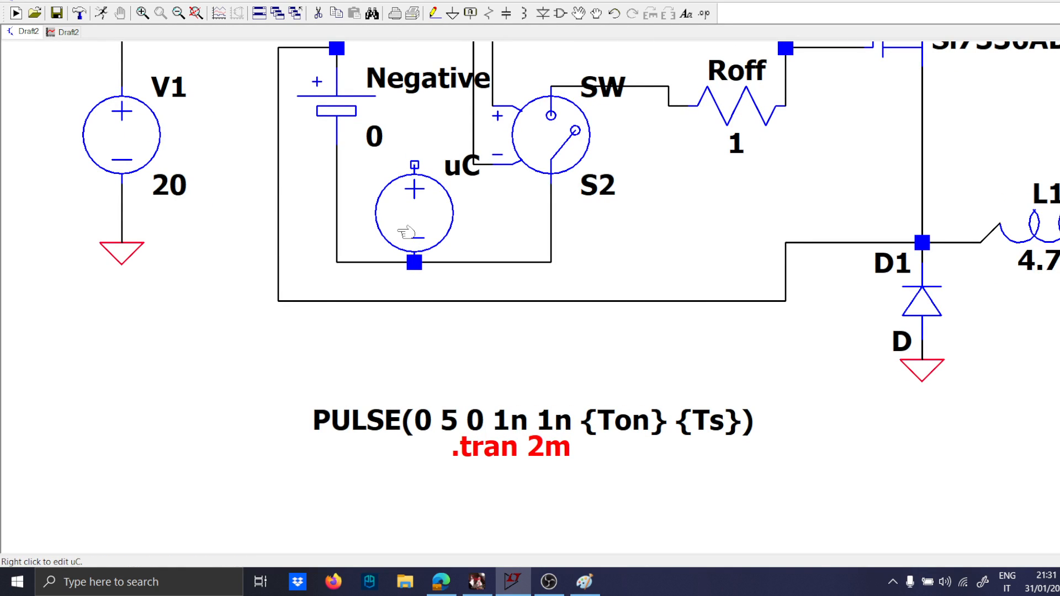
Step: Set the uC PULSE source to Vinitial -1 and Von 1
double_click(414, 210)
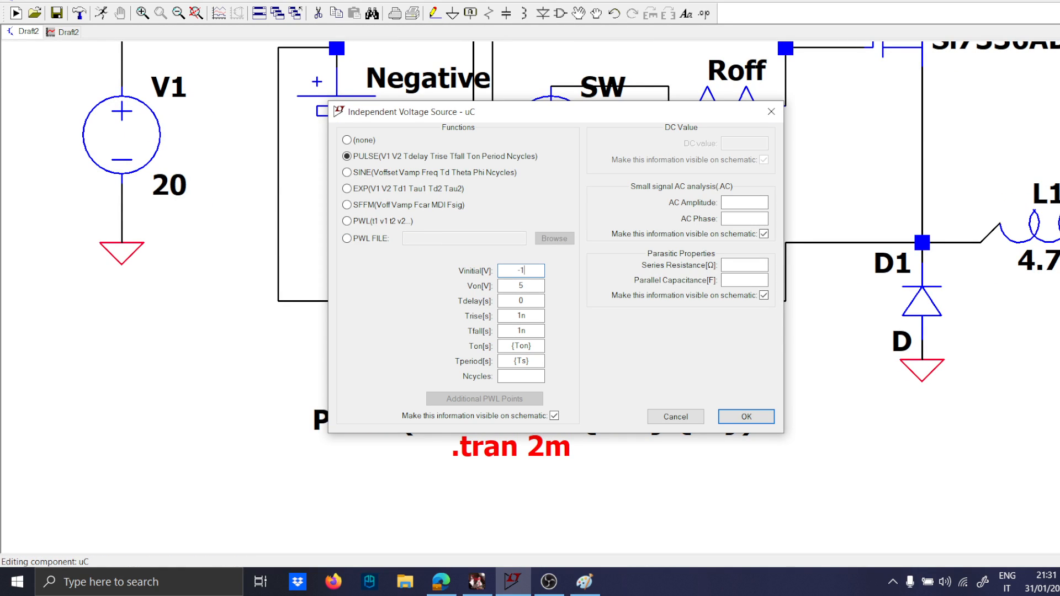
type("1")
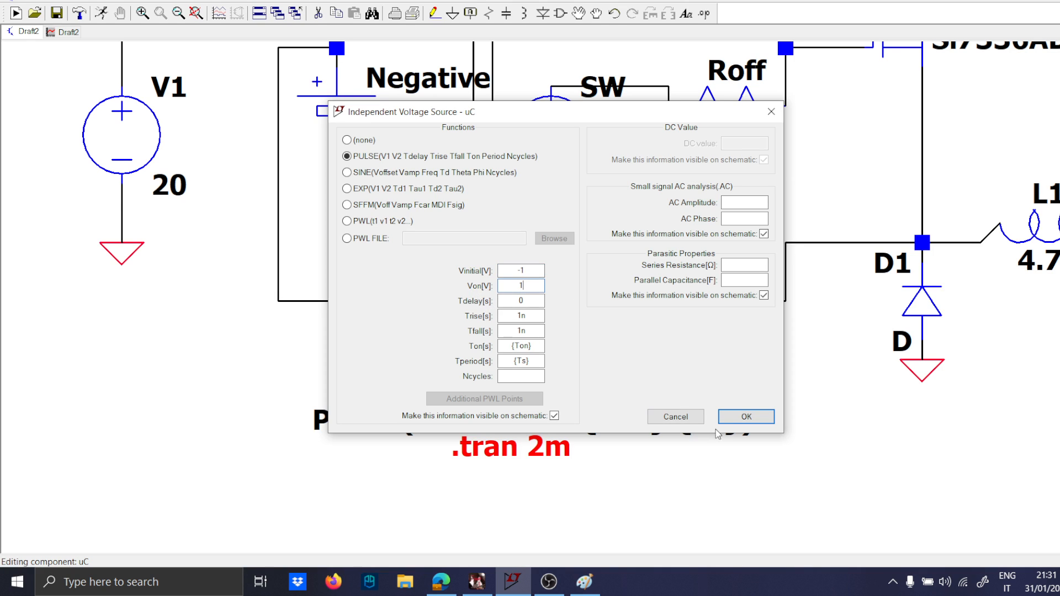
left_click(745, 416)
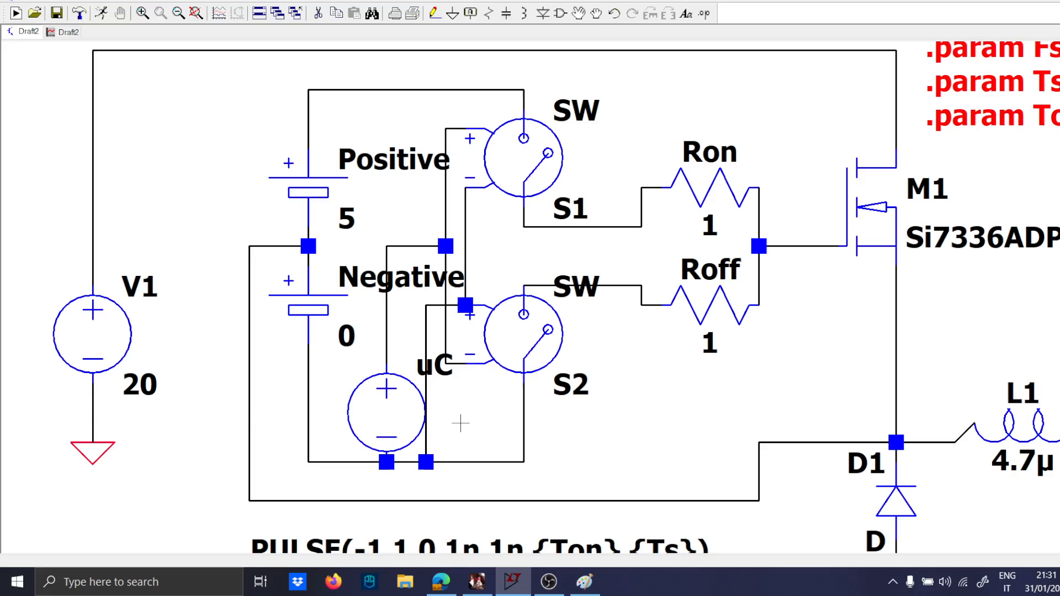
mouse_move(480, 175)
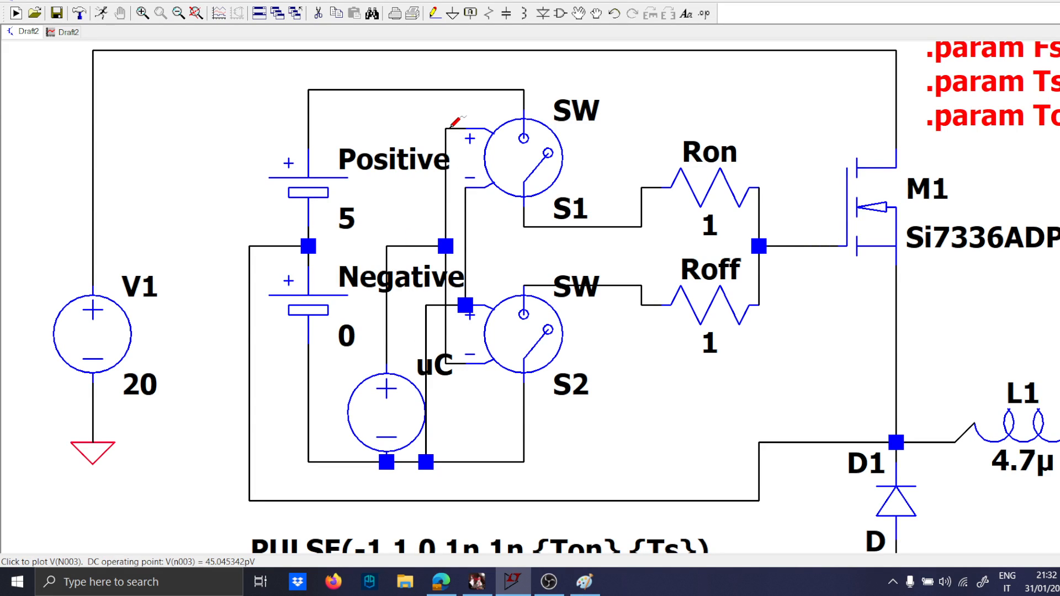
mouse_move(426, 295)
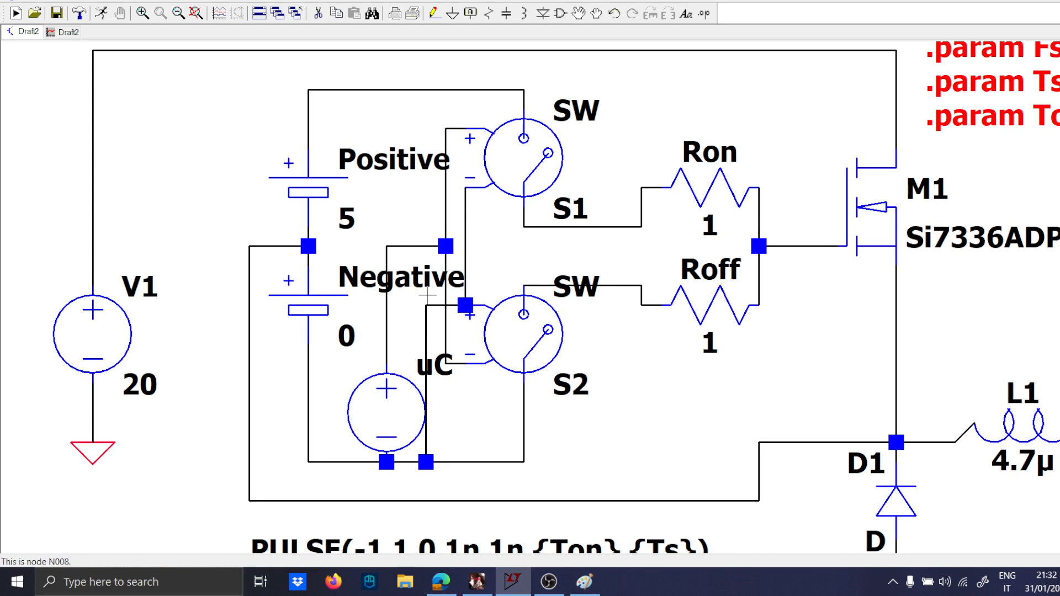
mouse_move(484, 154)
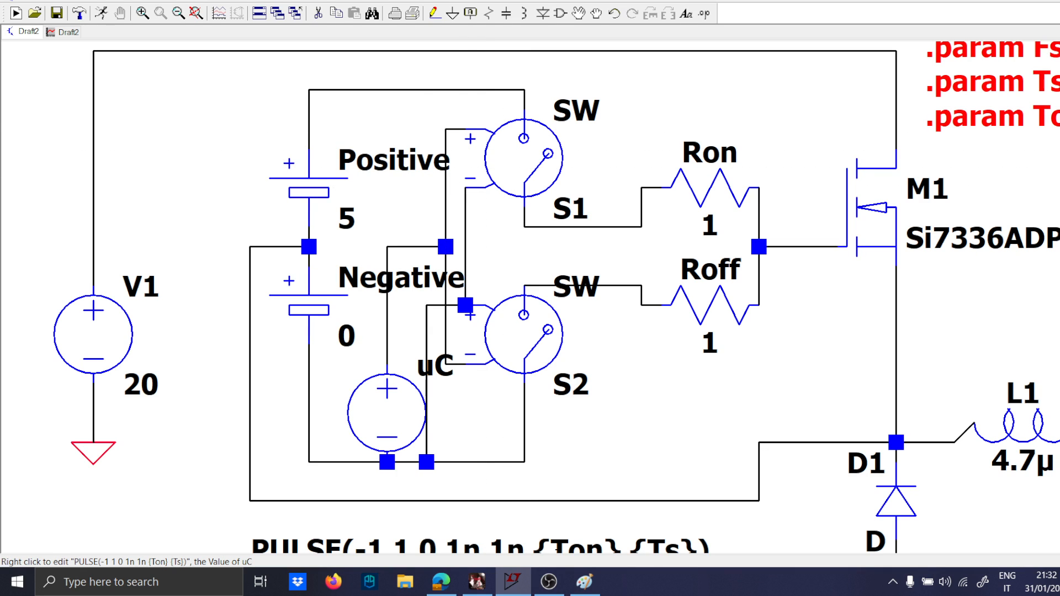
type("calculator")
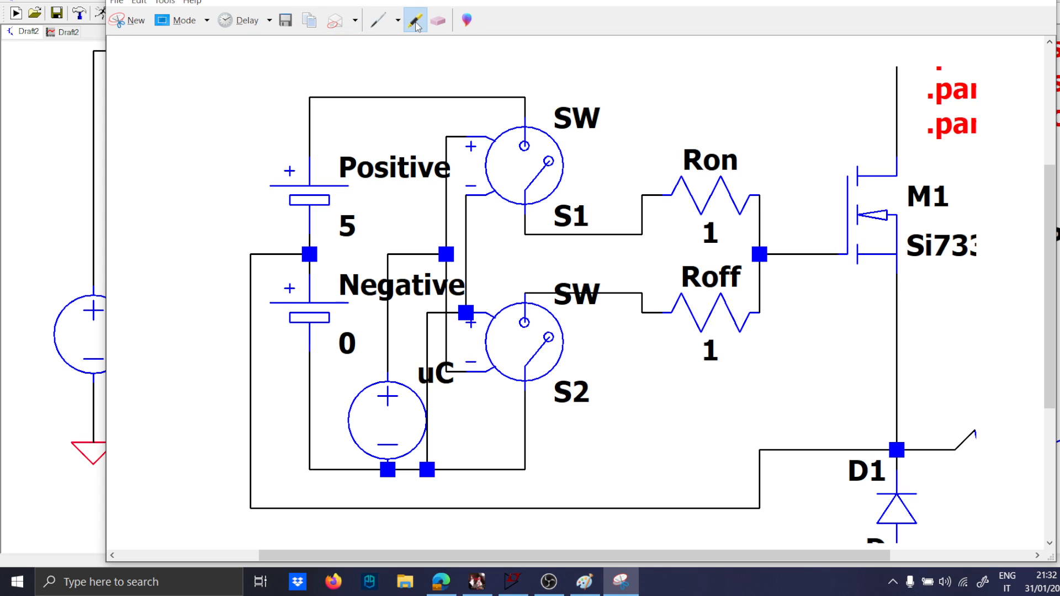
Step: With the pen, mark S1's control input and trace the Positive–S1–Ron path and another path
left_click(379, 19)
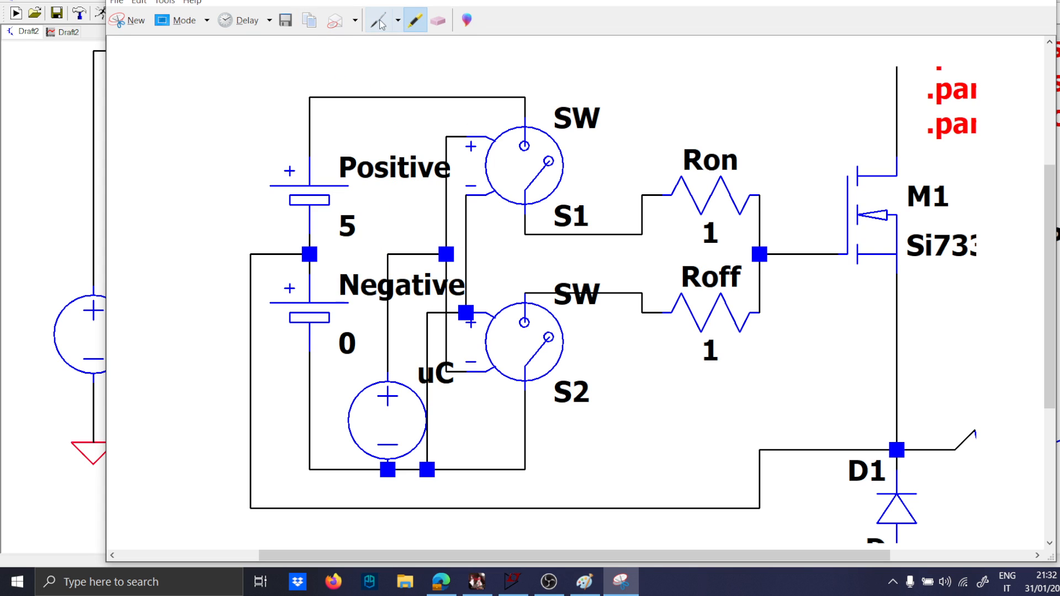
left_click(381, 20)
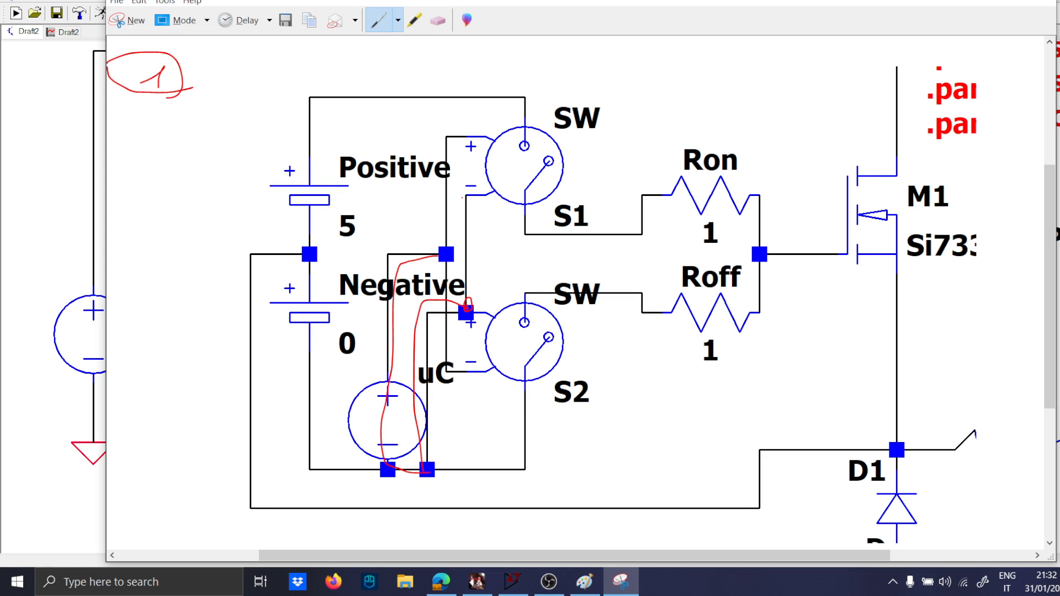
left_click_drag(467, 196, 463, 145)
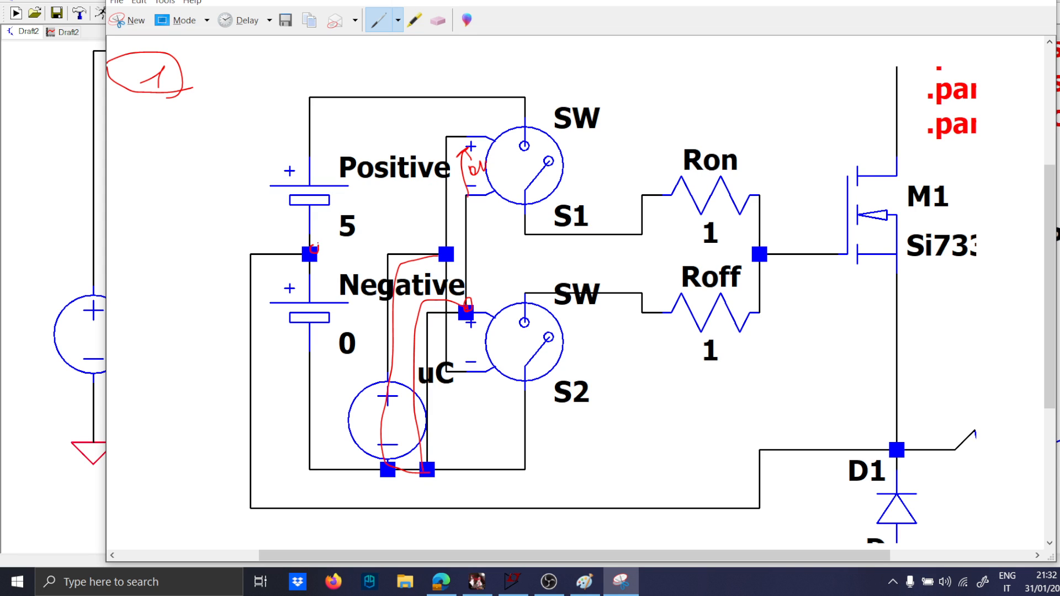
left_click_drag(309, 243, 580, 233)
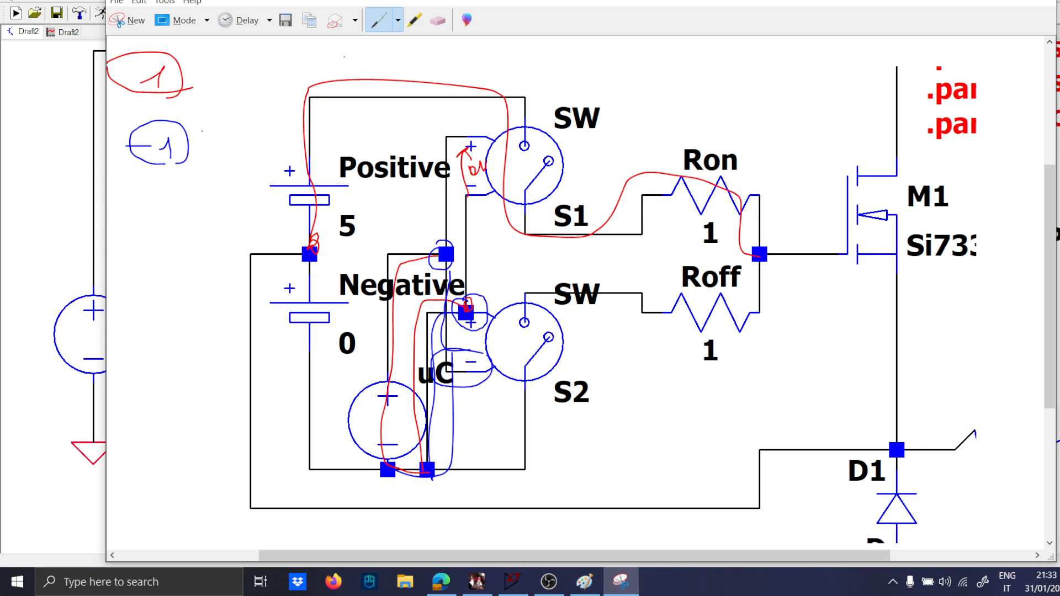
left_click_drag(201, 128, 433, 132)
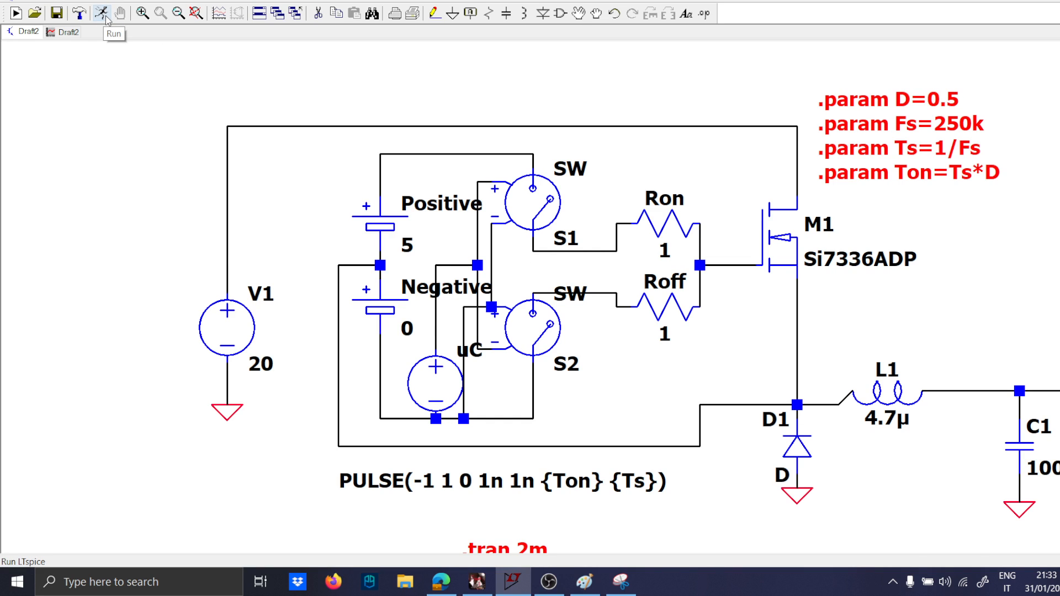
Step: Run with the default switch model, then place the directive .model SW SW(Ron=1m Roff=1Meg)
left_click(100, 13)
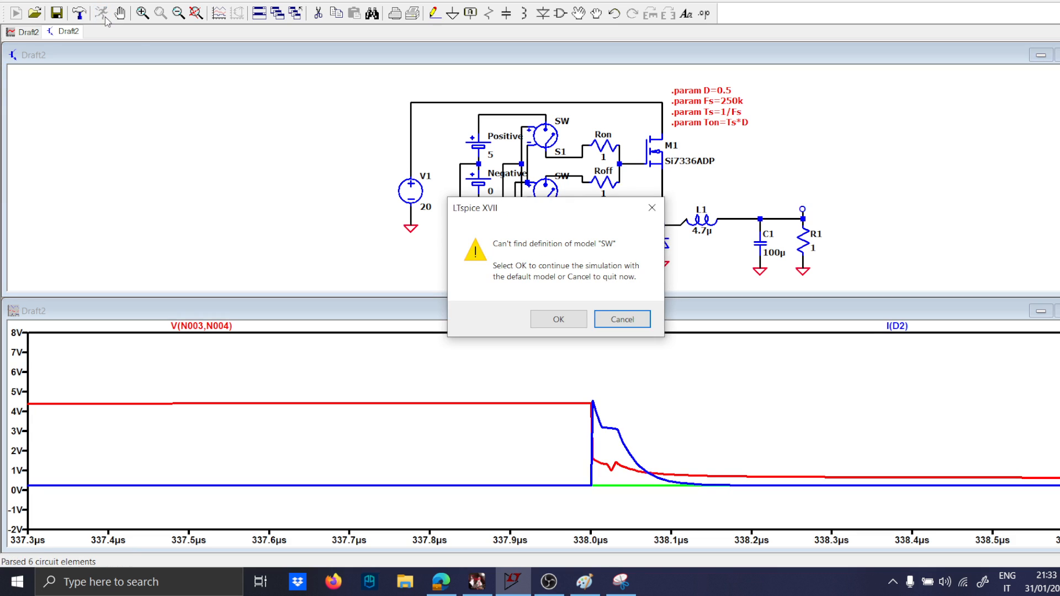
mouse_move(503, 252)
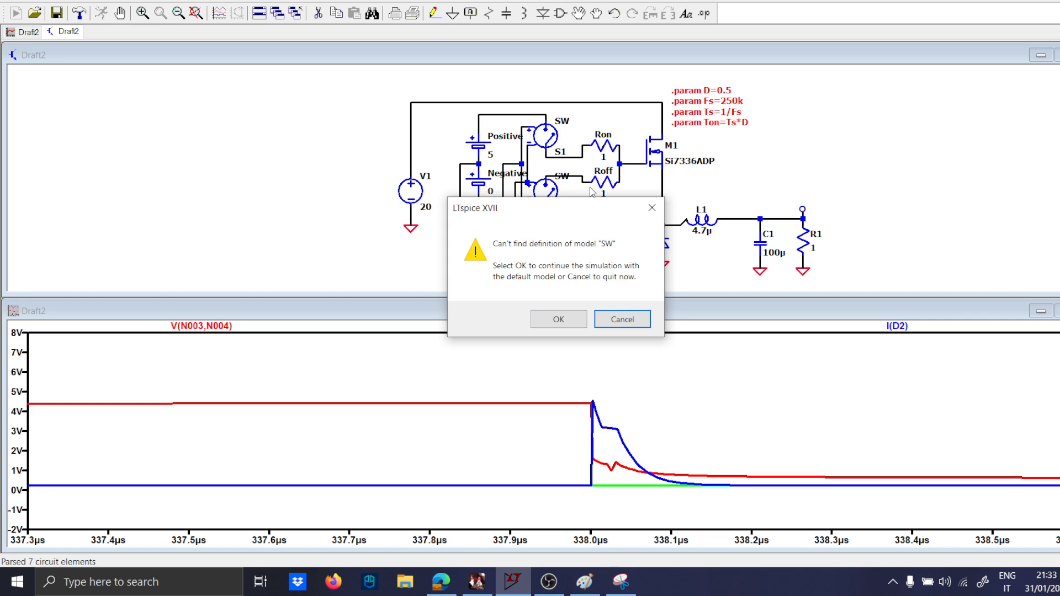
left_click(557, 319)
type("model SW SW(Ron=1m Roff=1Meg")
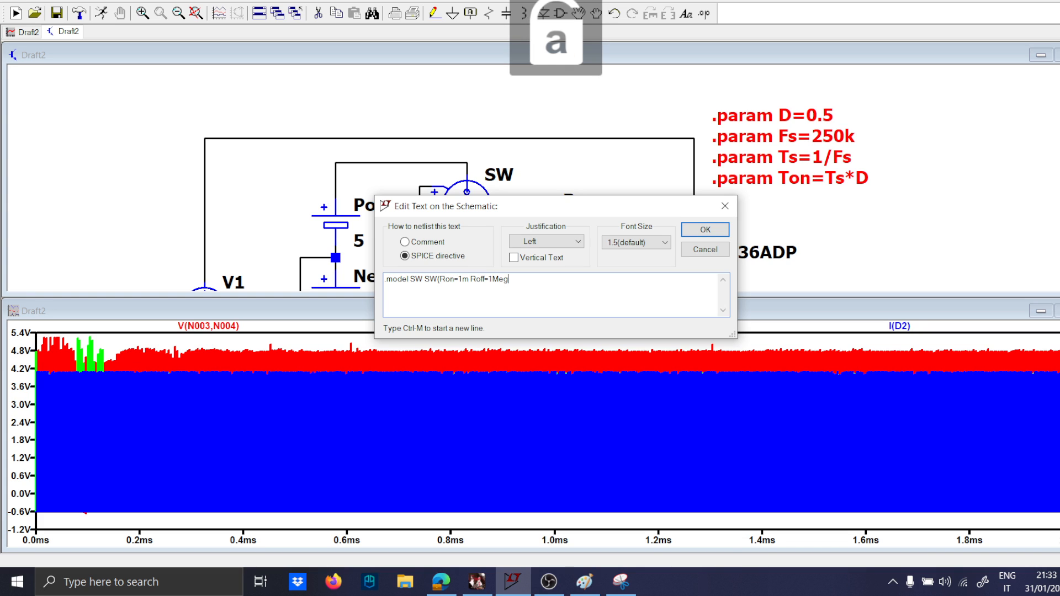
left_click(705, 229)
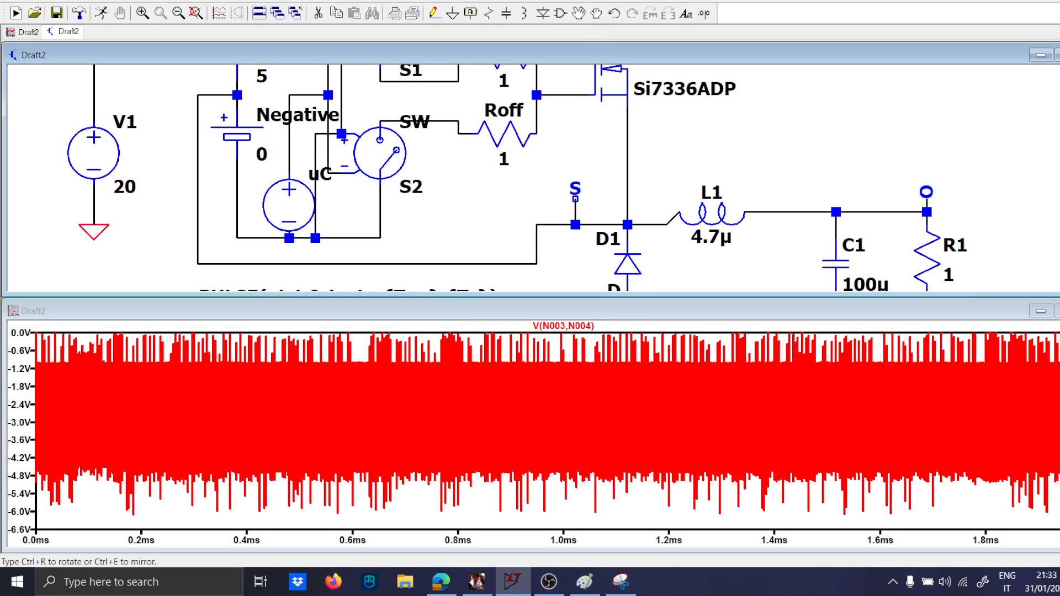
Step: Rerun the transient simulation and probe from net G to net S to plot V(G,S)
scroll("down", 3)
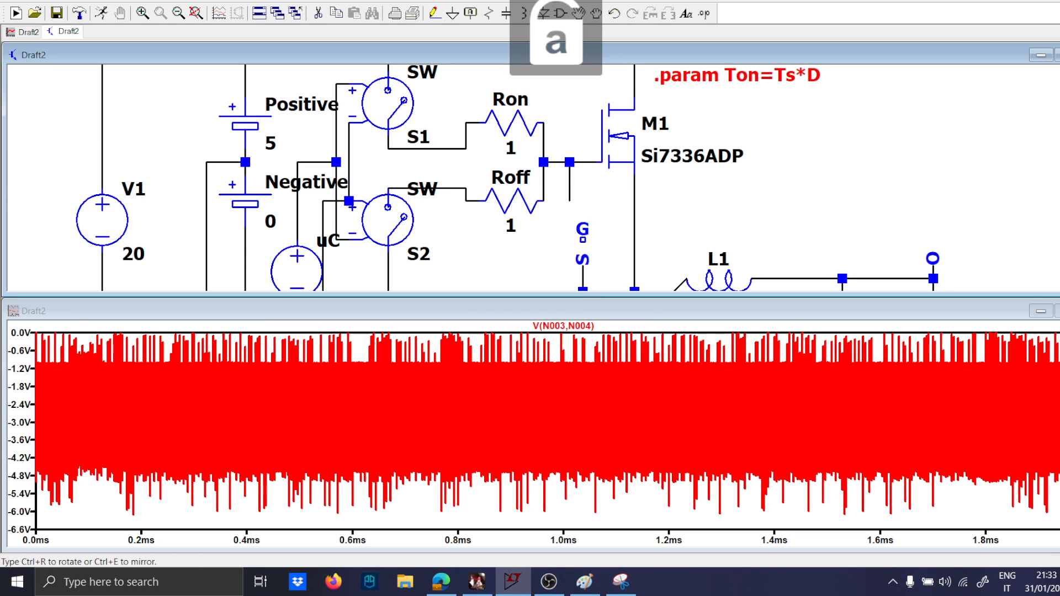
left_click(15, 12)
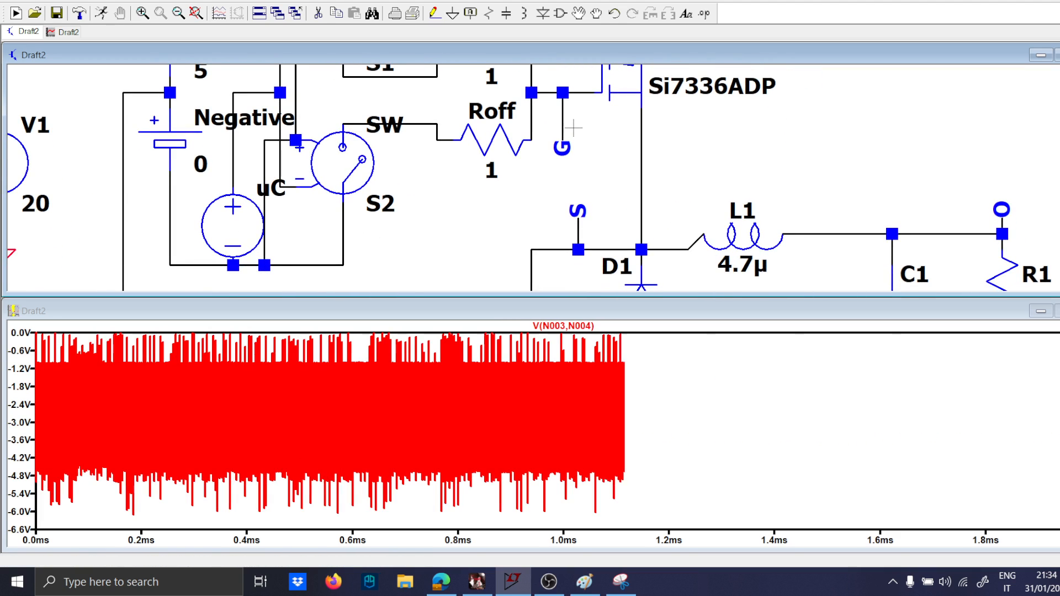
left_click(562, 147)
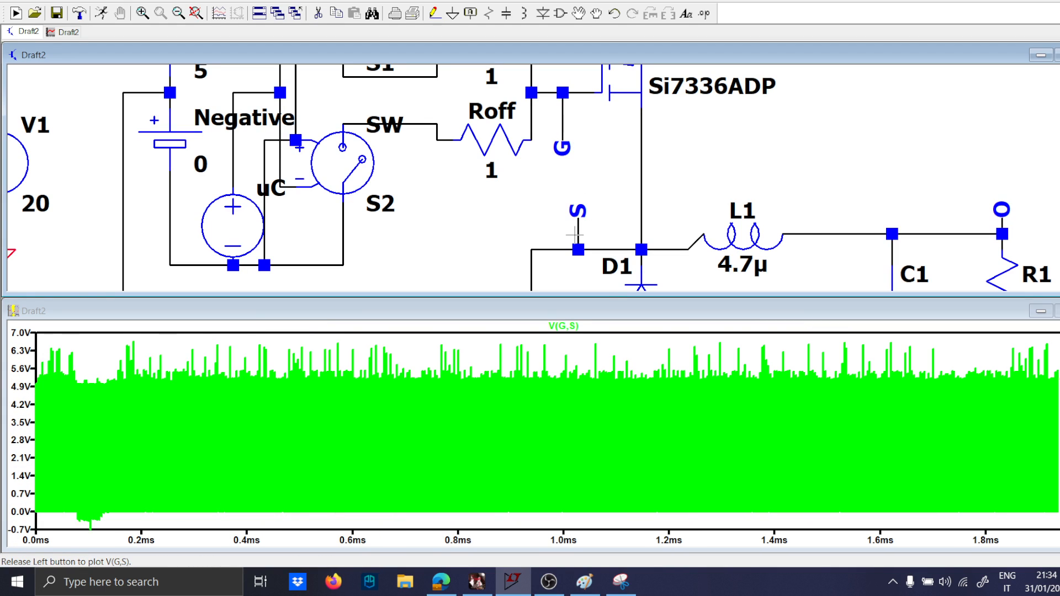
mouse_move(690, 525)
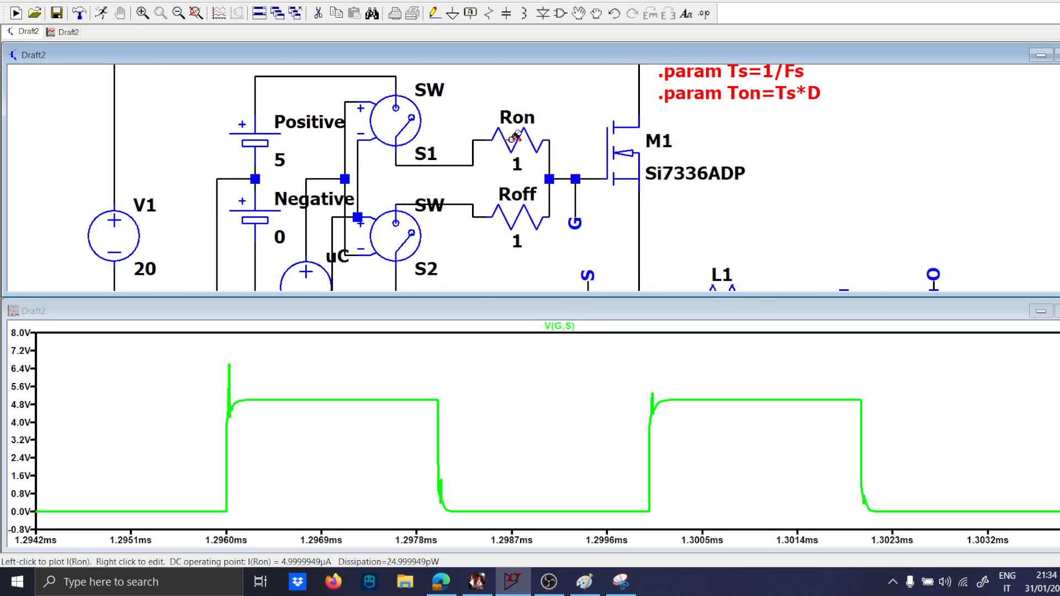
mouse_move(227, 518)
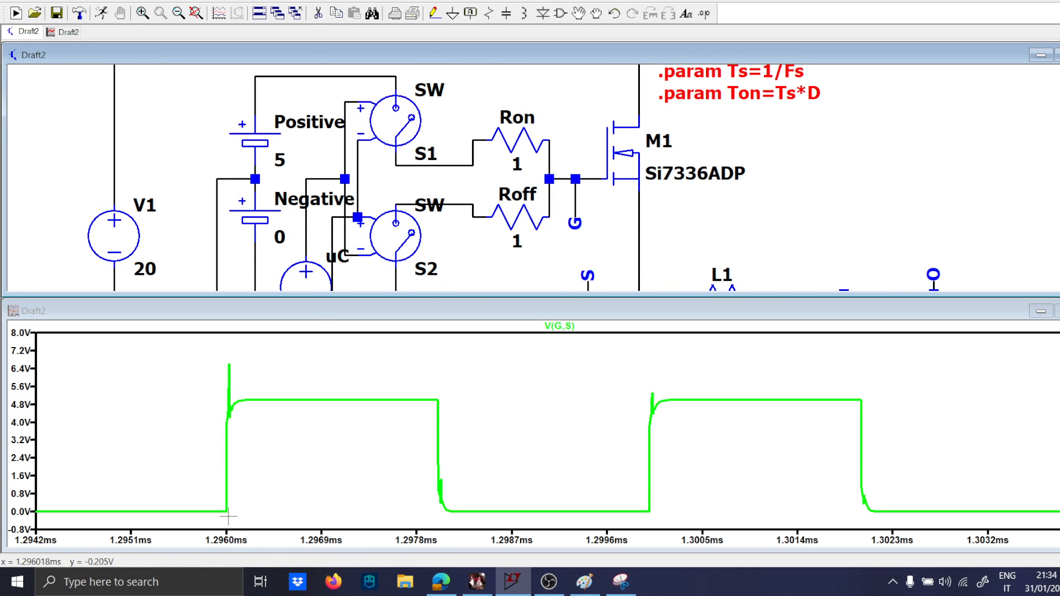
mouse_move(223, 519)
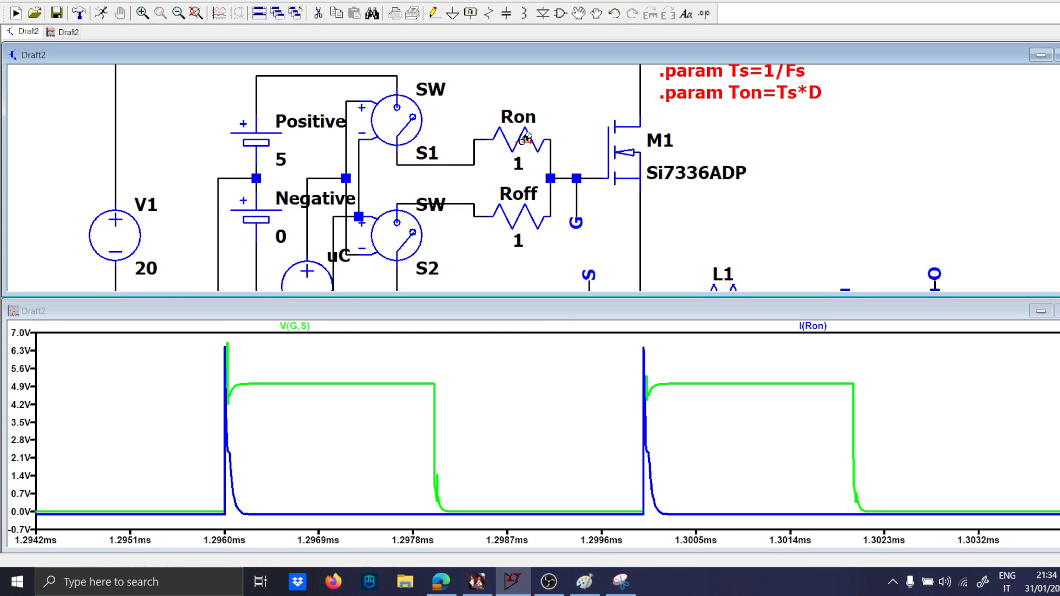
mouse_move(479, 283)
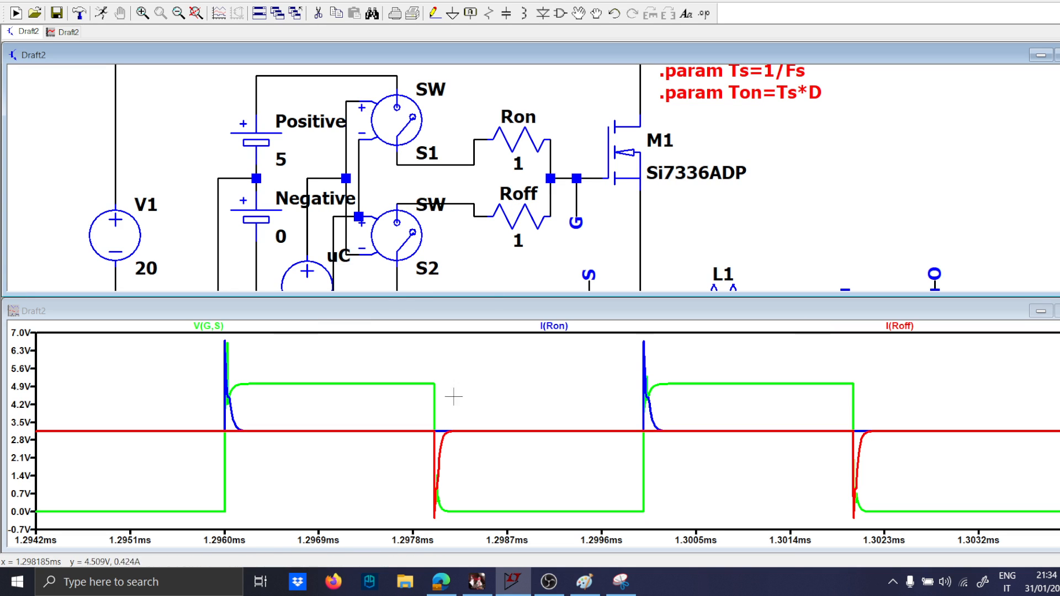
mouse_move(517, 208)
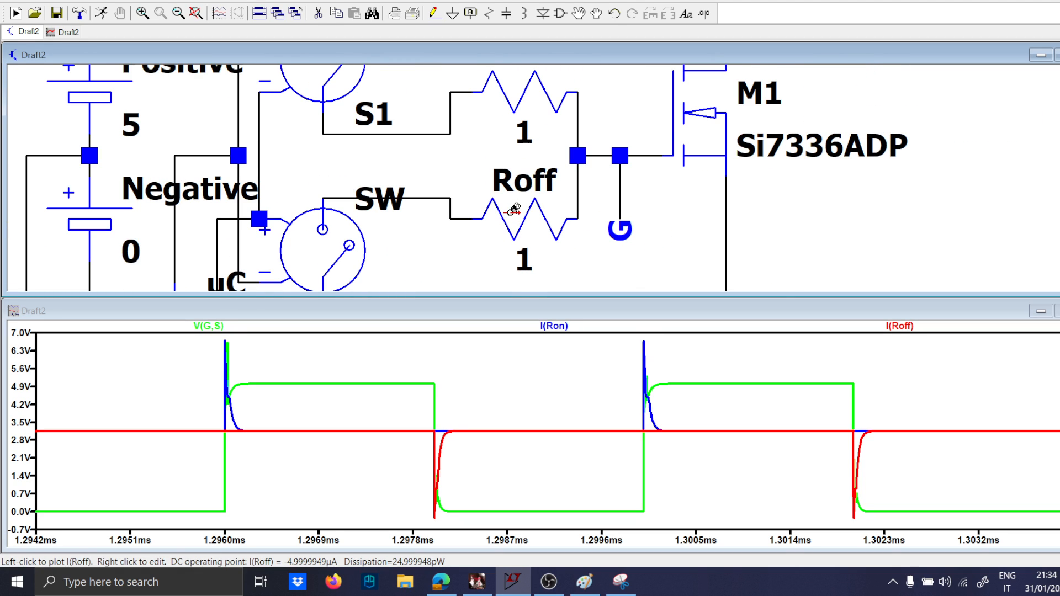
Step: Edit the I(Roff) trace expression to negate it
right_click(860, 347)
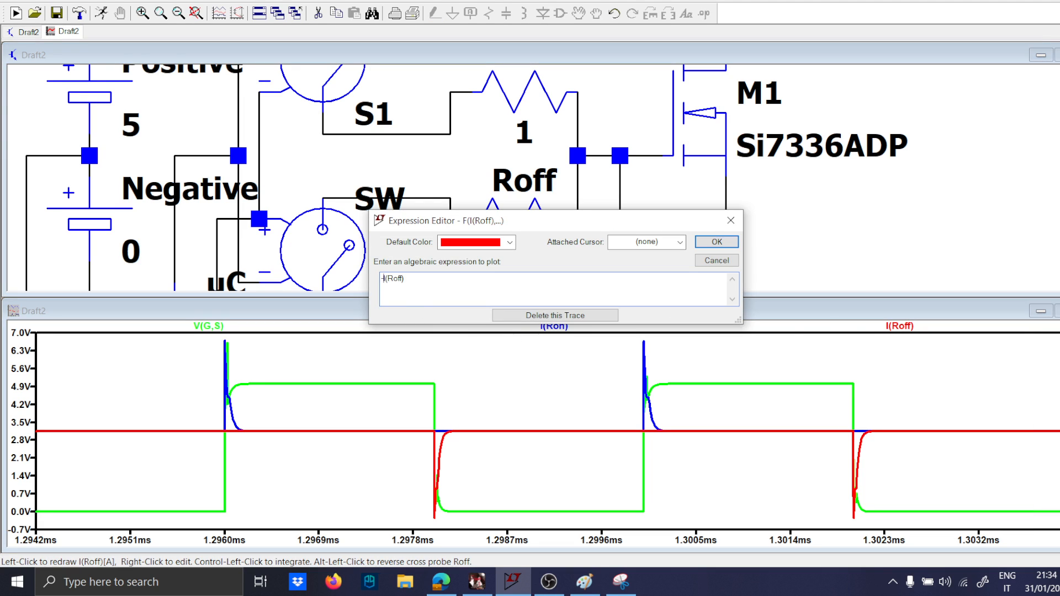
left_click(716, 241)
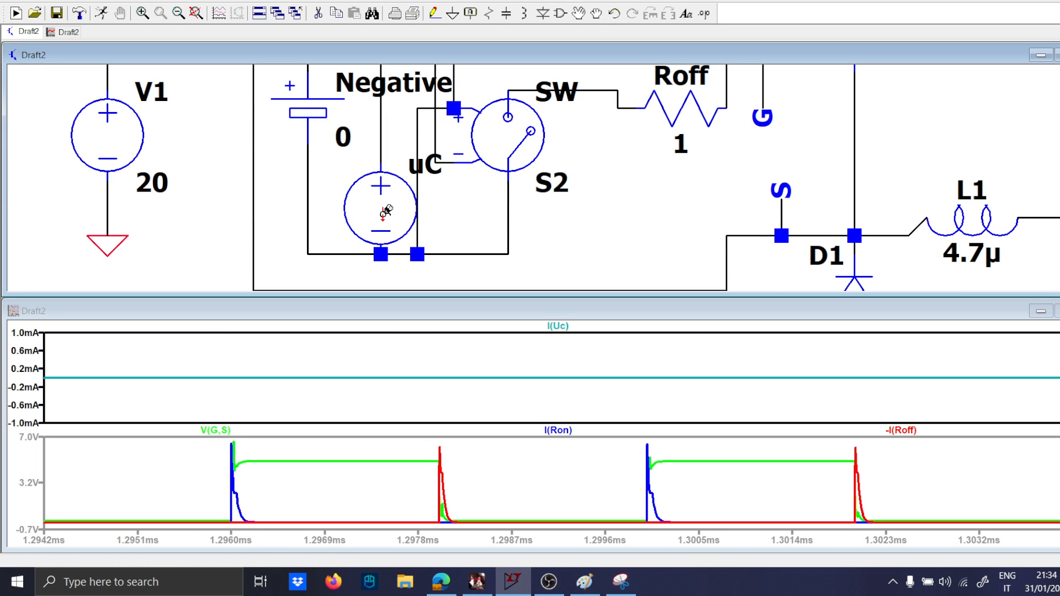
mouse_move(519, 381)
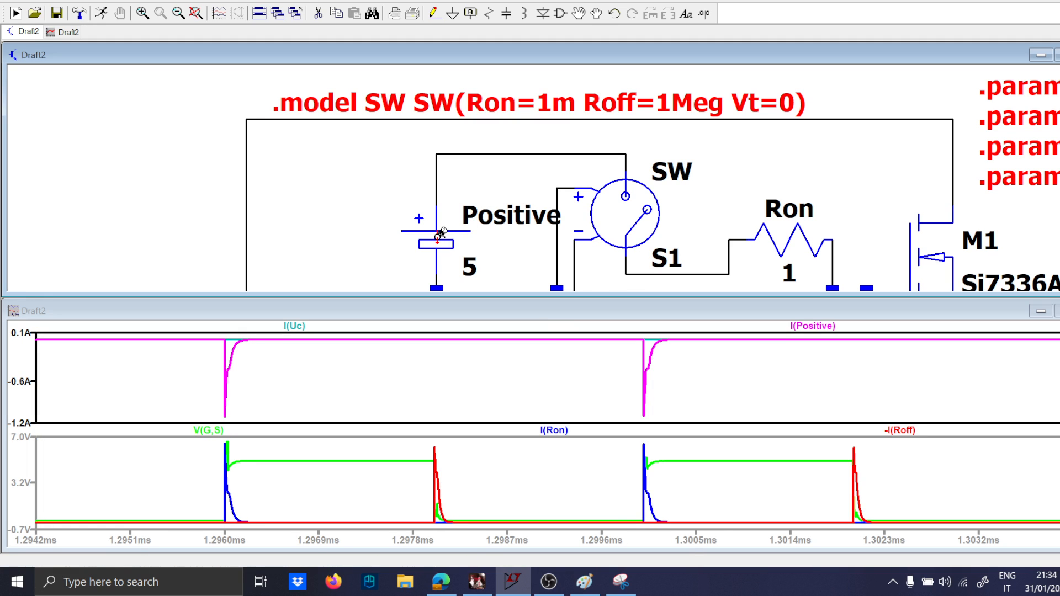
mouse_move(227, 374)
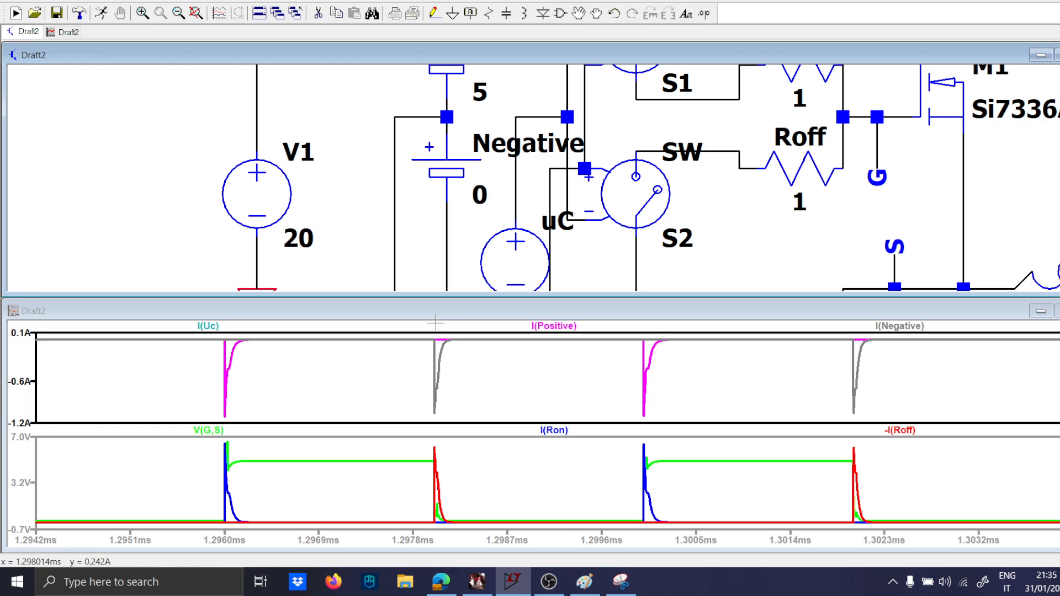
mouse_move(507, 449)
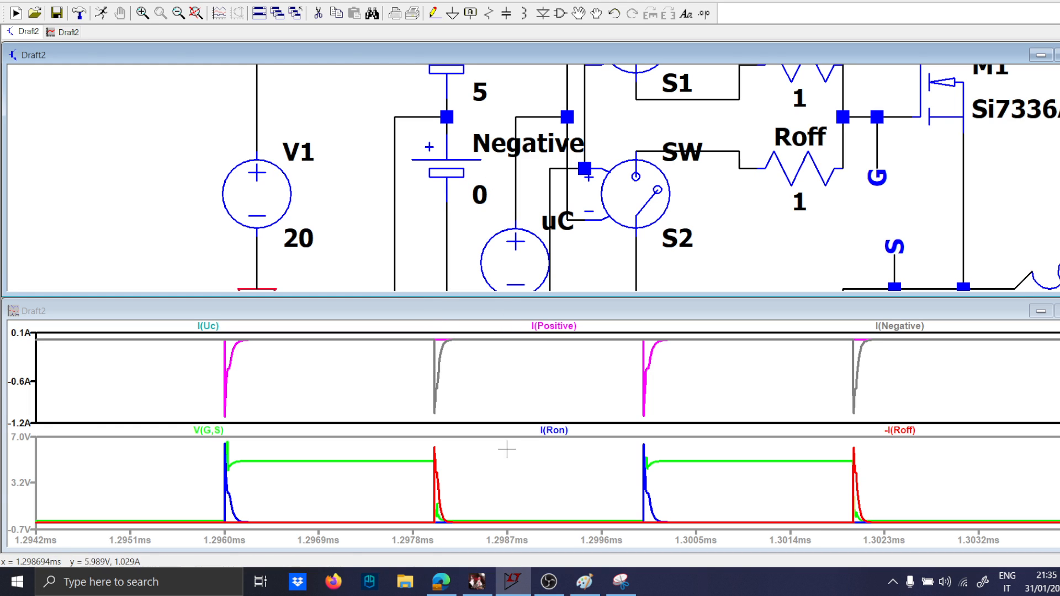
mouse_move(427, 482)
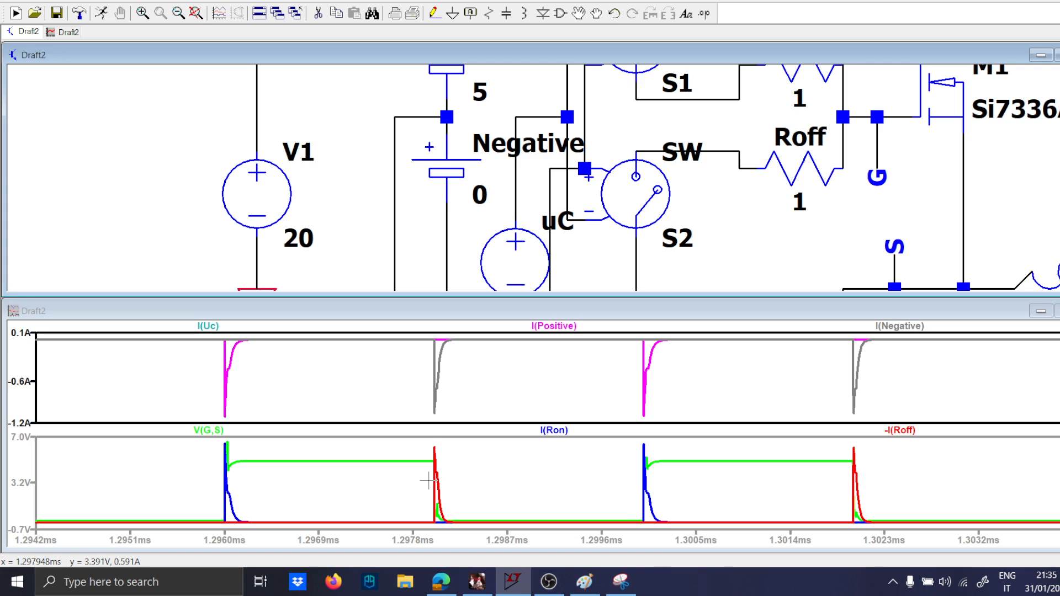
mouse_move(349, 442)
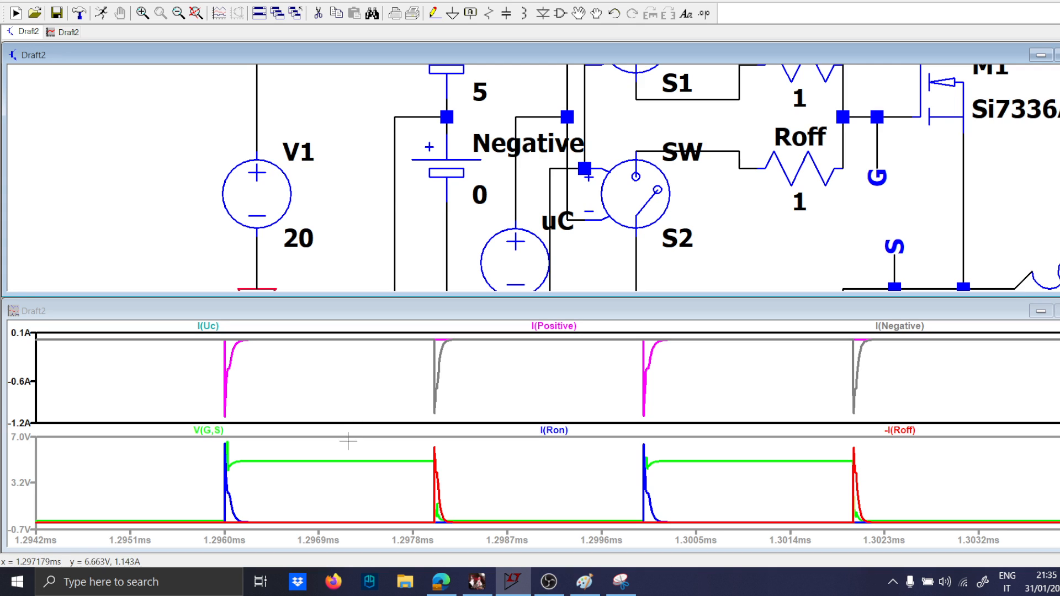
mouse_move(425, 479)
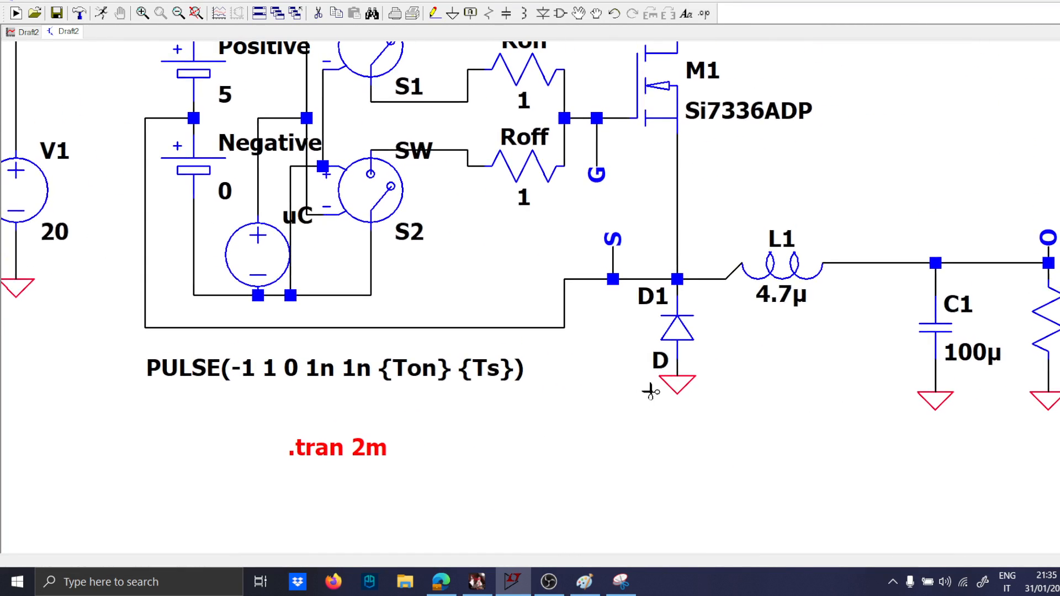
Step: Delete freewheeling diode D1 and open the copied source uC1's pulse settings
left_click(650, 392)
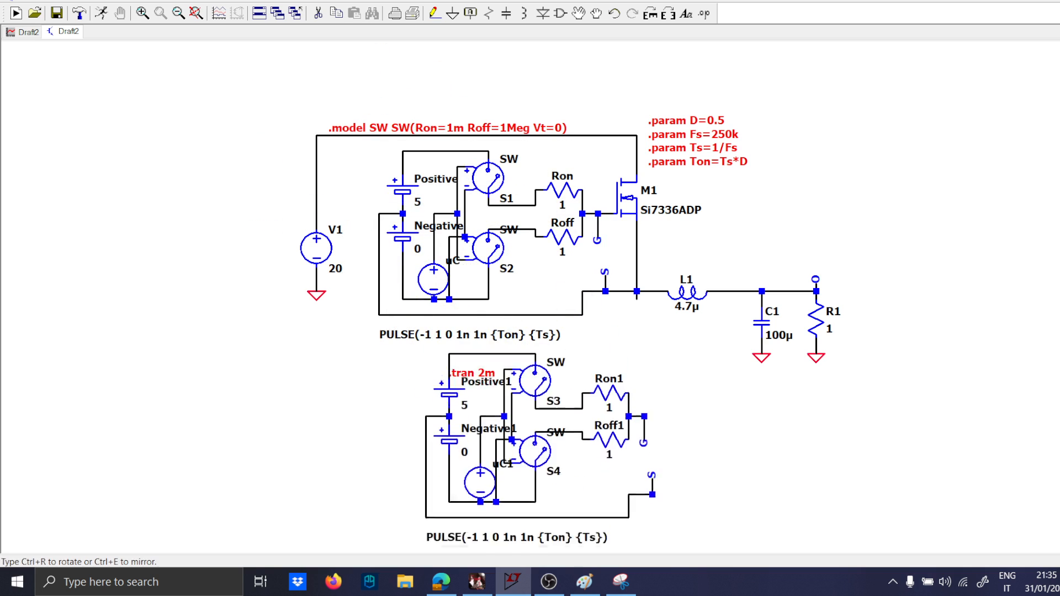
scroll("down", 3)
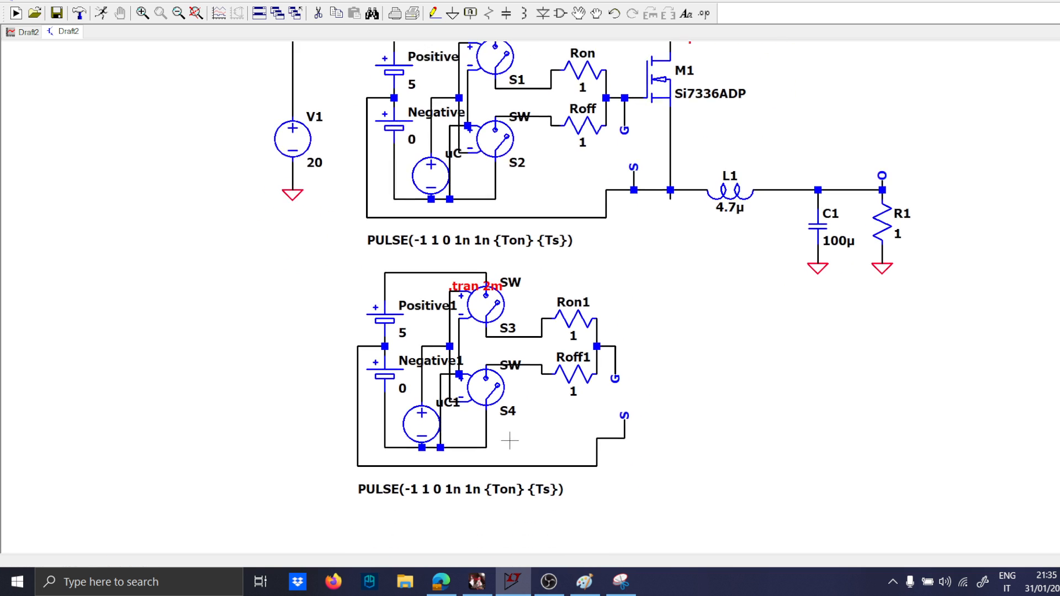
double_click(430, 423)
type("-")
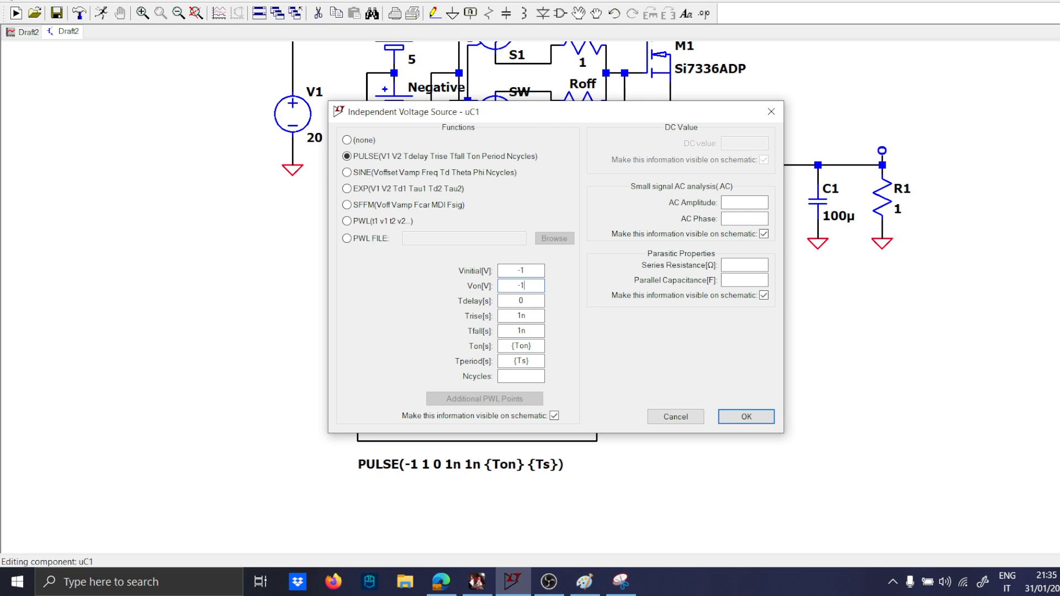
Step: Invert uC1's pulse to 1 and -1, delete a leftover net label, and rerun the simulation
type("1")
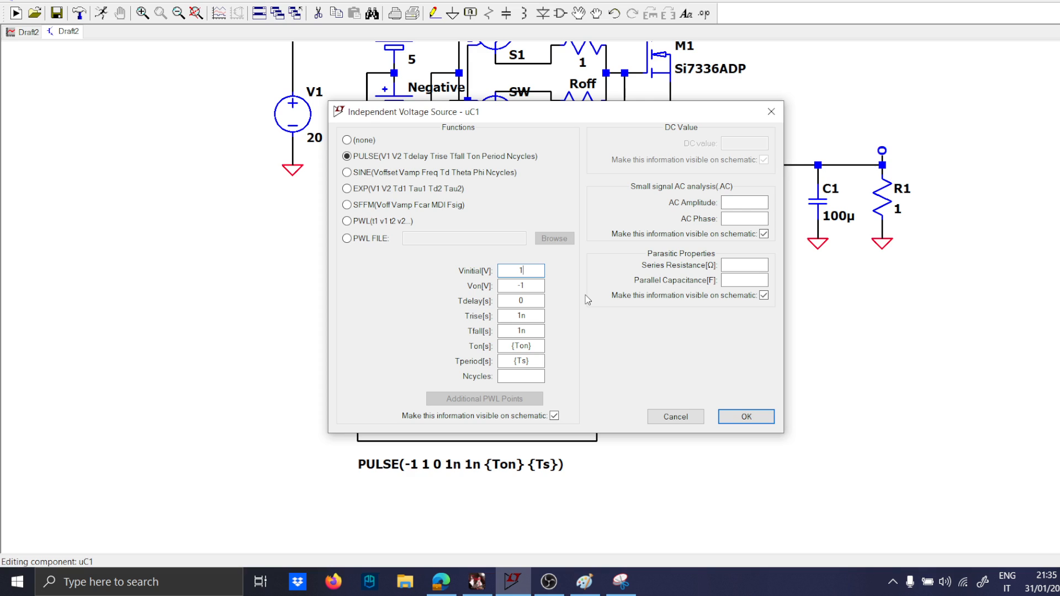
mouse_move(584, 299)
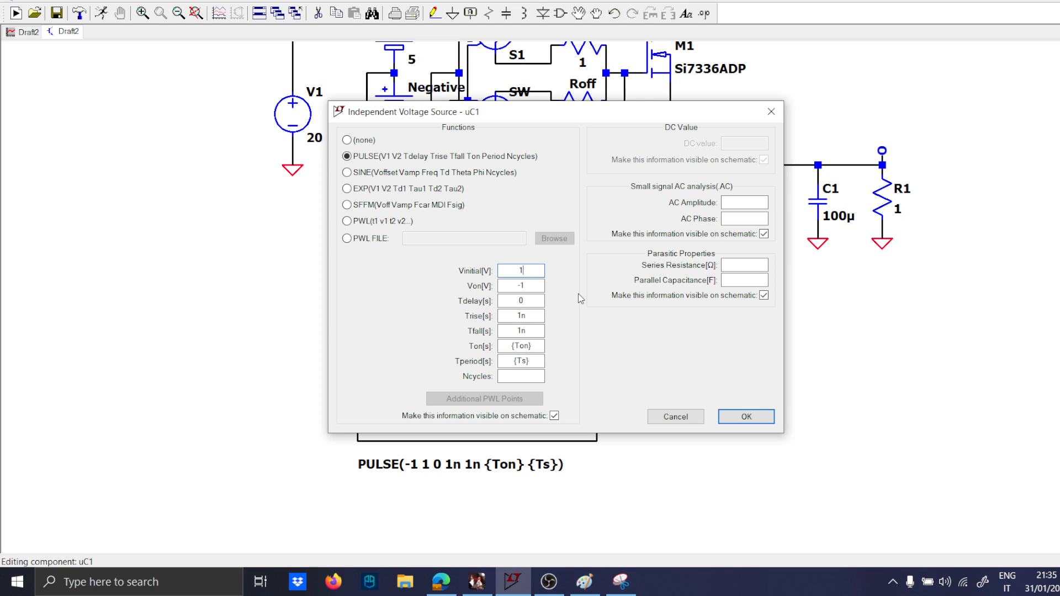
left_click(745, 417)
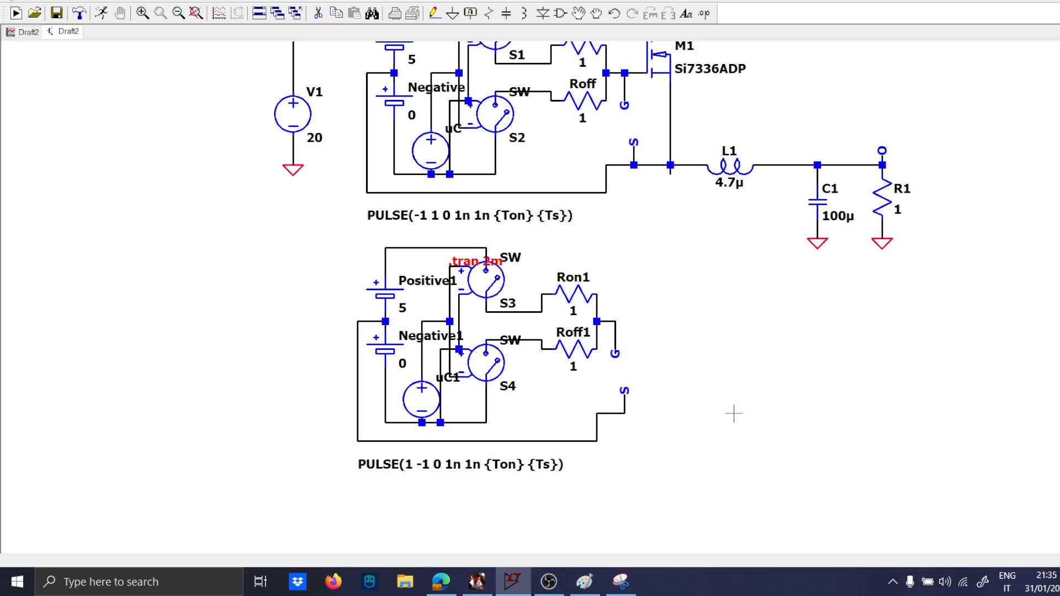
mouse_move(661, 359)
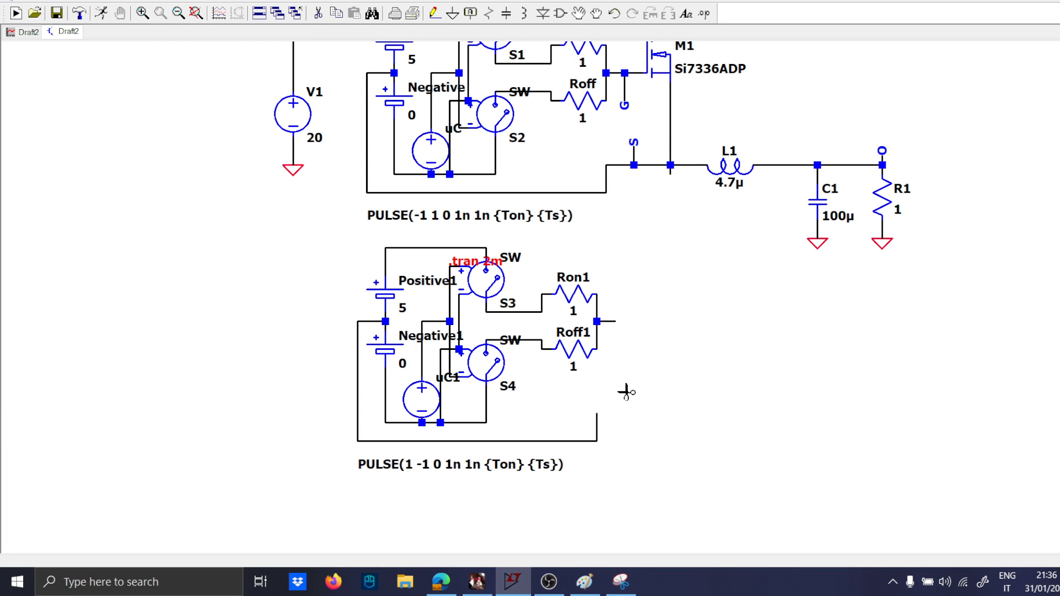
left_click(626, 392)
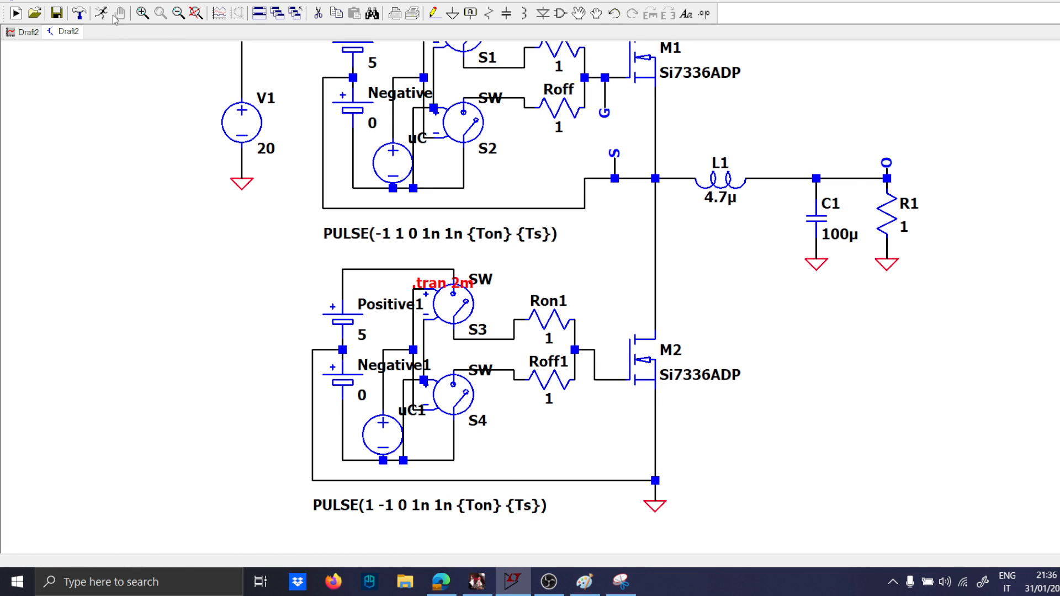
left_click(15, 13)
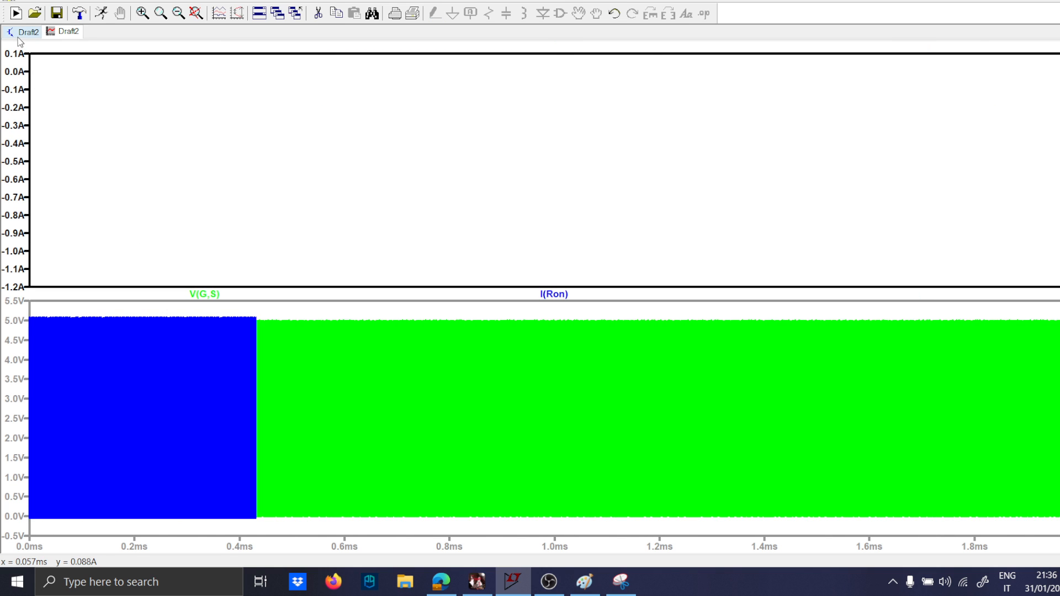
Step: Probe node 'o' to plot V(o), which rings to ~16.5 V and settles near 10 V
left_click(65, 31)
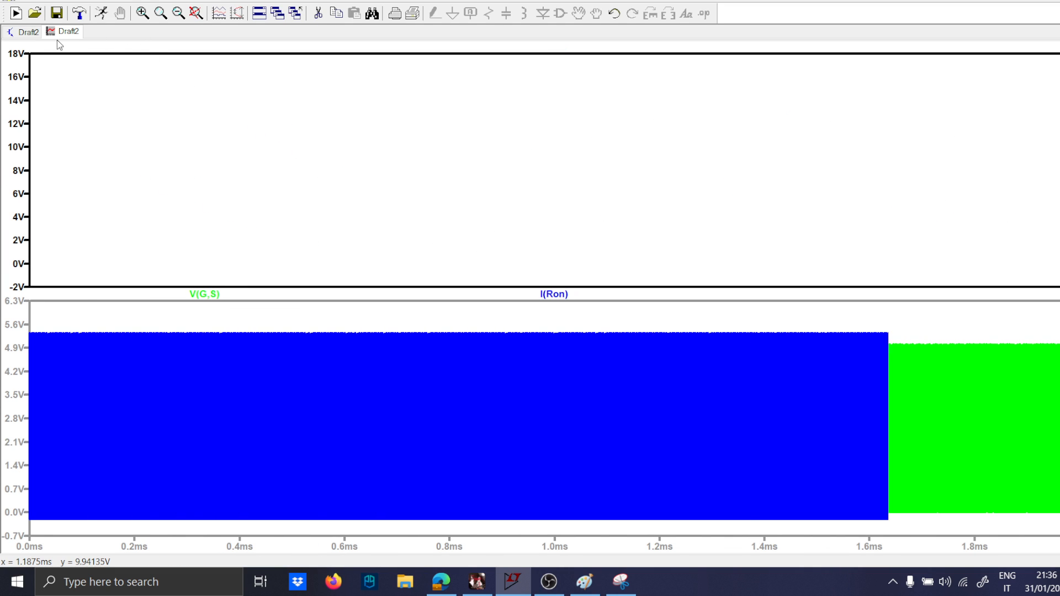
left_click(22, 31)
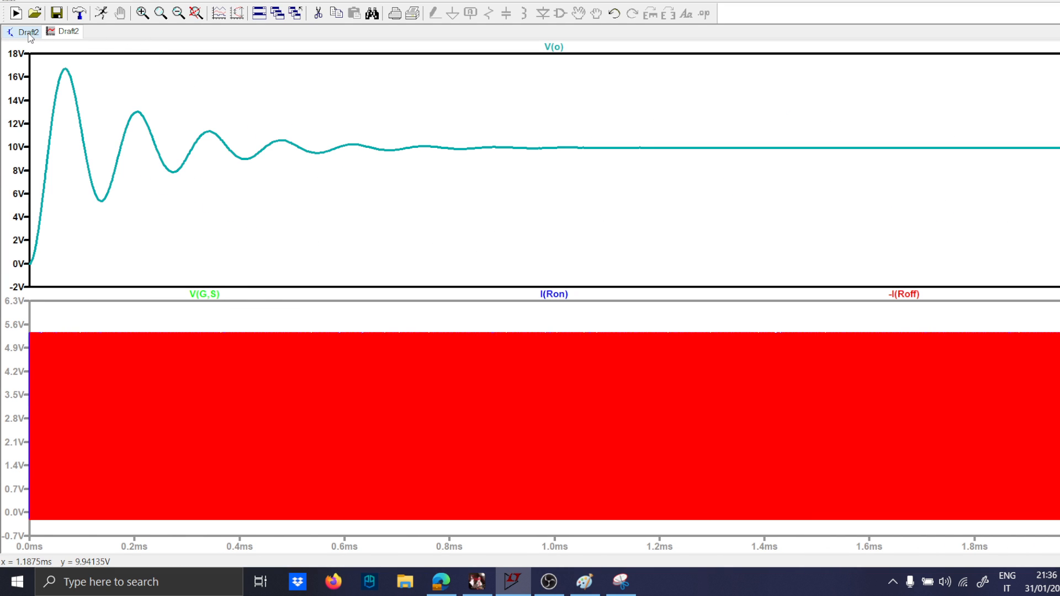
left_click(27, 31)
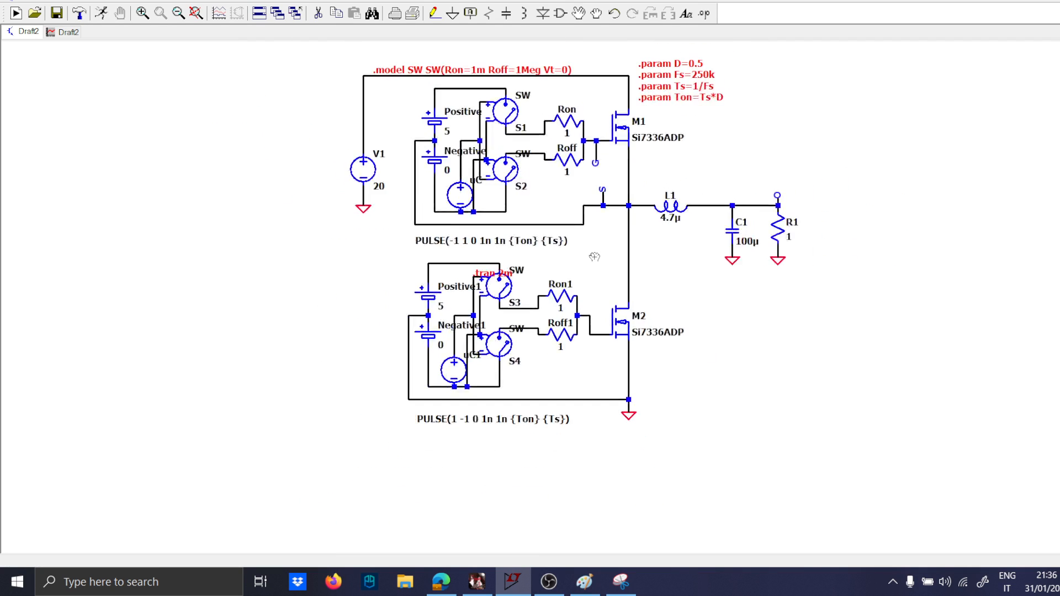
mouse_move(587, 111)
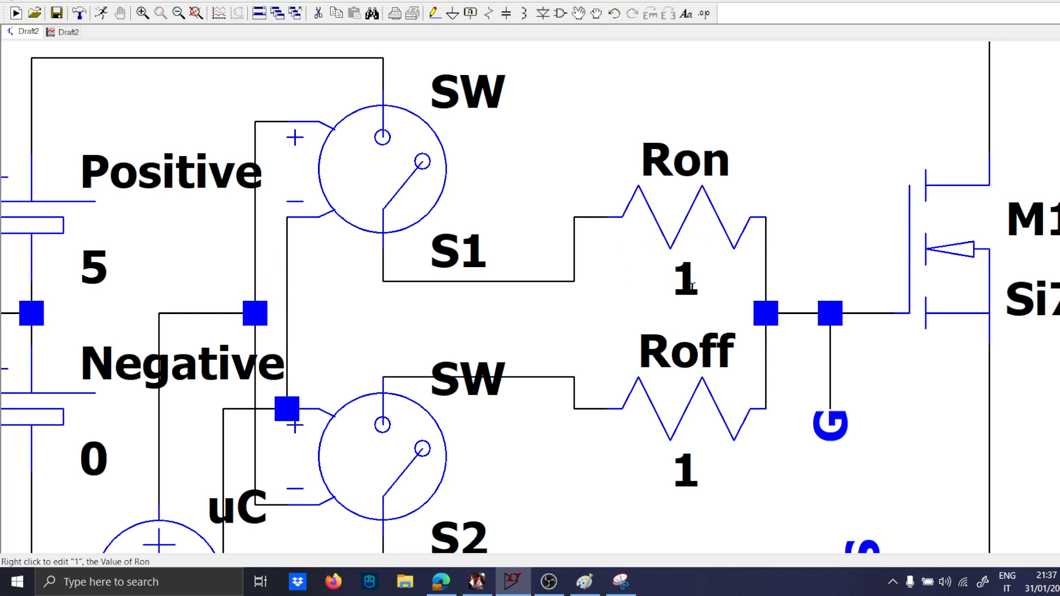
mouse_move(556, 264)
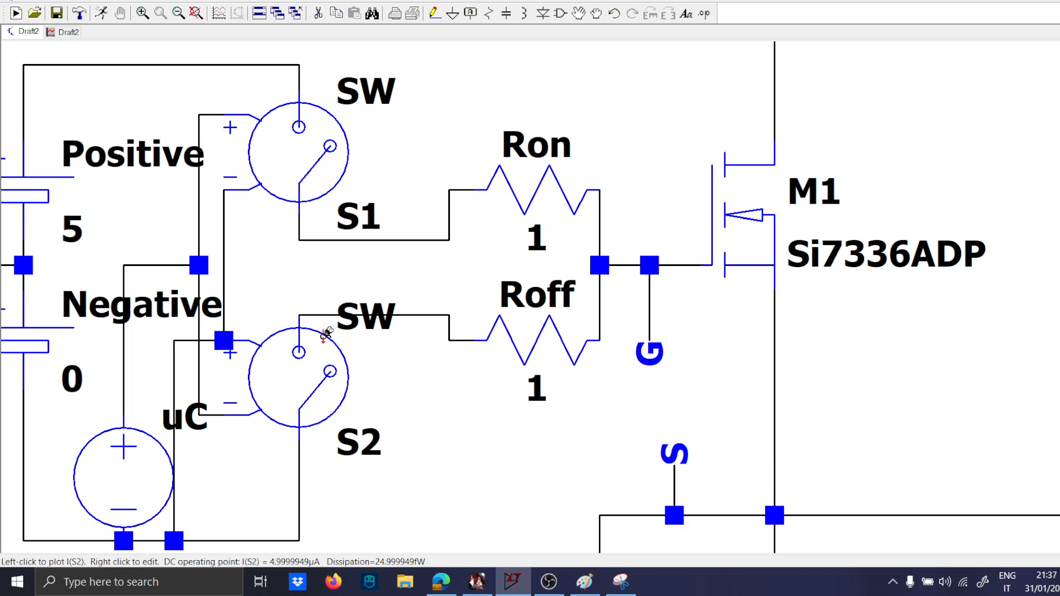
mouse_move(522, 372)
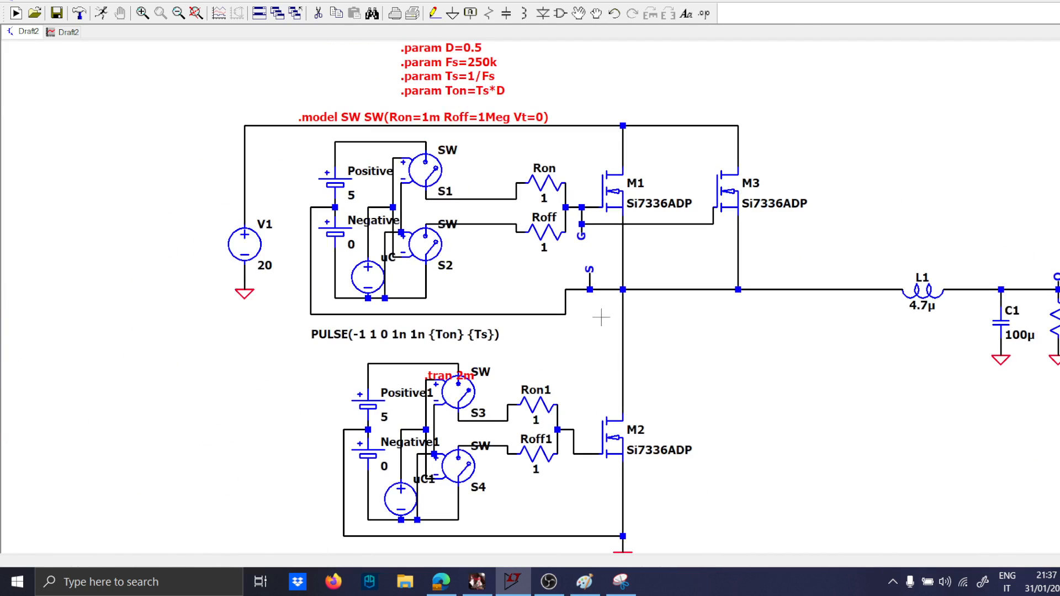
mouse_move(751, 176)
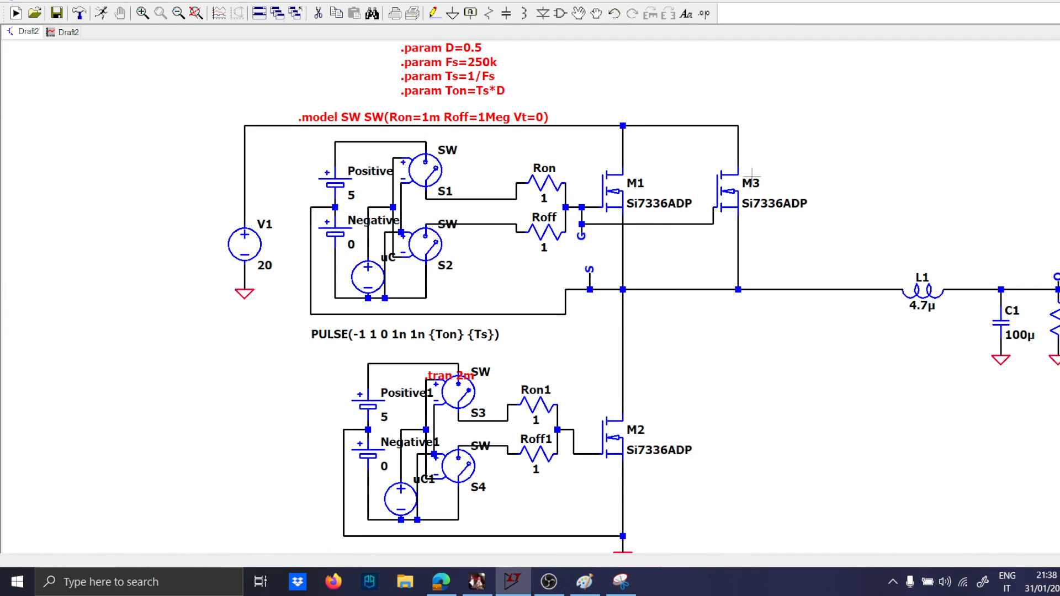
mouse_move(623, 425)
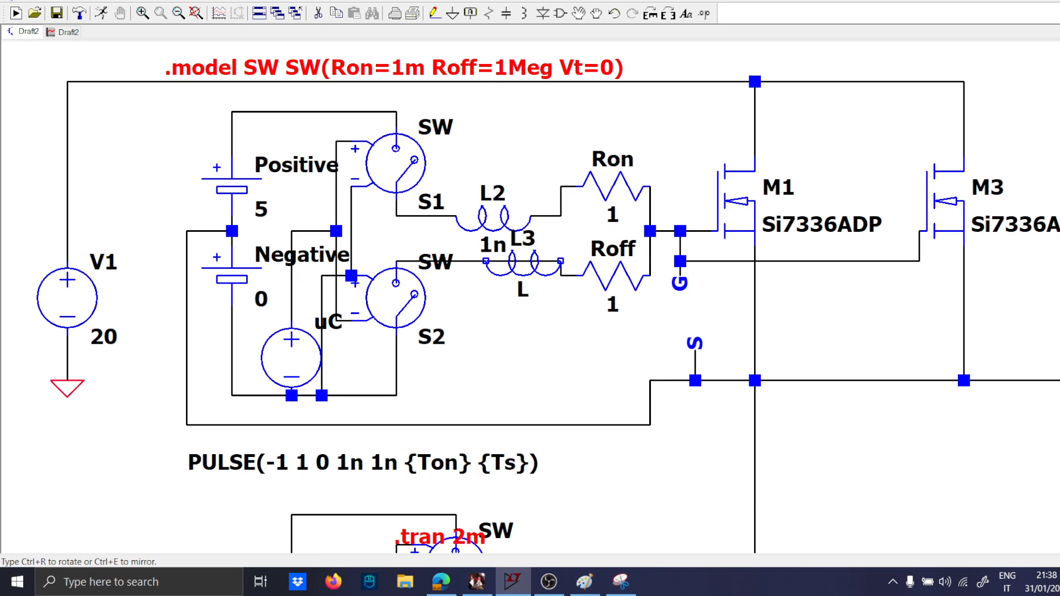
Step: Set the parasitic inductor values, giving L4 3n and confirming the L3 and L5 values
right_click(493, 243)
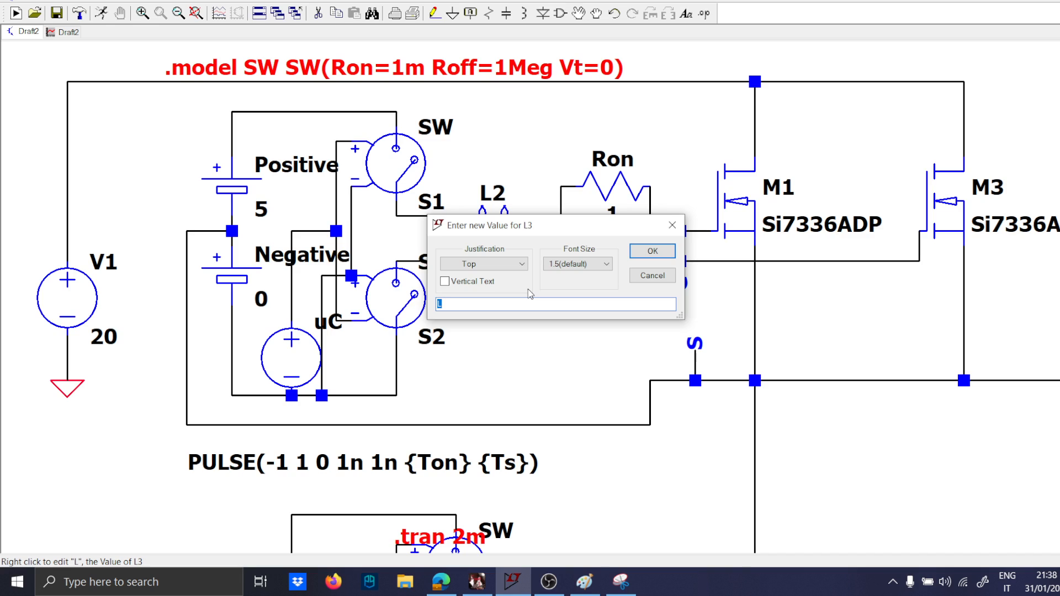
left_click(651, 250)
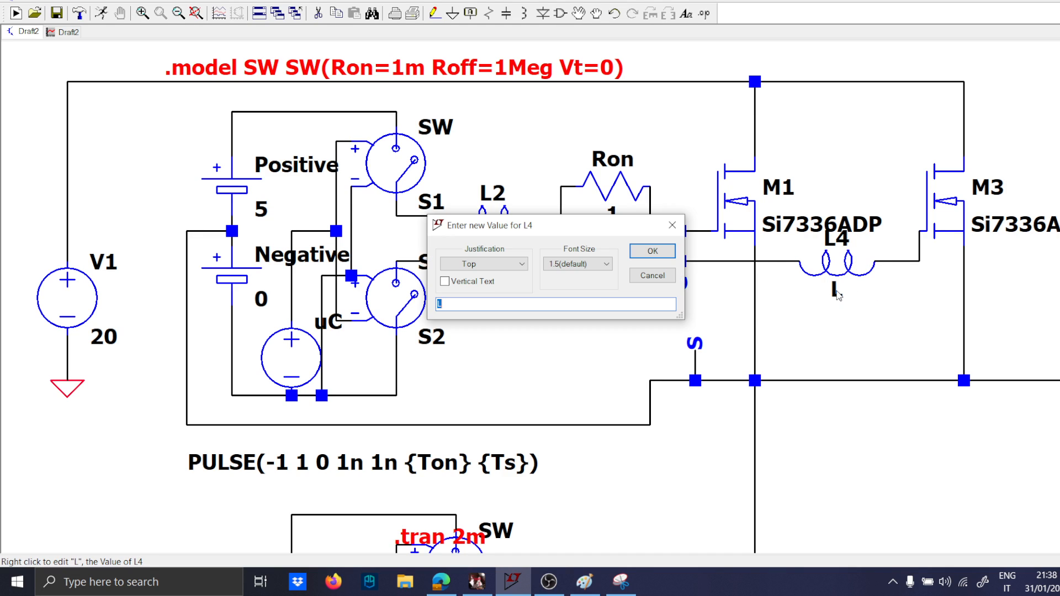
type("3n")
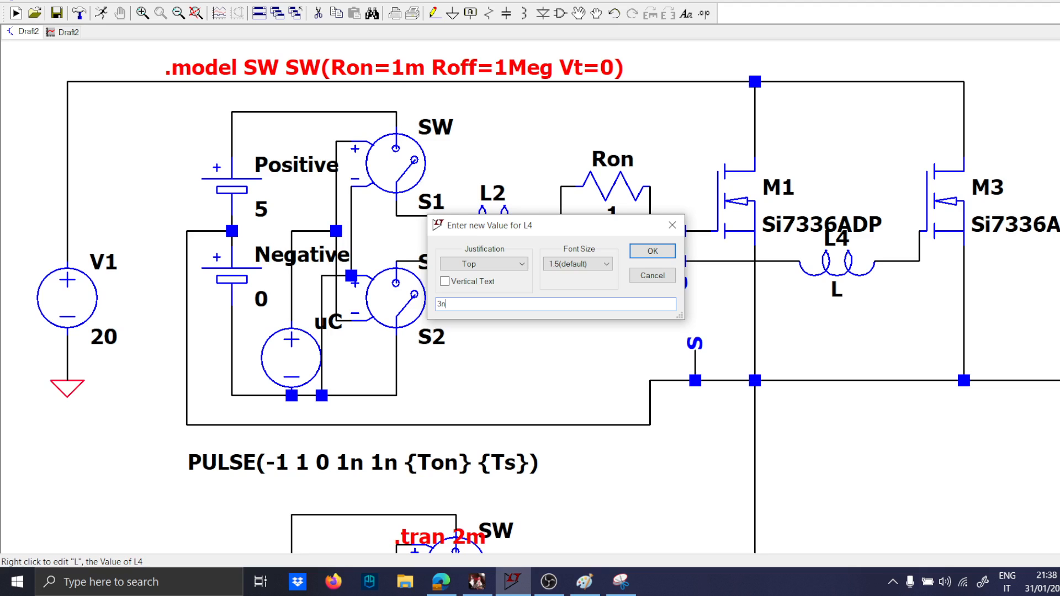
left_click(651, 251)
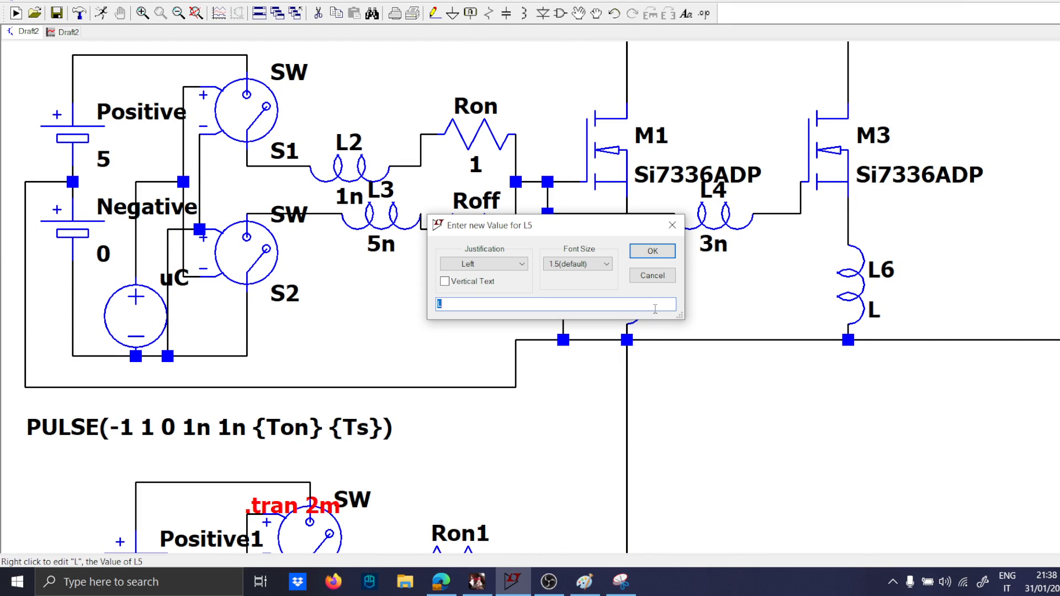
left_click(650, 251)
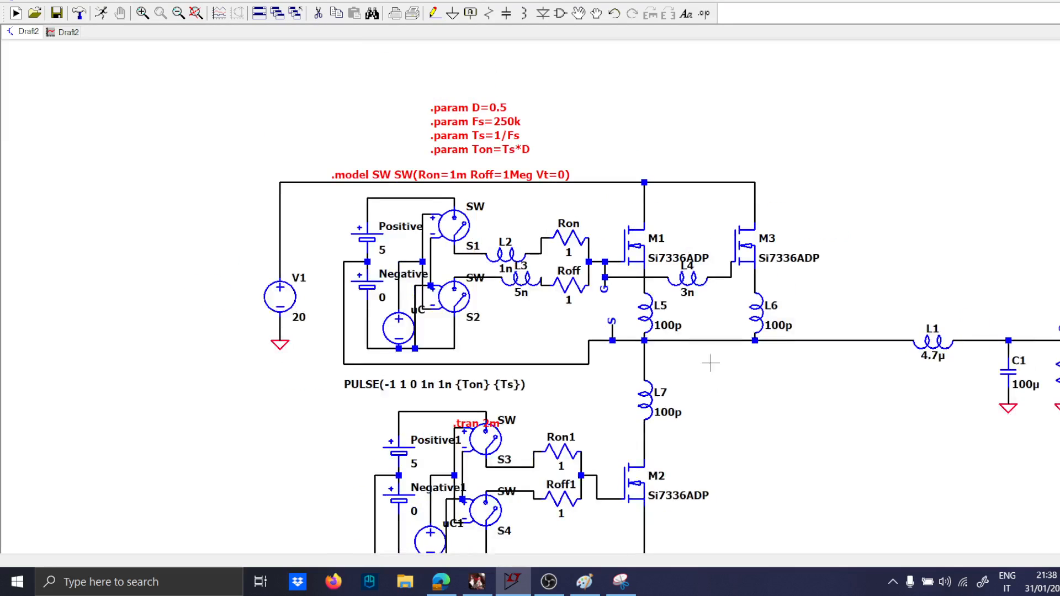
scroll("down", 3)
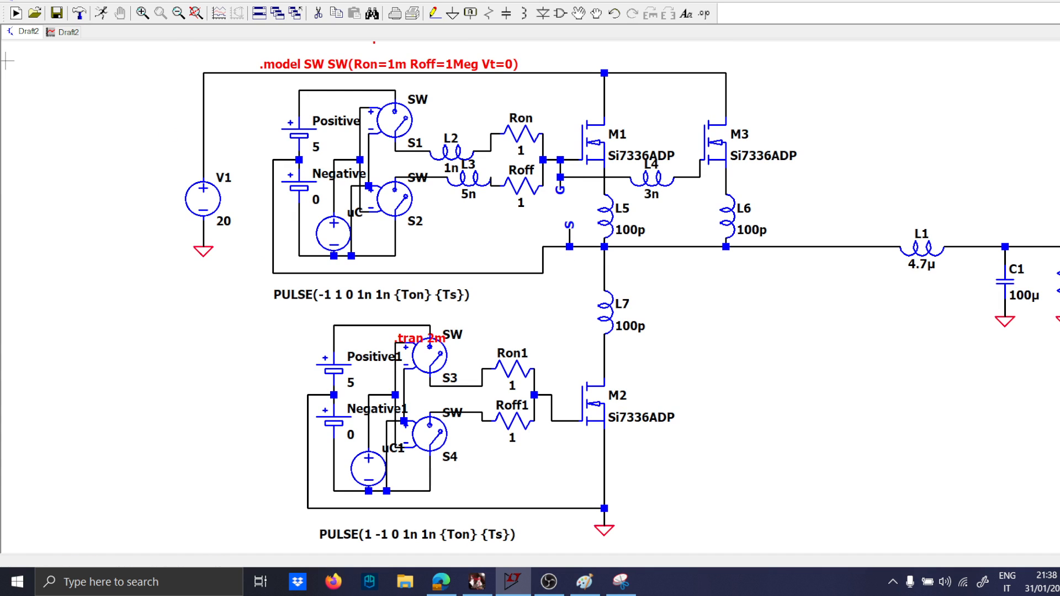
Step: Run the simulation and start a screen capture of the gate-drive waveforms
left_click(9, 13)
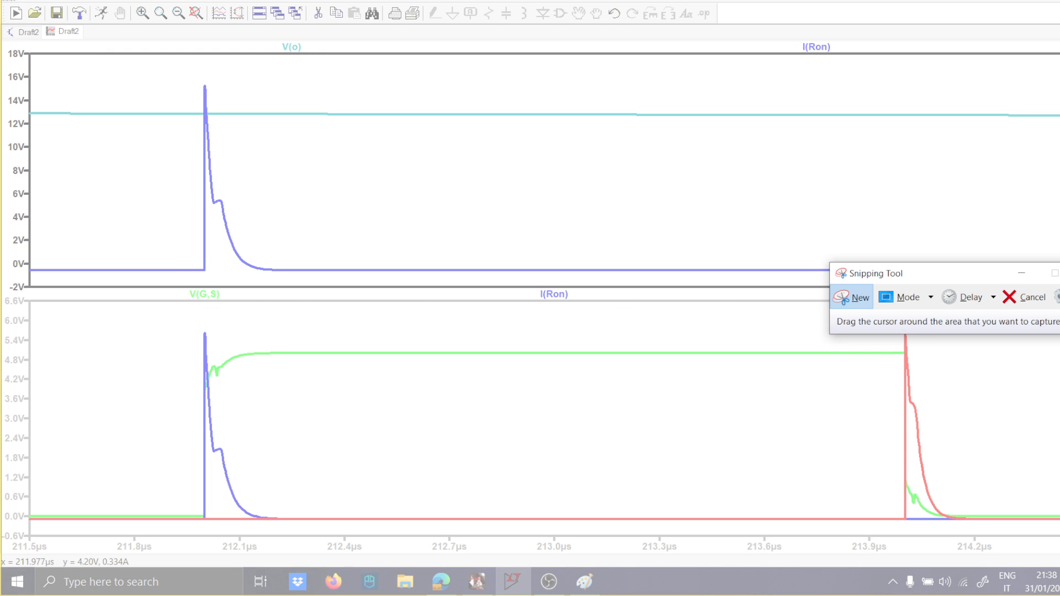
left_click(859, 297)
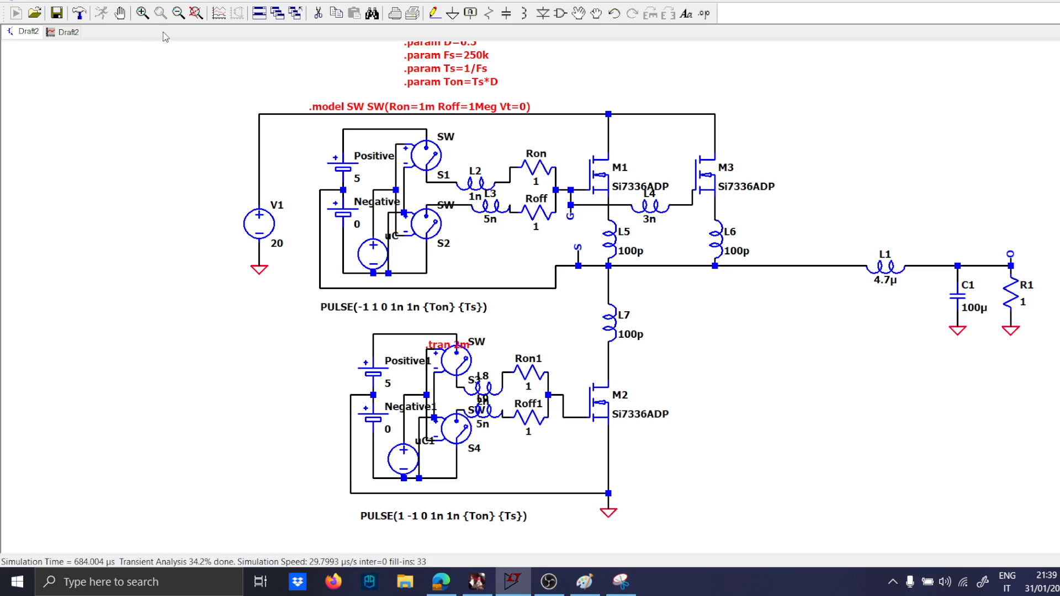
Step: Halt the running simulation and probe the M2 gate to plot V(n017)
left_click(67, 31)
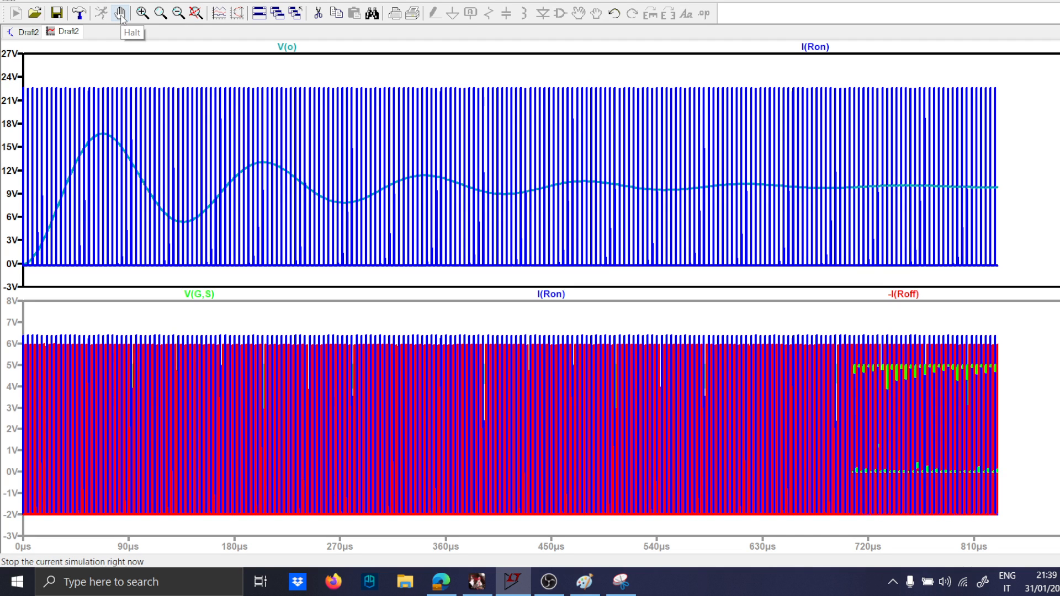
left_click(120, 12)
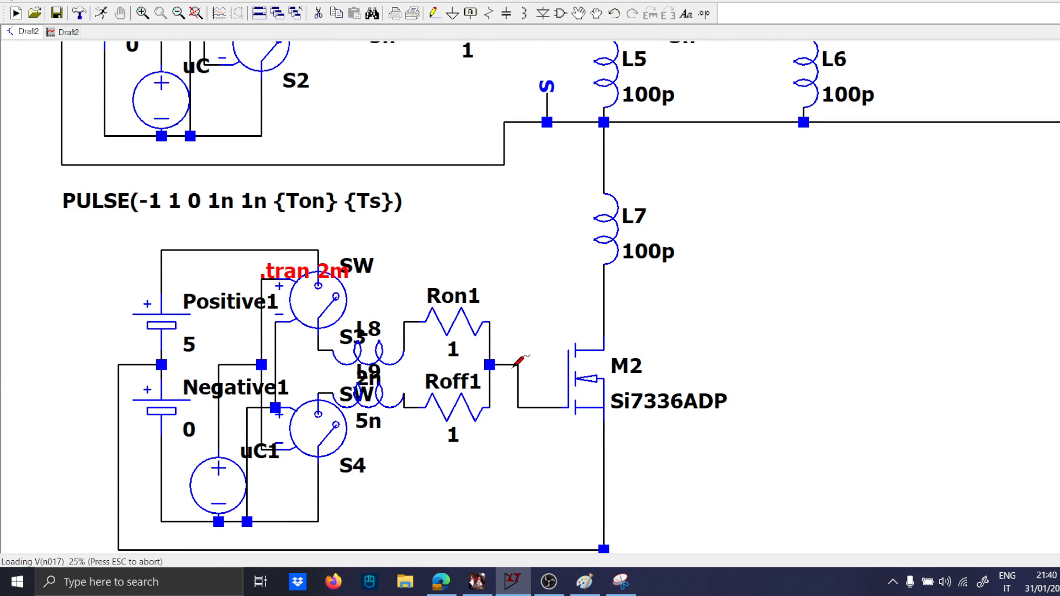
left_click(66, 32)
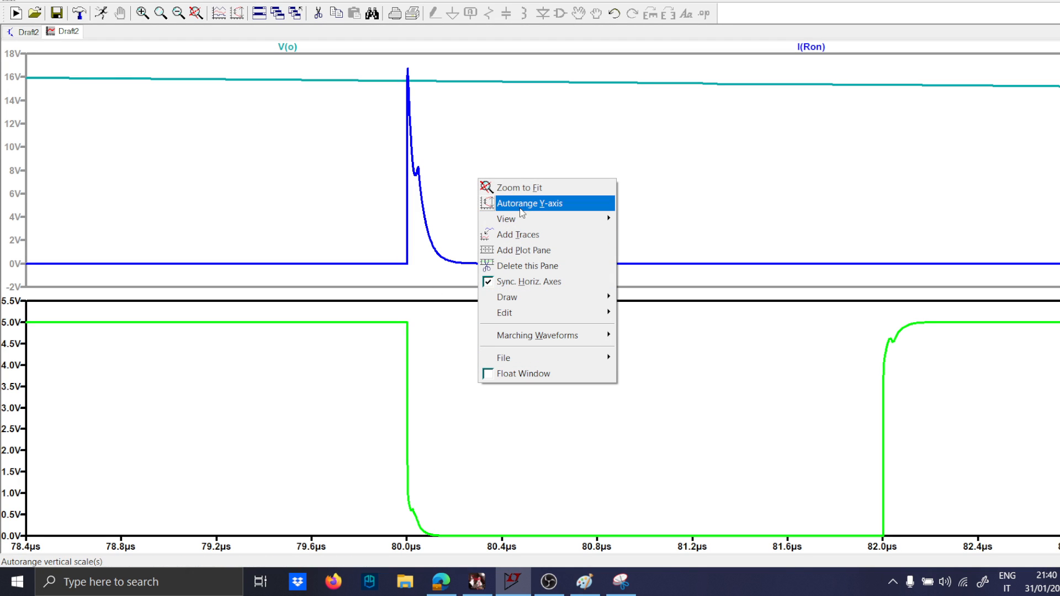
Step: Autorange the Y-axis and zoom into a section of the gate waveforms
left_click(530, 203)
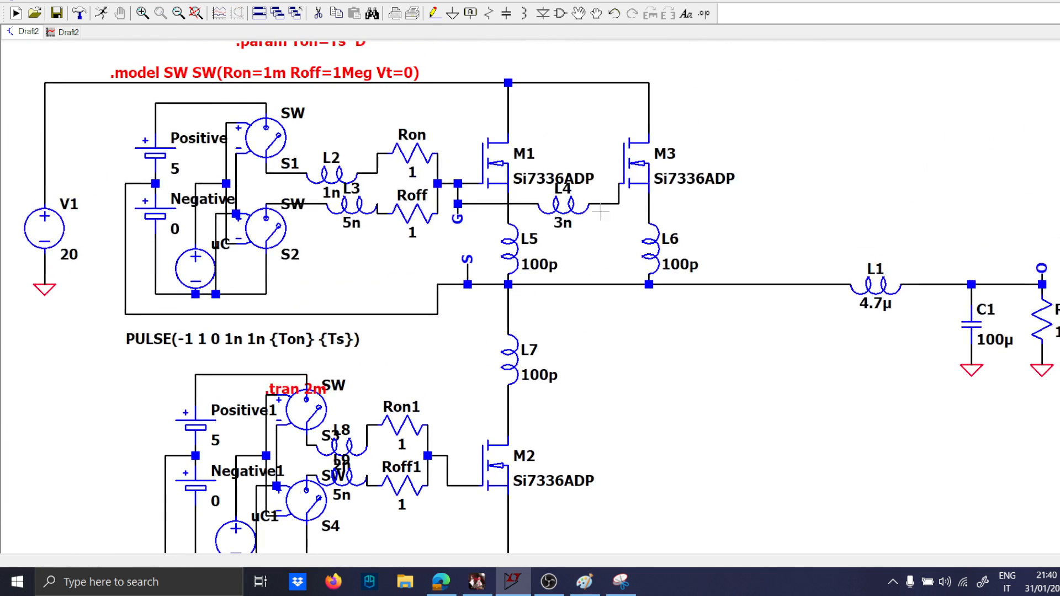
mouse_move(121, 73)
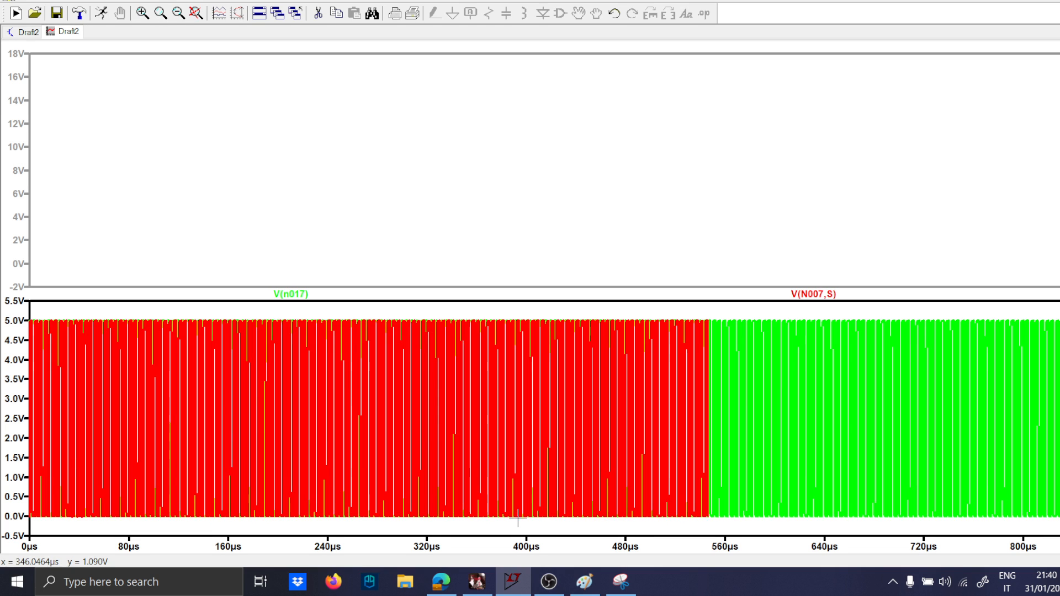
left_click_drag(521, 337, 623, 509)
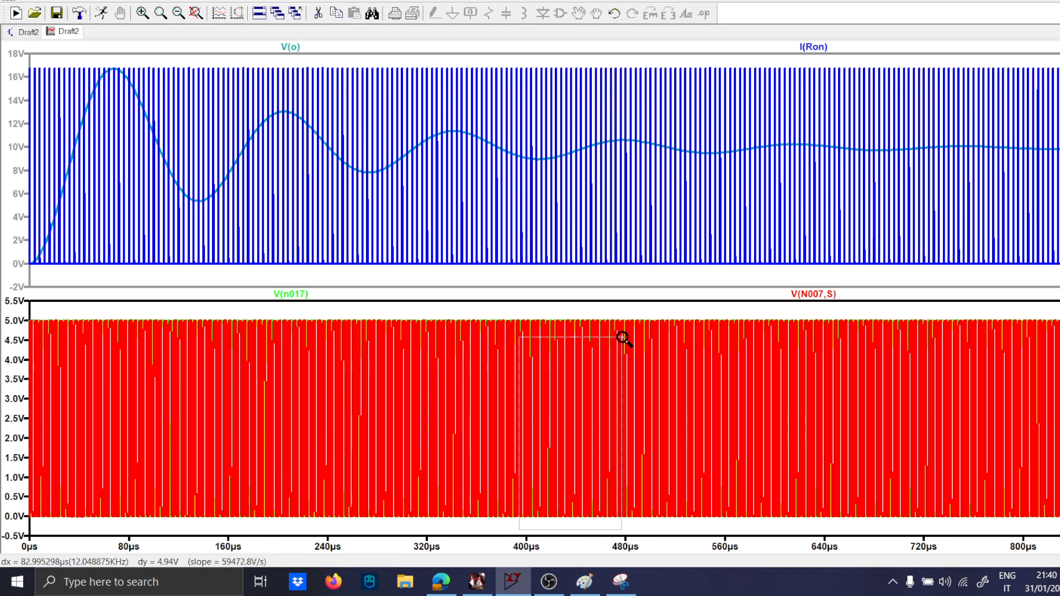
left_click_drag(520, 338, 623, 514)
type("1n")
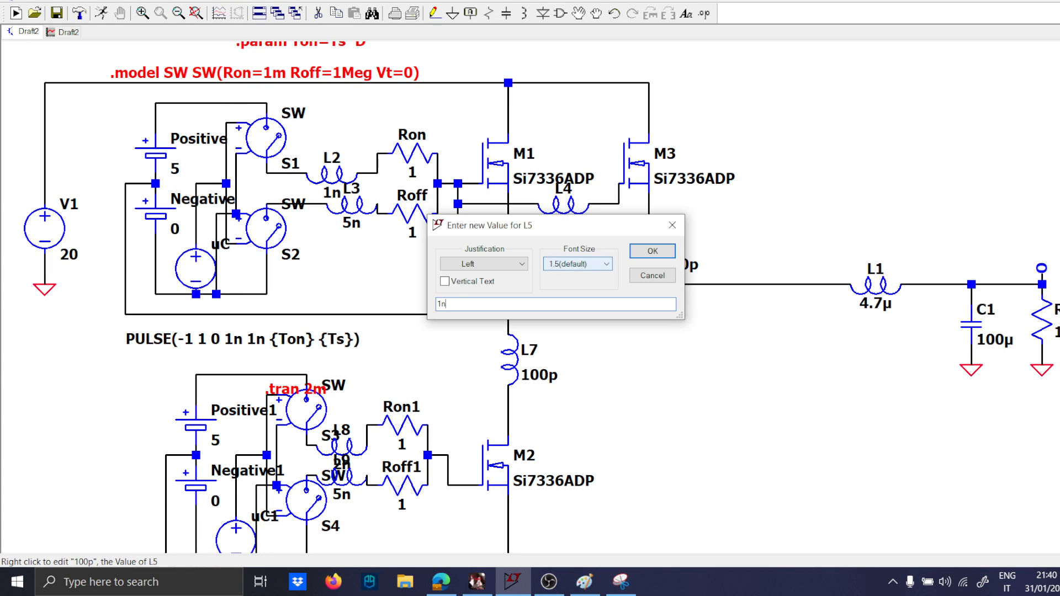
Step: Confirm 1n as L5's inductance and rerun the simulation
left_click(651, 251)
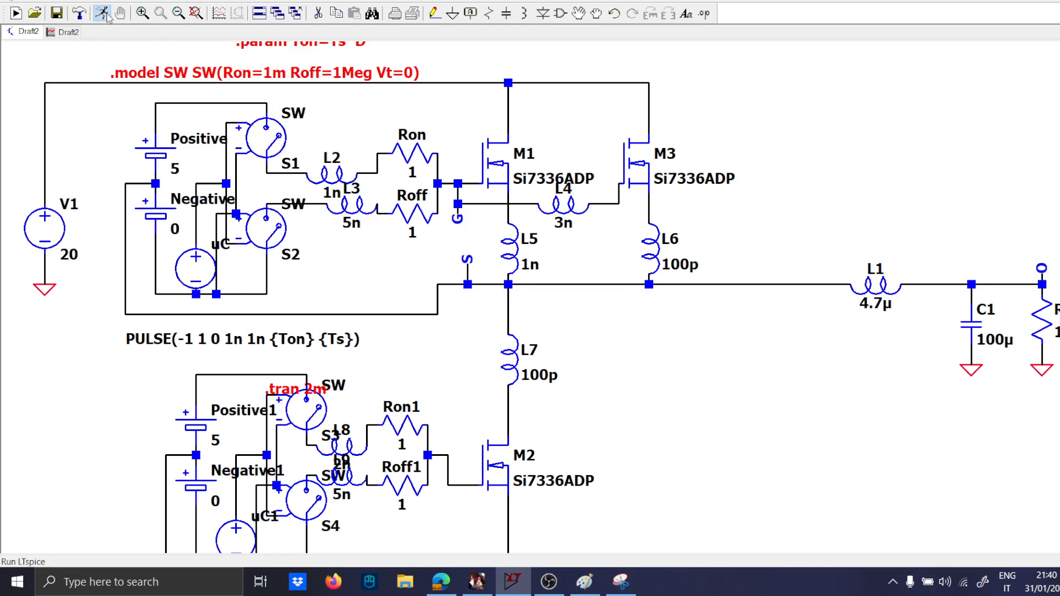
left_click(103, 13)
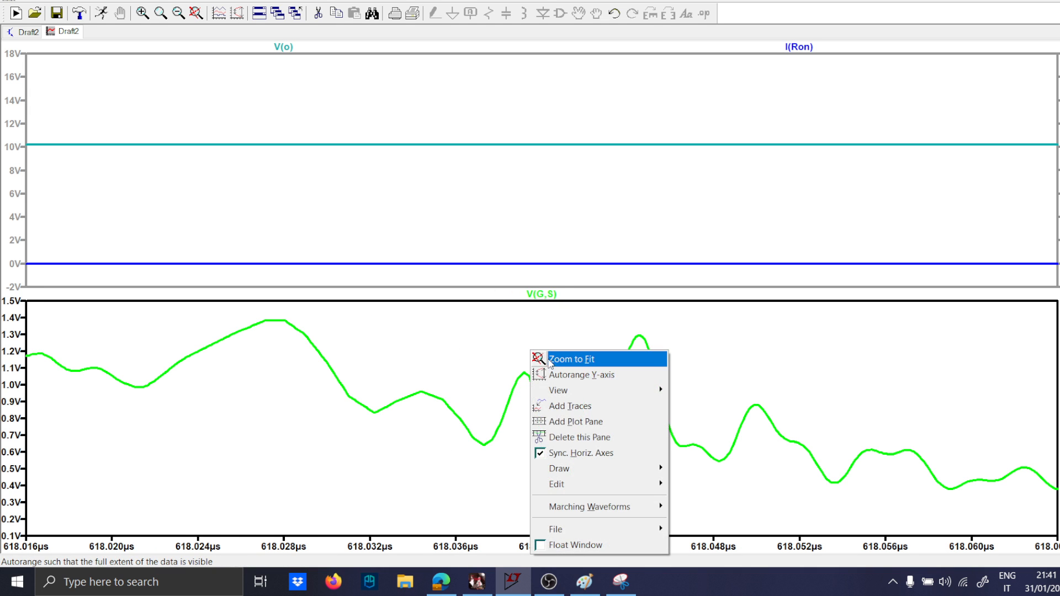
Step: Zoom the plot to fit the entire waveform
left_click(570, 358)
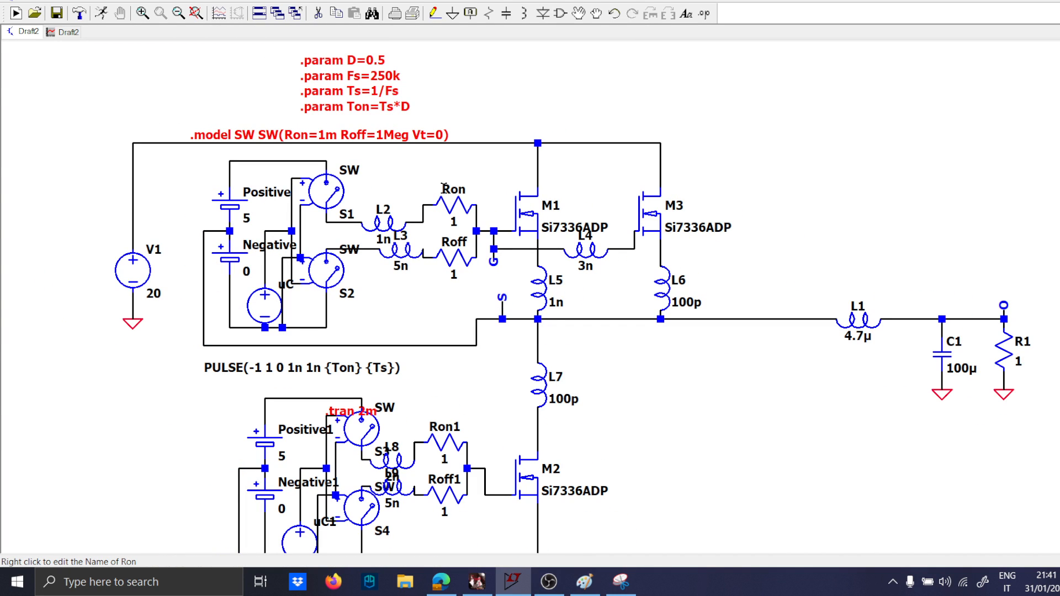
mouse_move(445, 186)
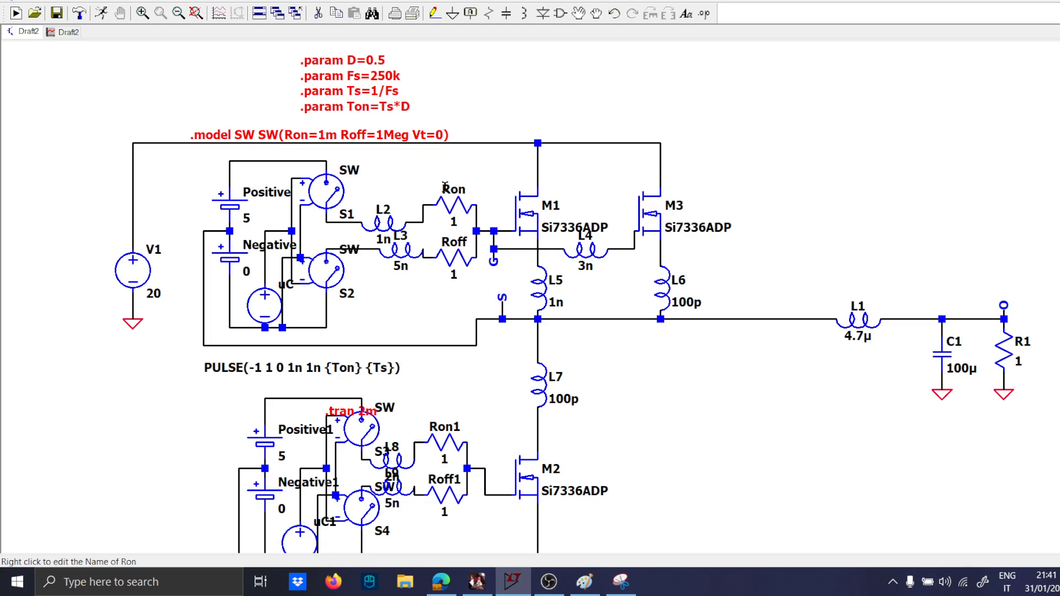
mouse_move(454, 185)
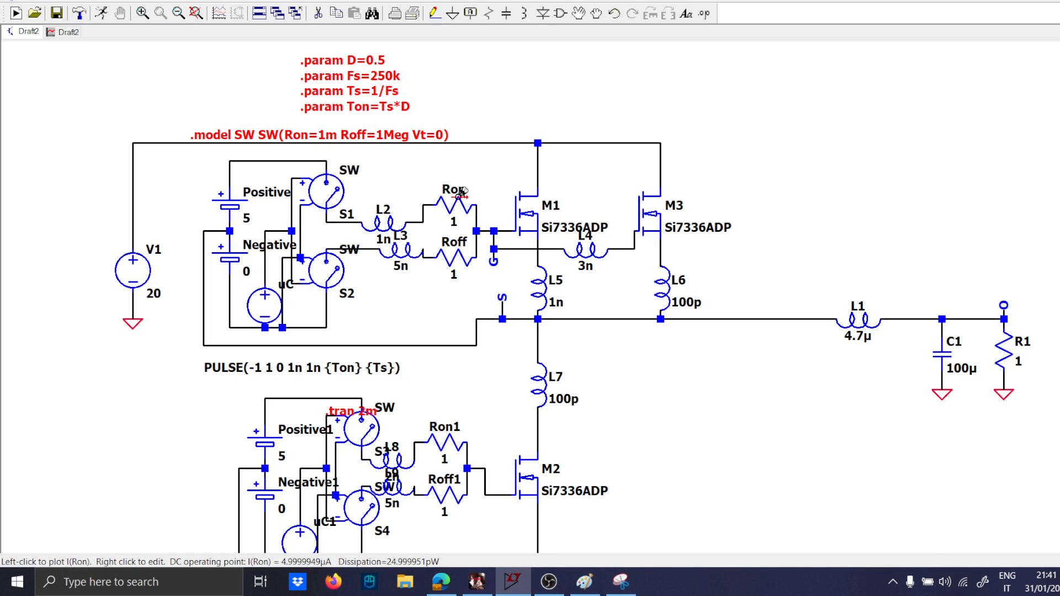
mouse_move(460, 199)
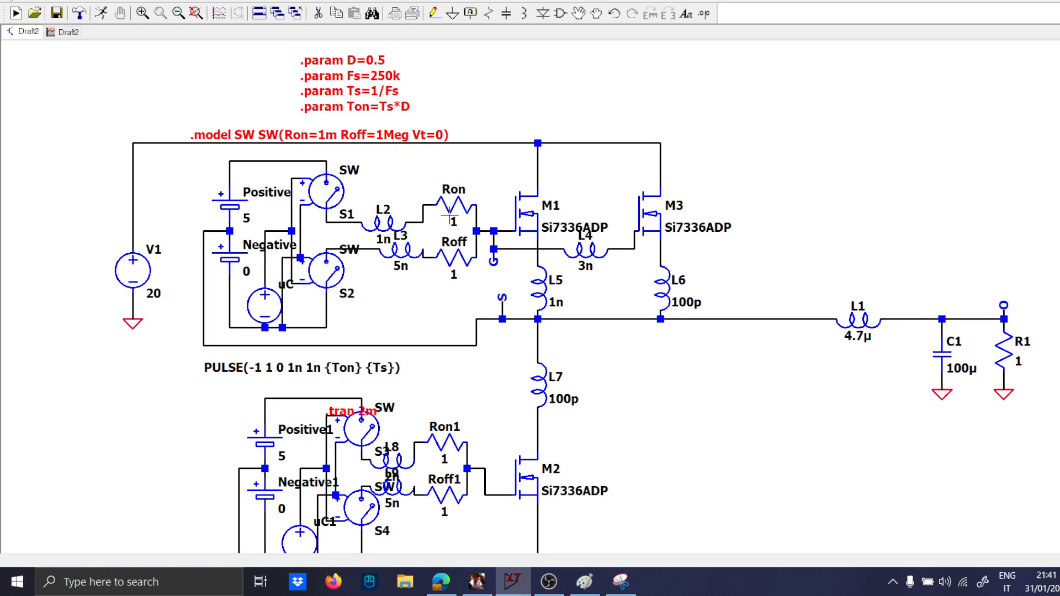
mouse_move(452, 210)
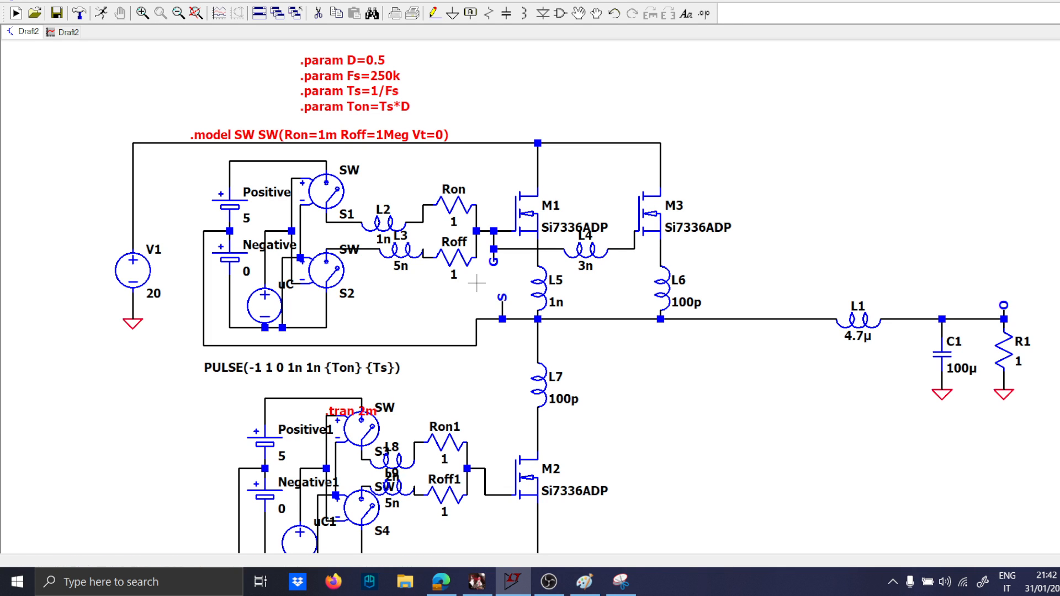
mouse_move(596, 542)
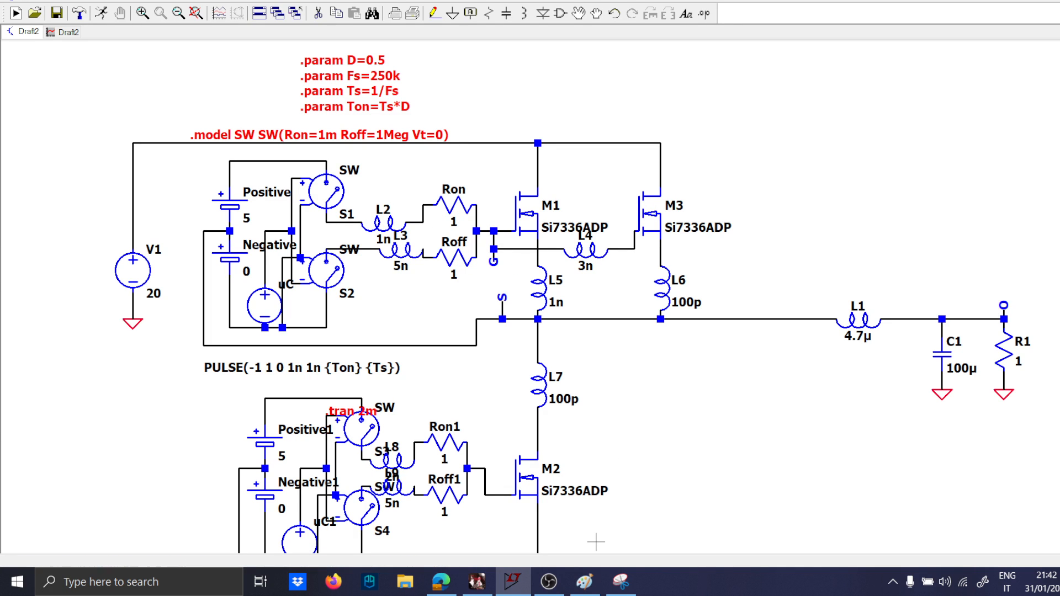